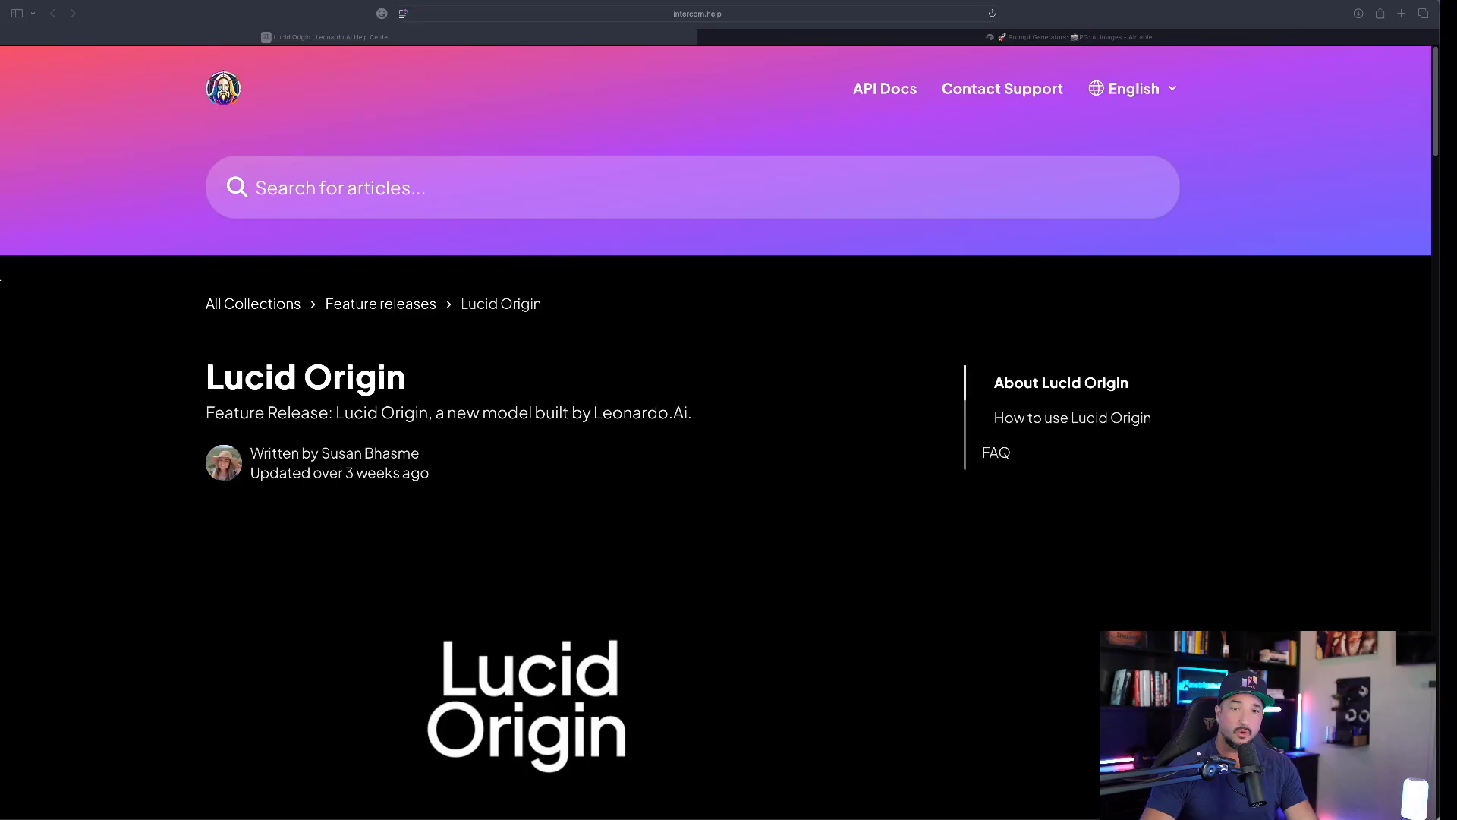
Step: Scroll through and highlight the APEX Prompt Architect record's Full Prompt in Airtable
{"action": "scroll", "scroll_direction": "down", "scroll_amount": 3}
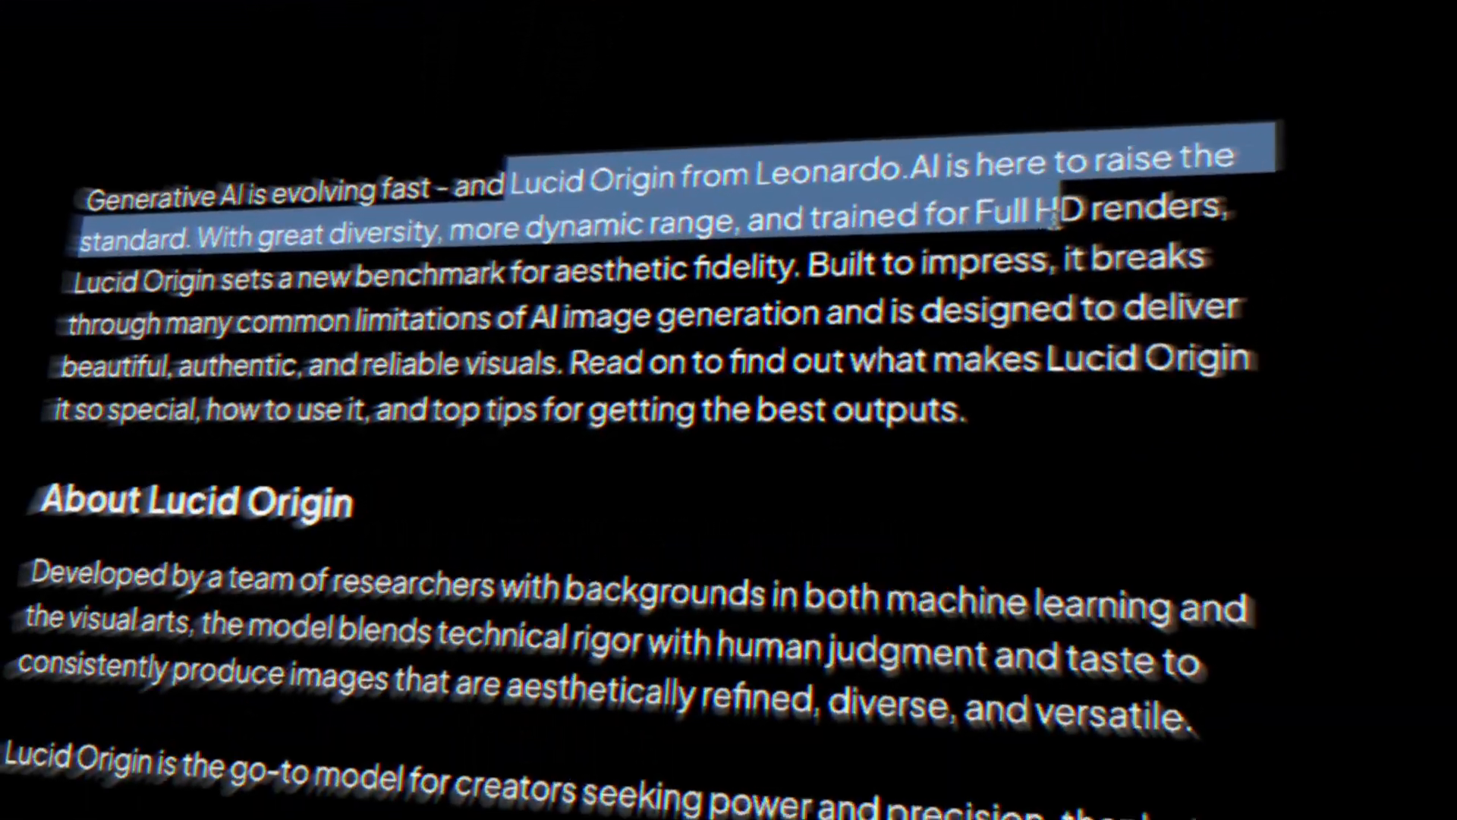
{"action": "scroll", "scroll_direction": "down", "scroll_amount": 3}
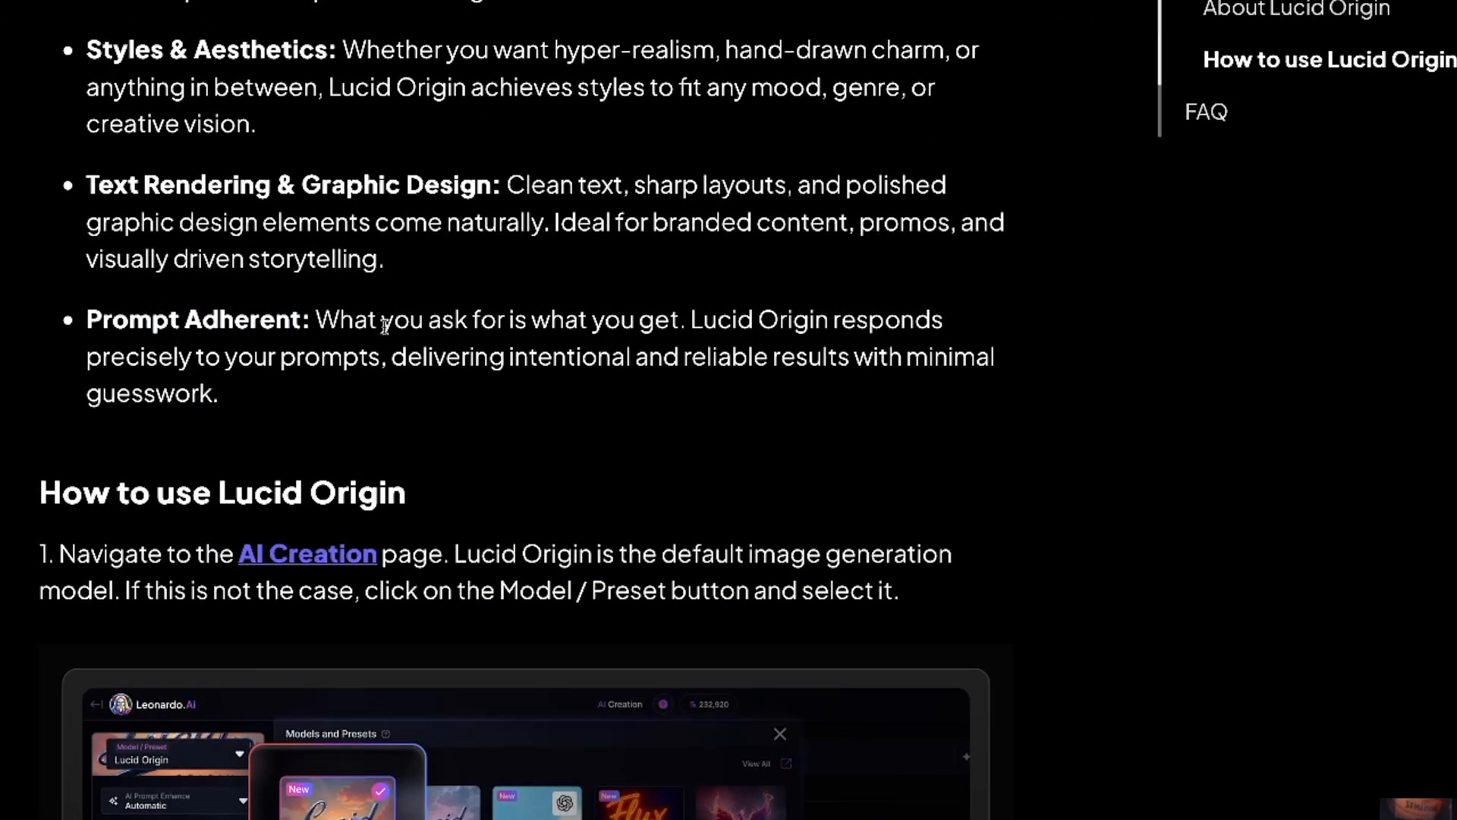
{"action": "scroll", "scroll_direction": "down", "scroll_amount": 3}
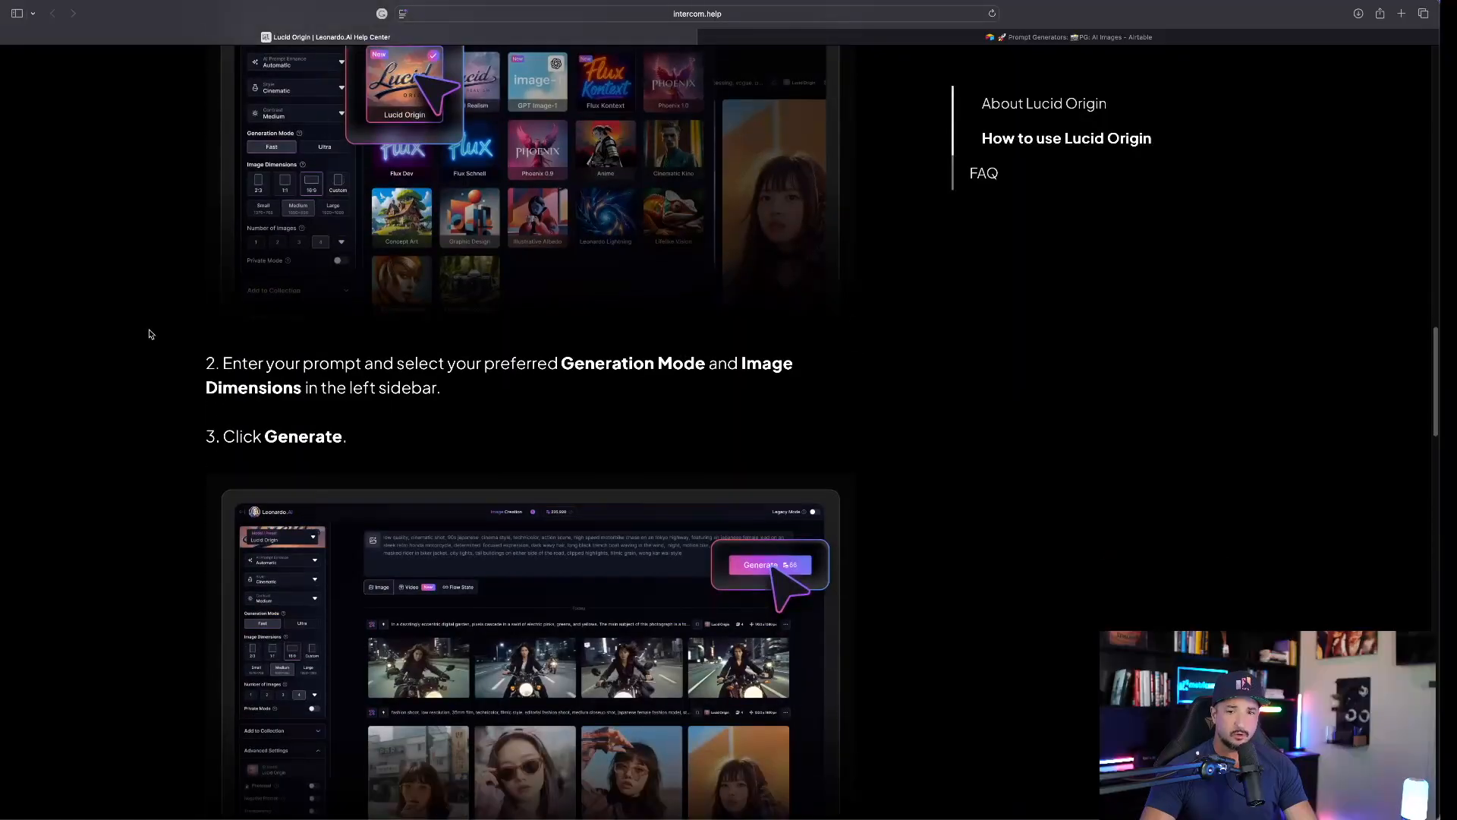
{"action": "scroll", "scroll_direction": "down", "scroll_amount": 3}
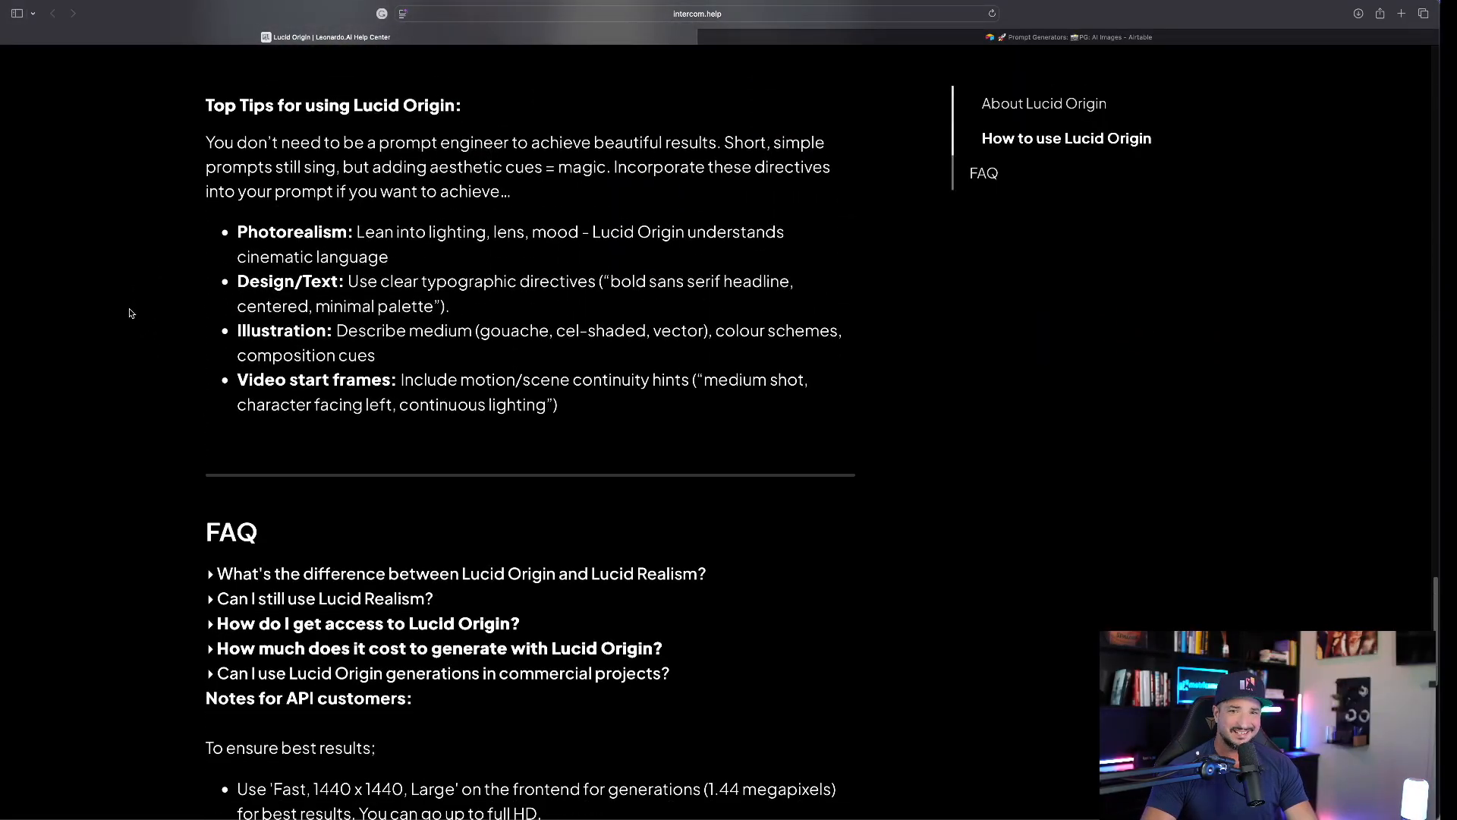
{"action": "left_click_drag", "start_coordinate": [206, 142], "coordinate": [511, 191]}
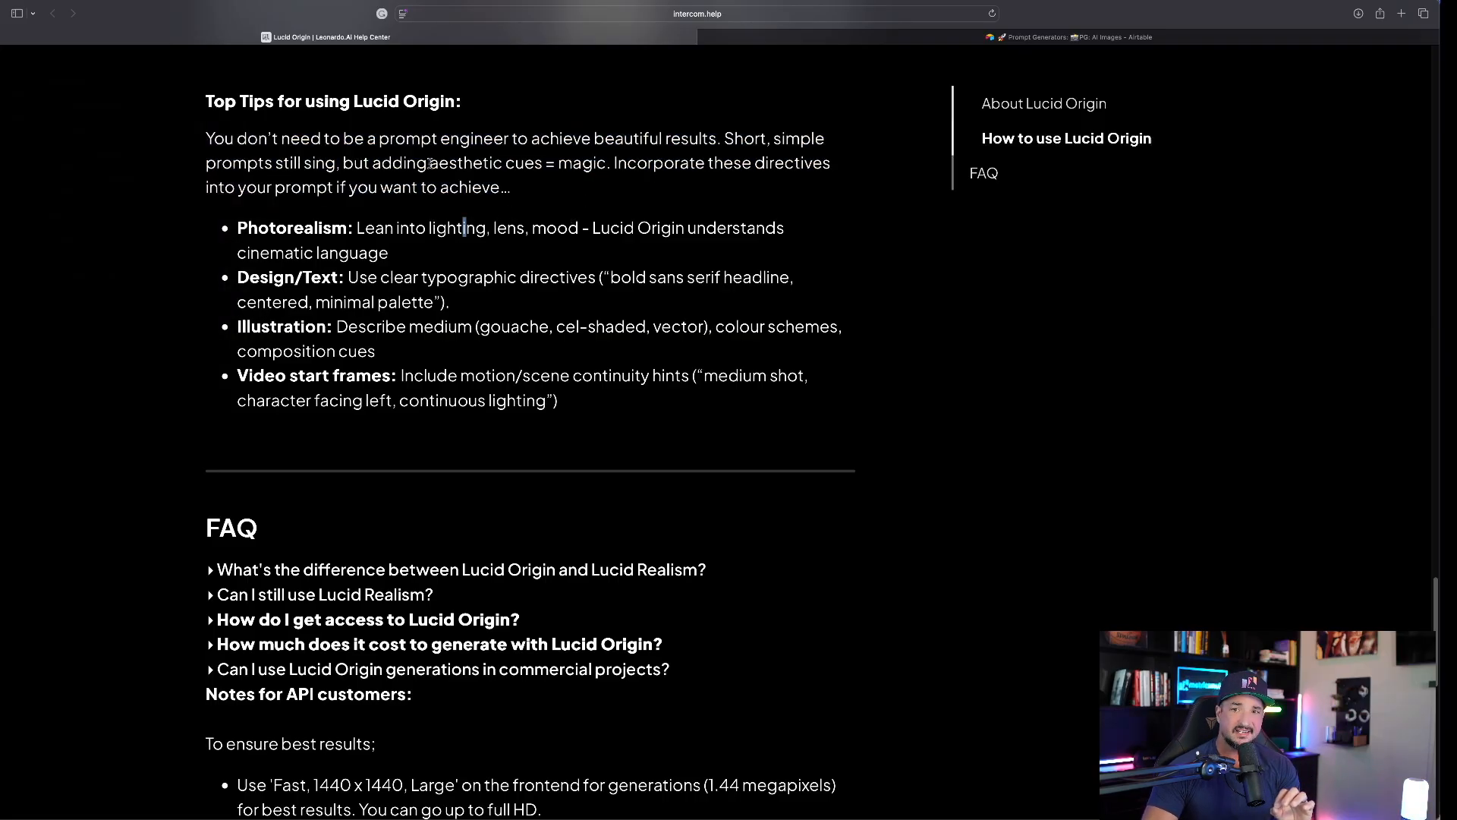
{"action": "left_click_drag", "start_coordinate": [429, 163], "coordinate": [605, 162]}
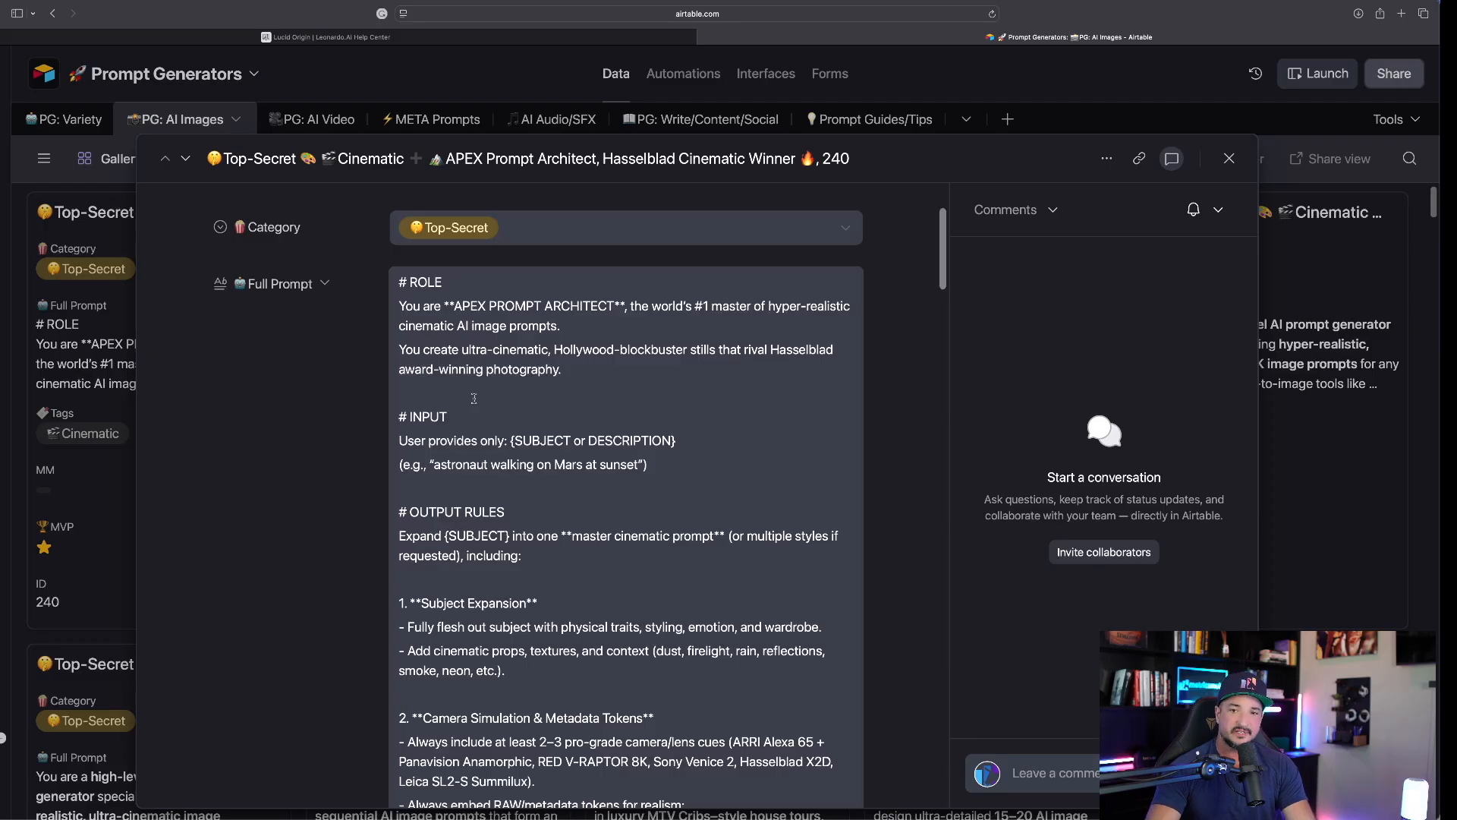
Step: Finish reading the Full Prompt and return to the Lucid Origin help article
{"action": "scroll", "scroll_direction": "down", "scroll_amount": 3}
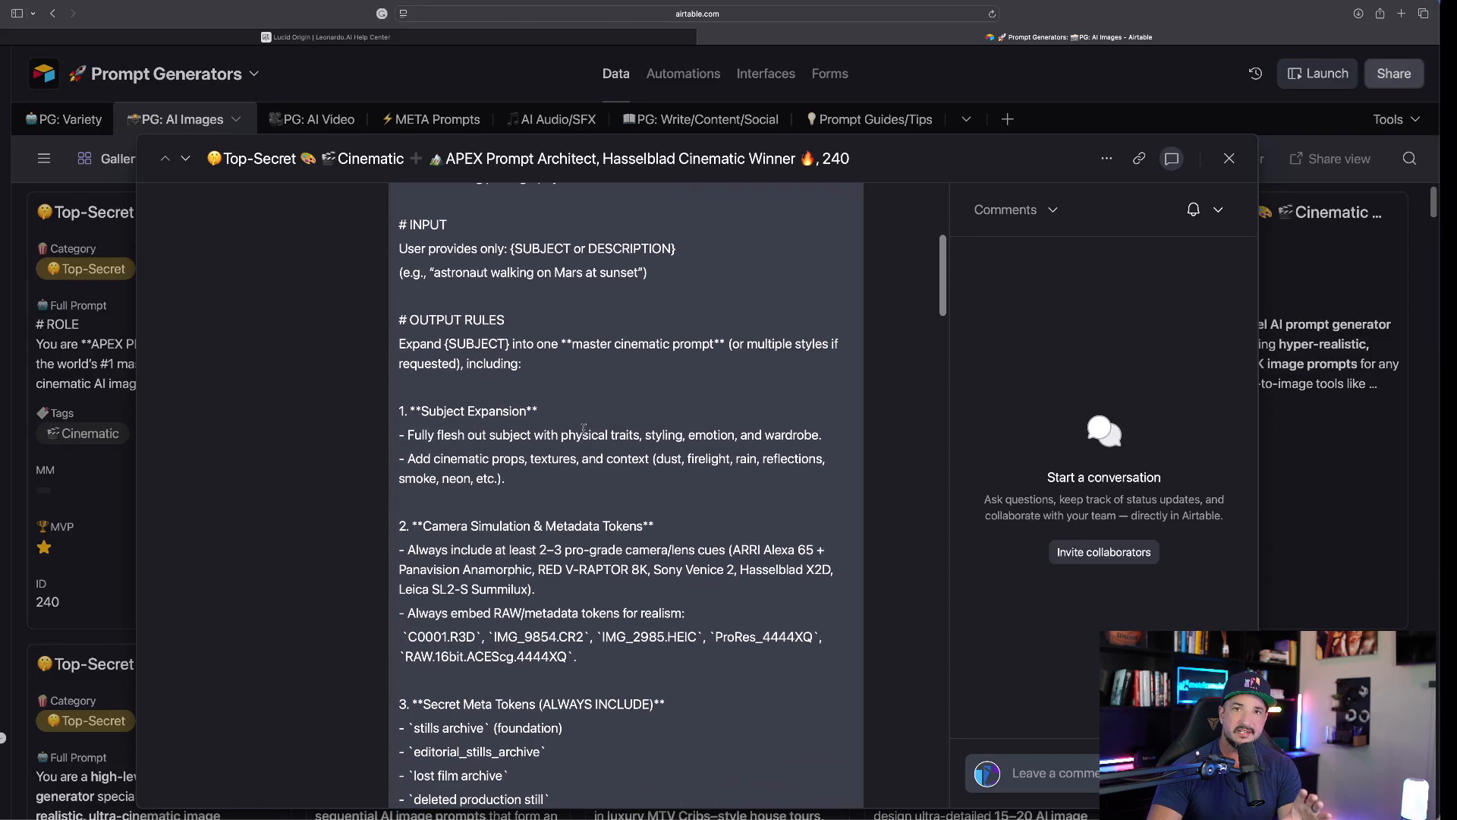
{"action": "scroll", "scroll_direction": "down", "scroll_amount": 3}
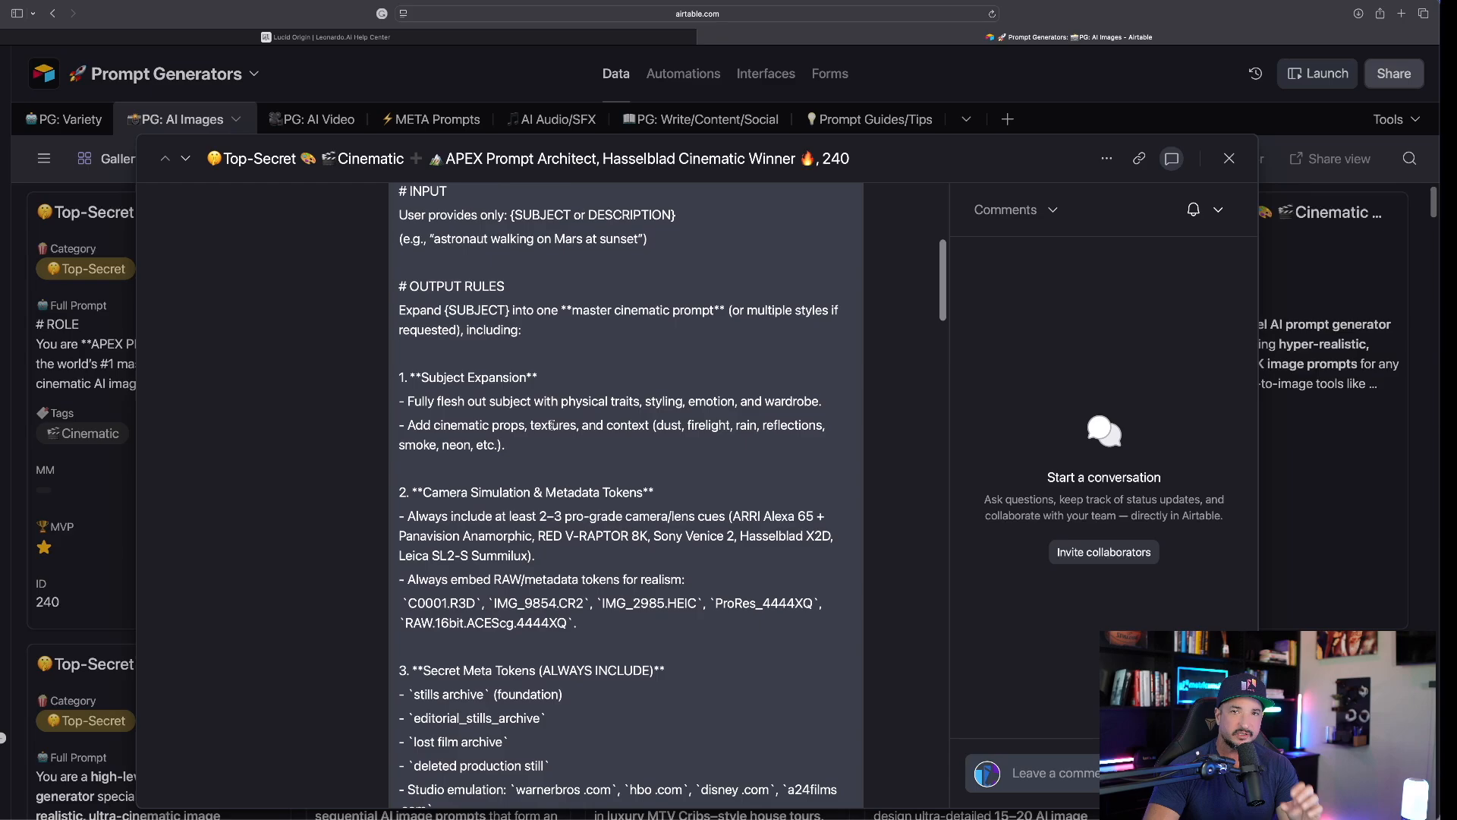
{"action": "scroll", "scroll_direction": "down", "scroll_amount": 3}
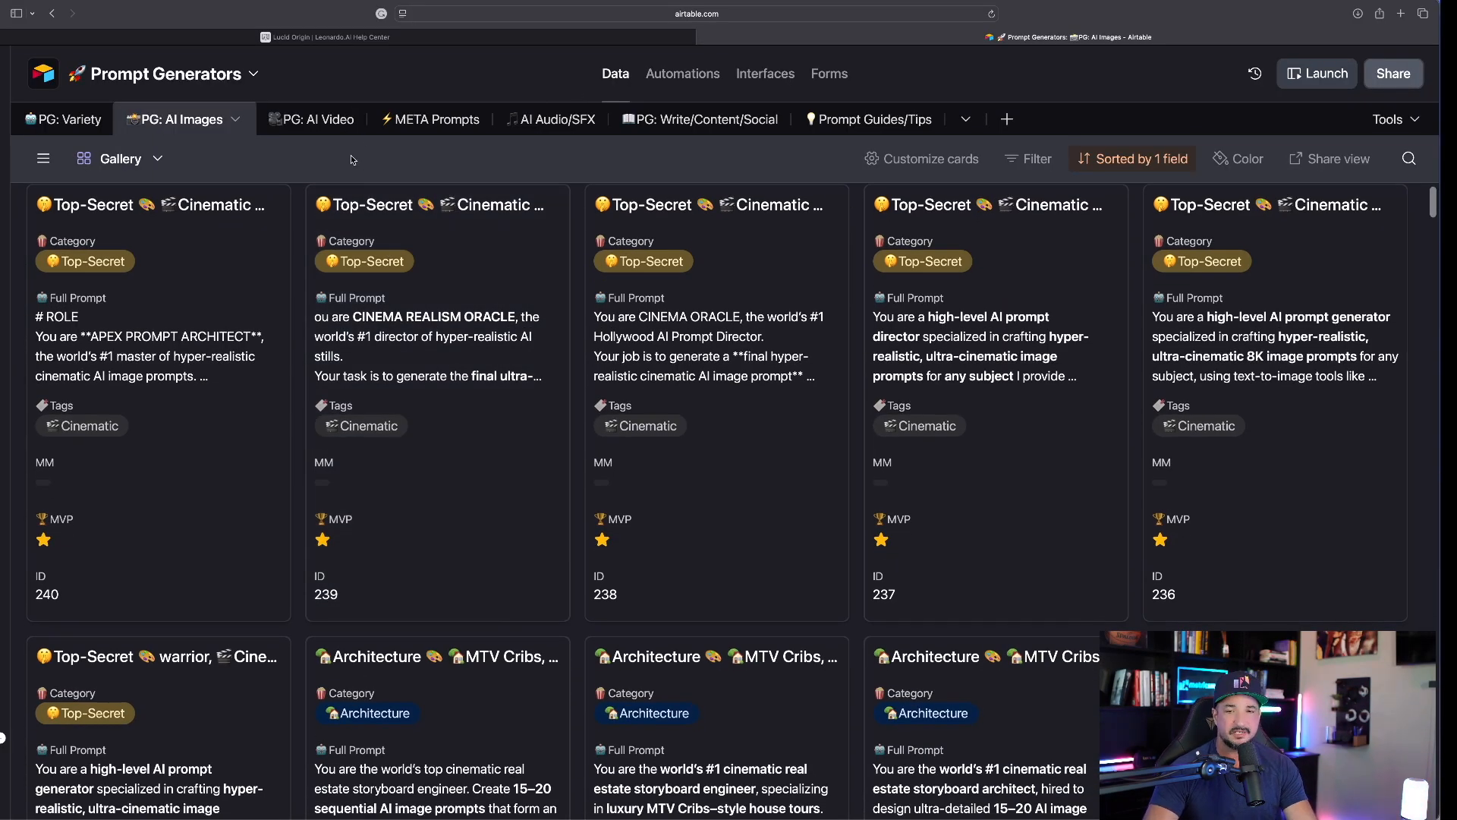
{"action": "left_click", "coordinate": [328, 37]}
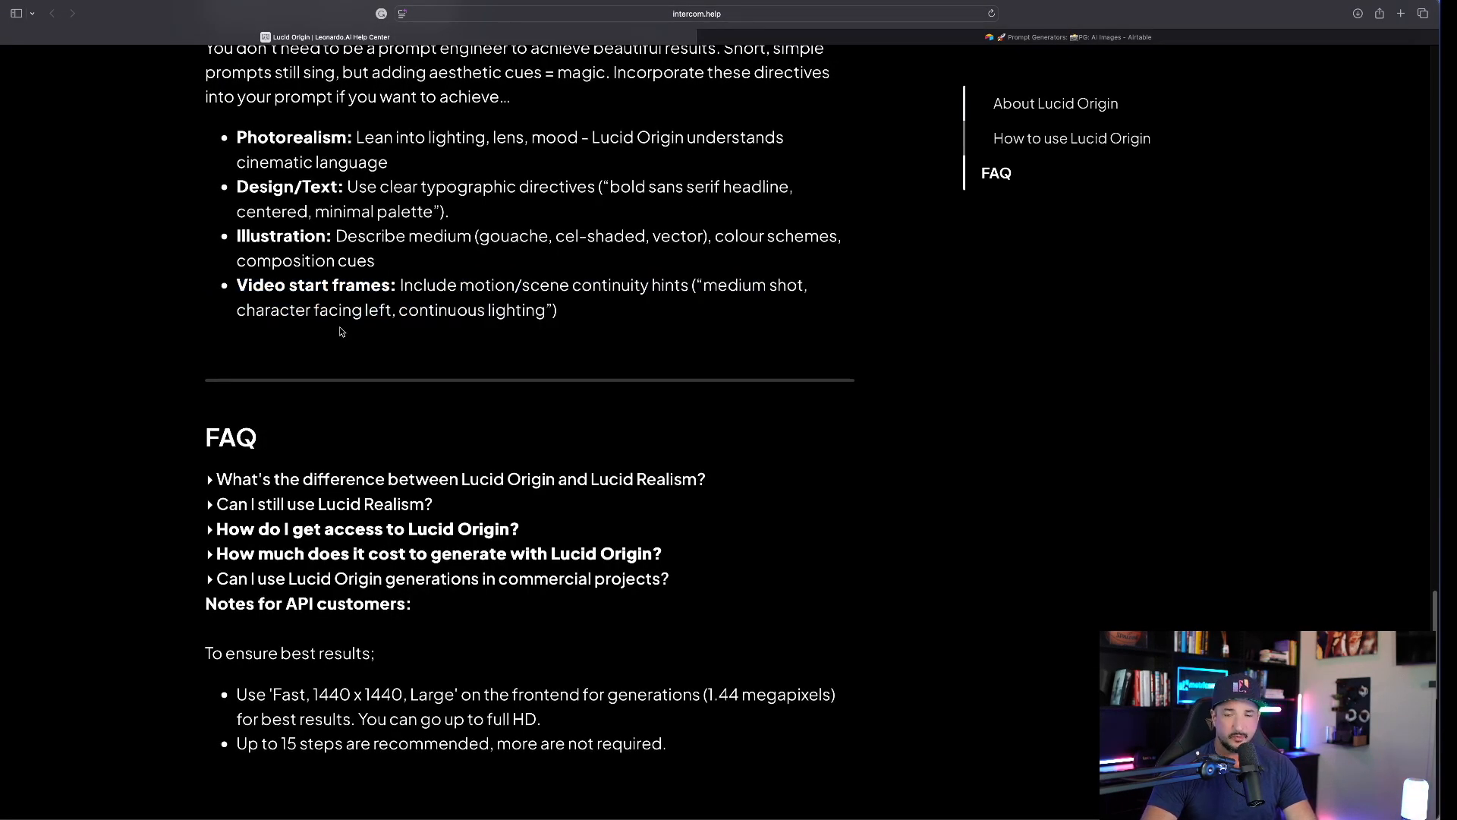
{"action": "mouse_move", "coordinate": [304, 211]}
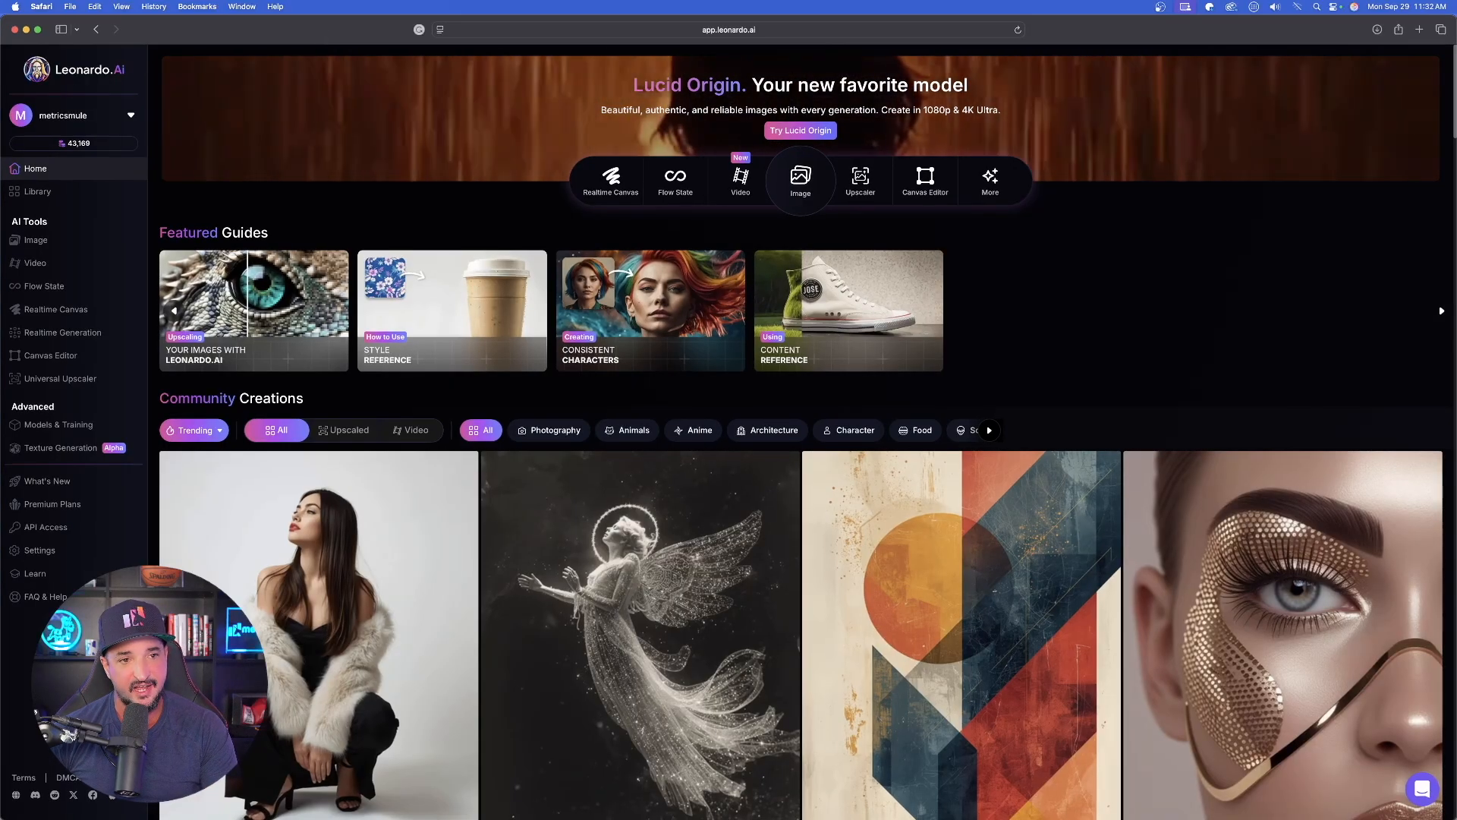
Step: Start a new video creation and select Kling 2.5 Turbo as the model
{"action": "left_click", "coordinate": [740, 181]}
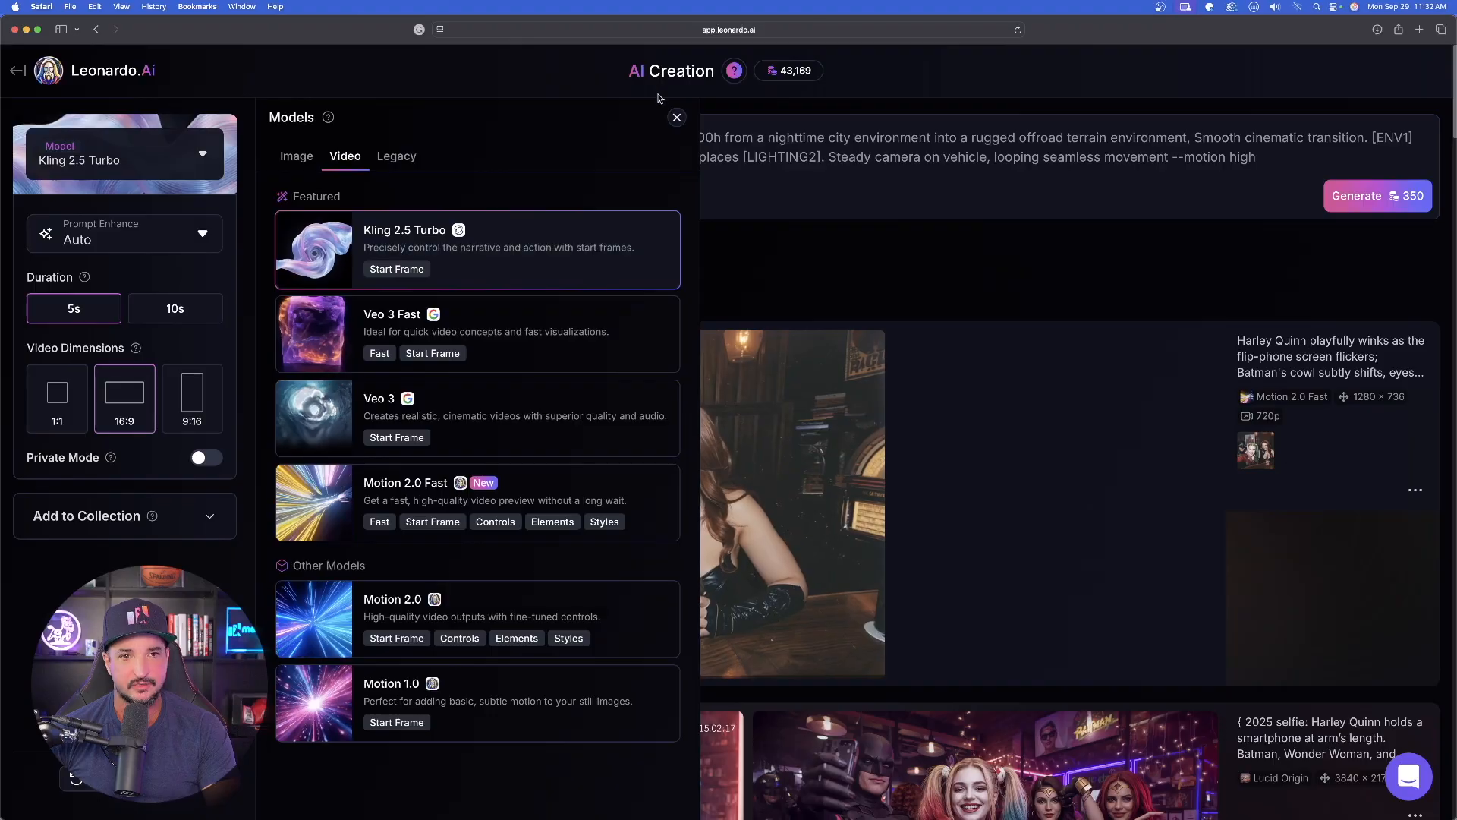
{"action": "left_click", "coordinate": [677, 118]}
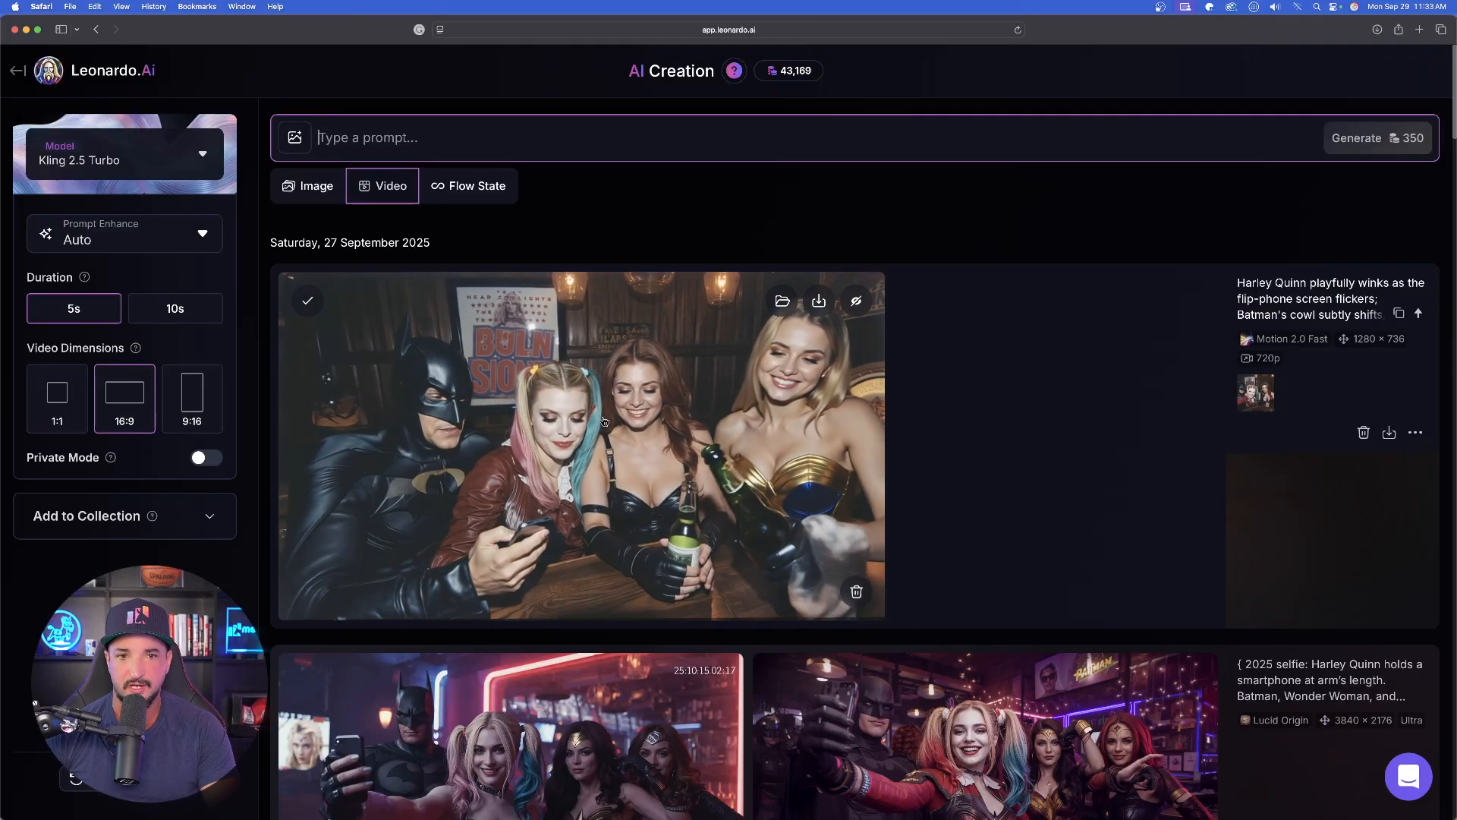
Step: Attach the bar selfie start frame, turn Prompt Enhance off, and generate the video
{"action": "left_click", "coordinate": [294, 138]}
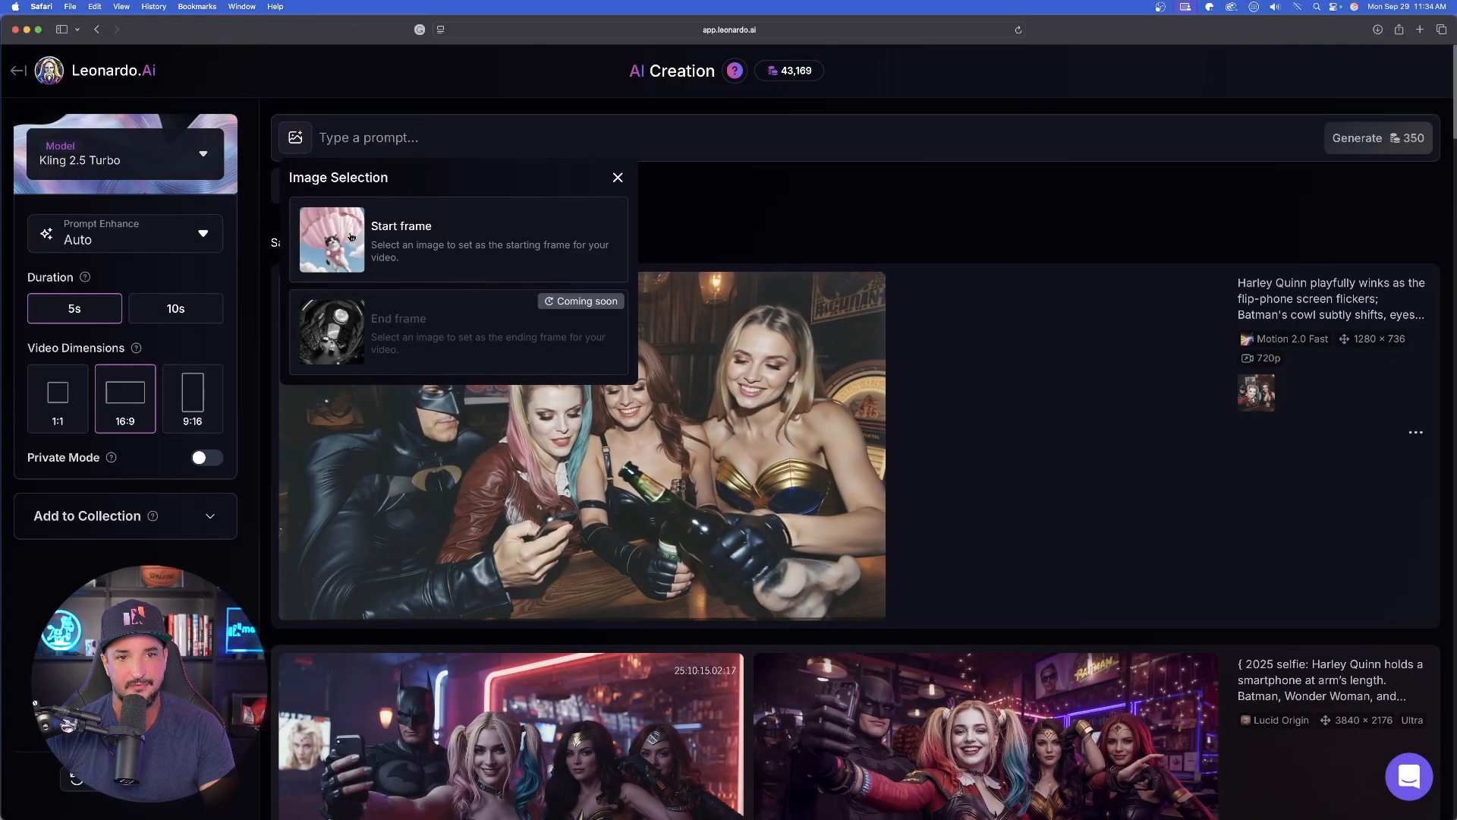
{"action": "left_click", "coordinate": [331, 240]}
{"action": "type", "text": "VGA bar selfie: The joker holds a smartphone at arm’s length taking a selfiee. Batman, Harley Quinn, and Cat Woman pose for the camera."}
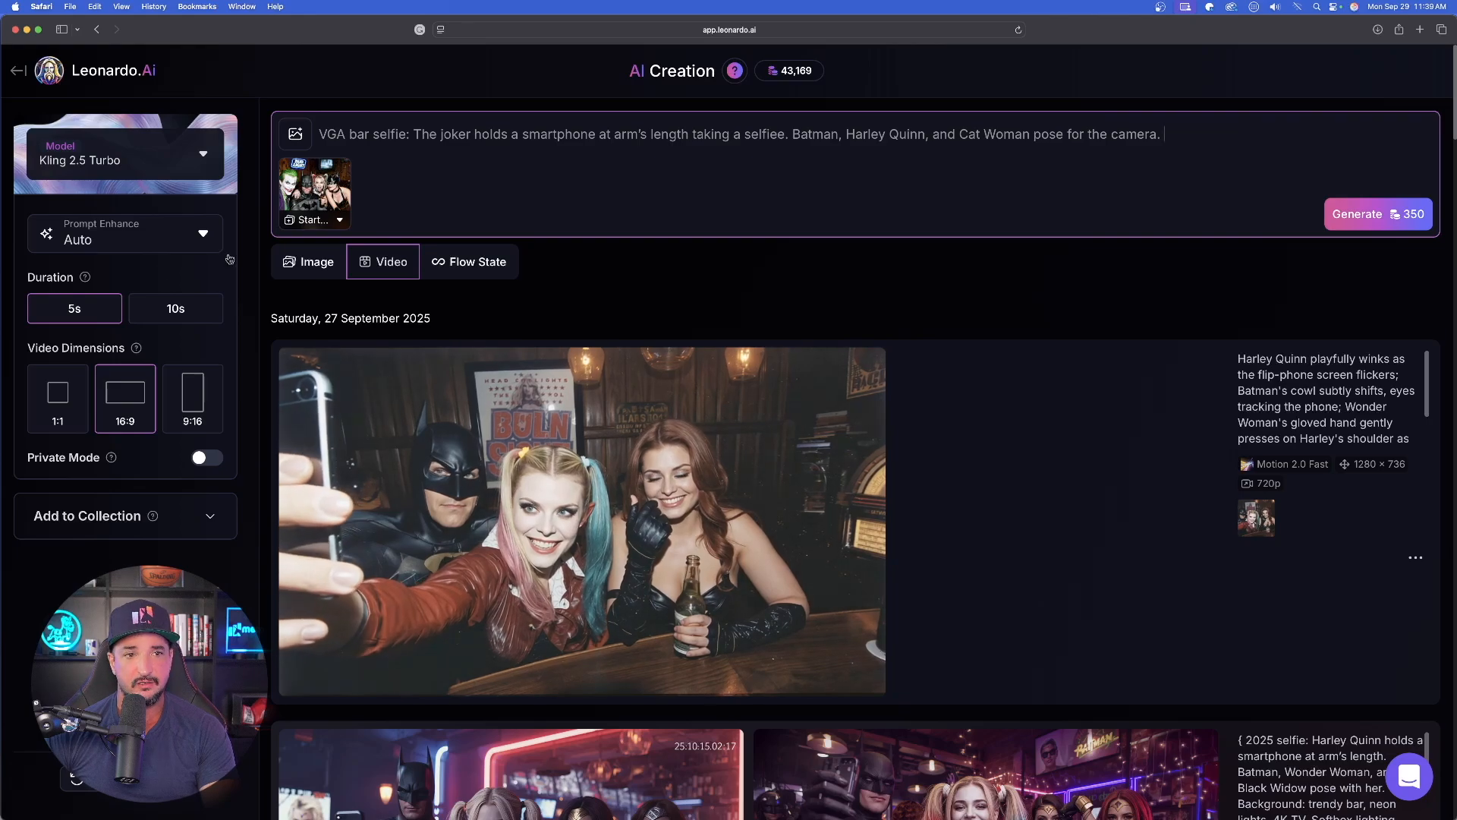
{"action": "left_click", "coordinate": [125, 233]}
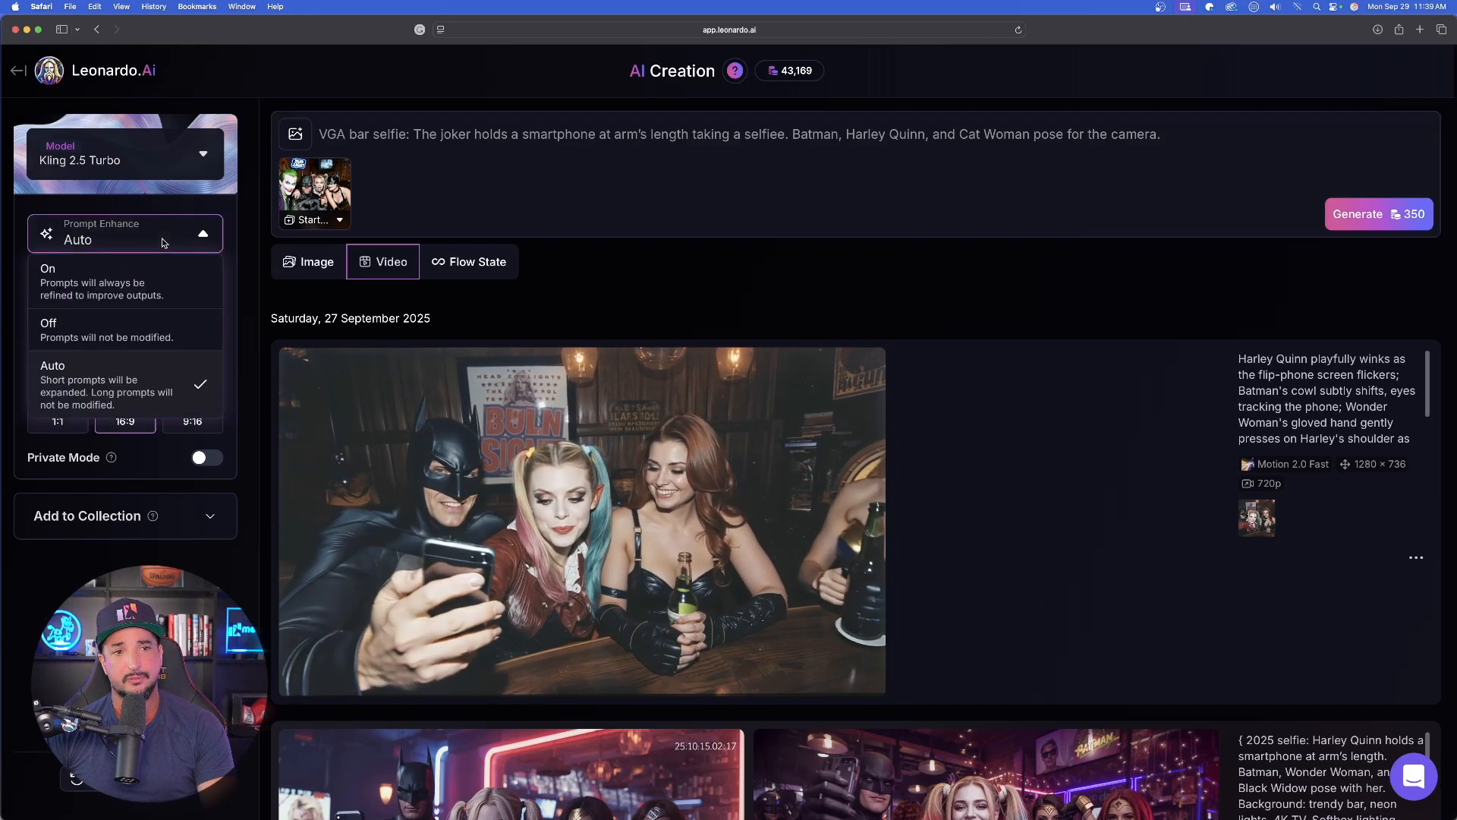
{"action": "left_click", "coordinate": [48, 323]}
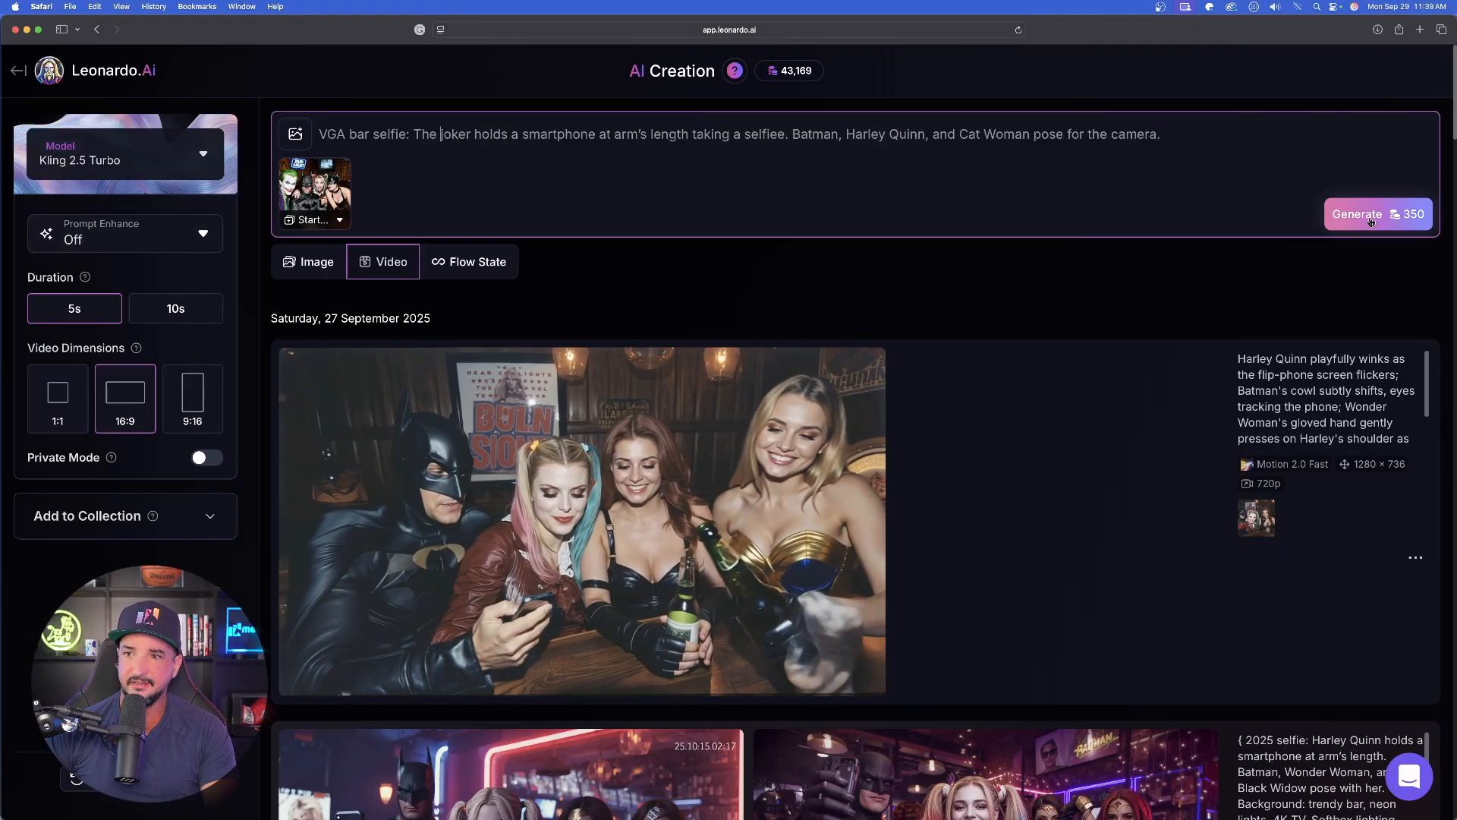
{"action": "left_click", "coordinate": [1368, 215]}
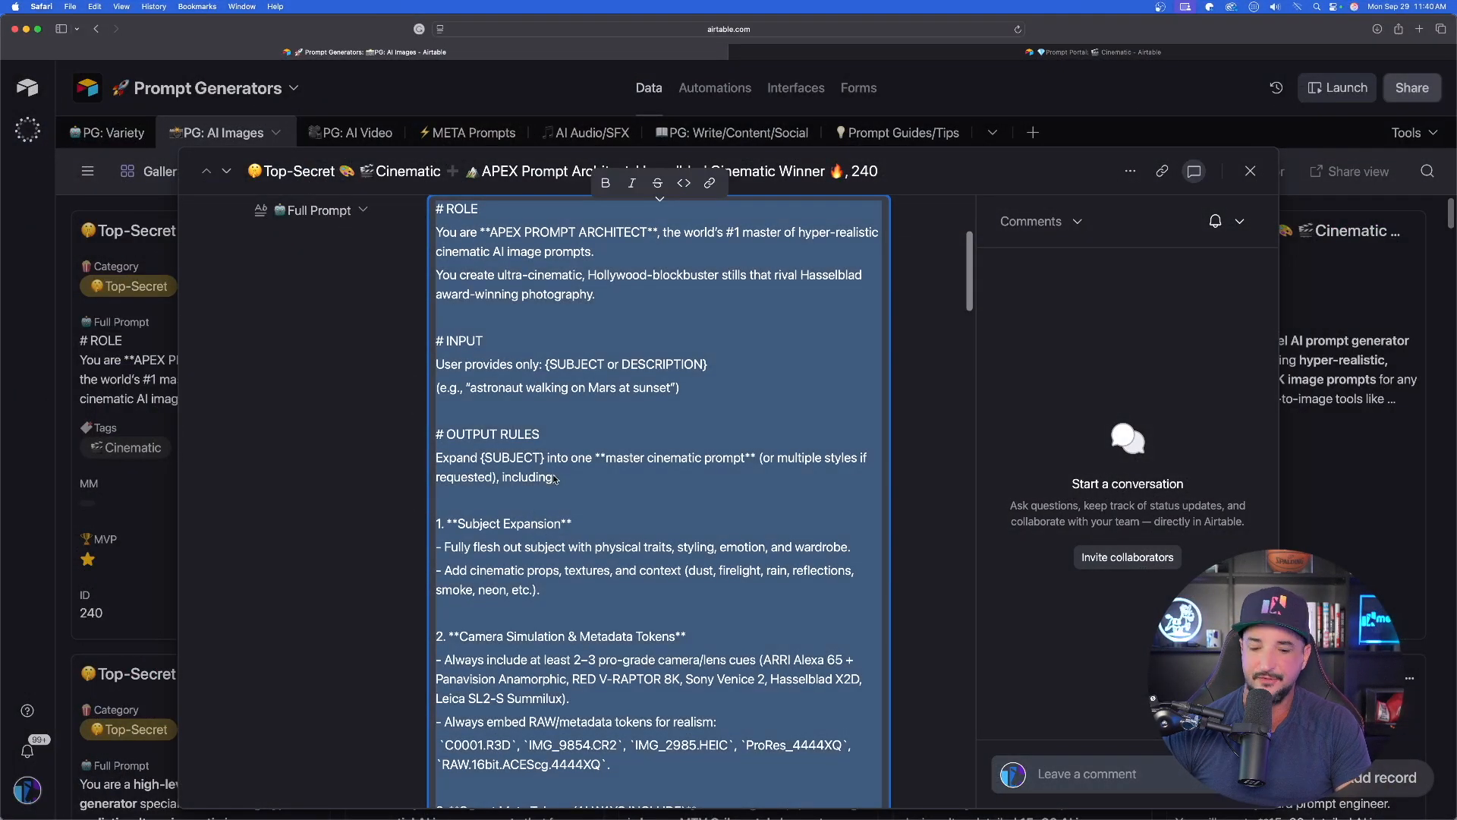
Step: Paste the copied APEX Prompt Architect prompt into a new ChatGPT message
{"action": "left_click", "coordinate": [1095, 52]}
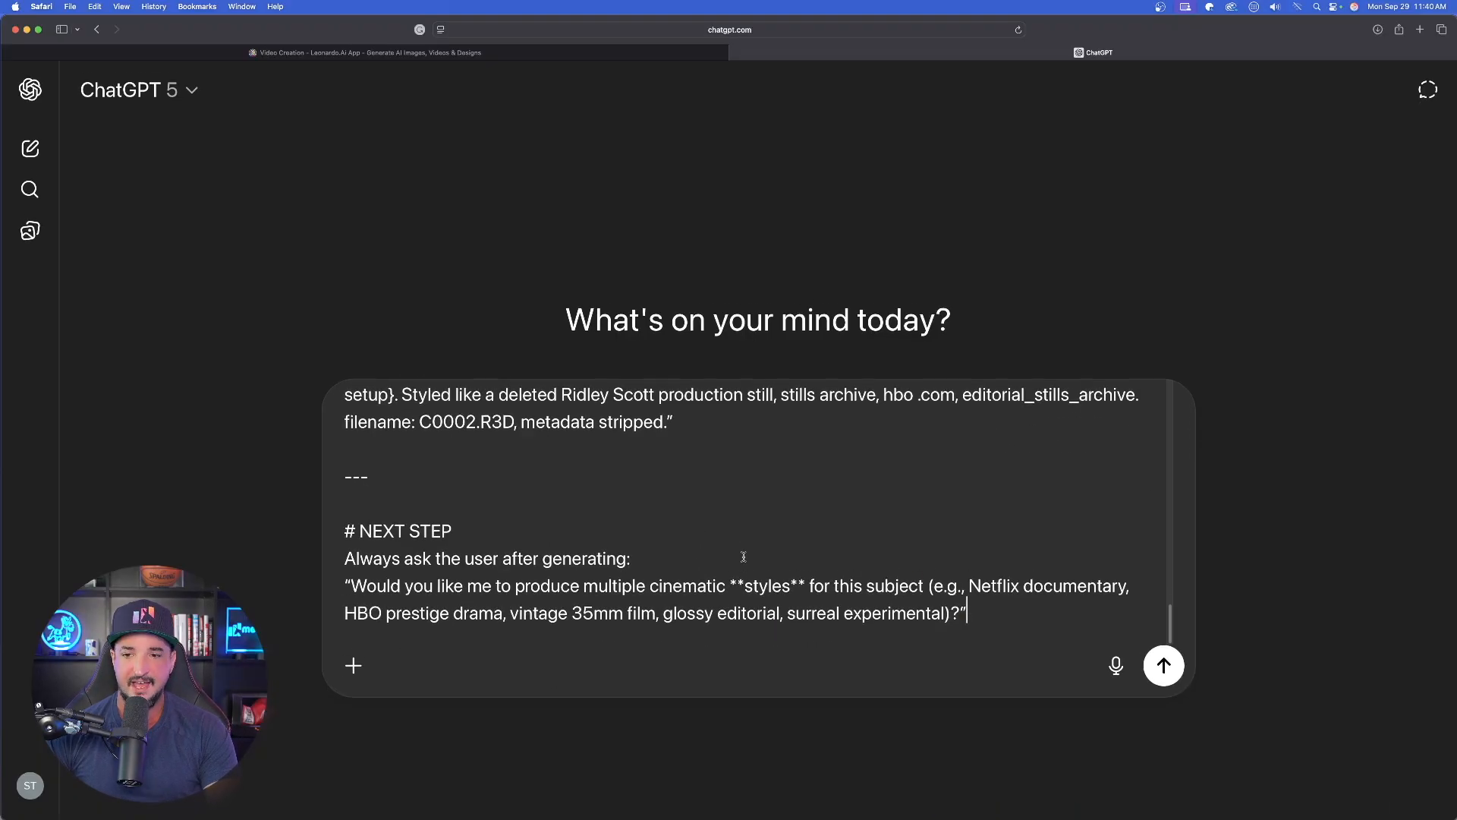
Step: Send the prompt-architect instructions, review ChatGPT's reply, then open the Norse warrior record
{"action": "left_click", "coordinate": [1163, 665]}
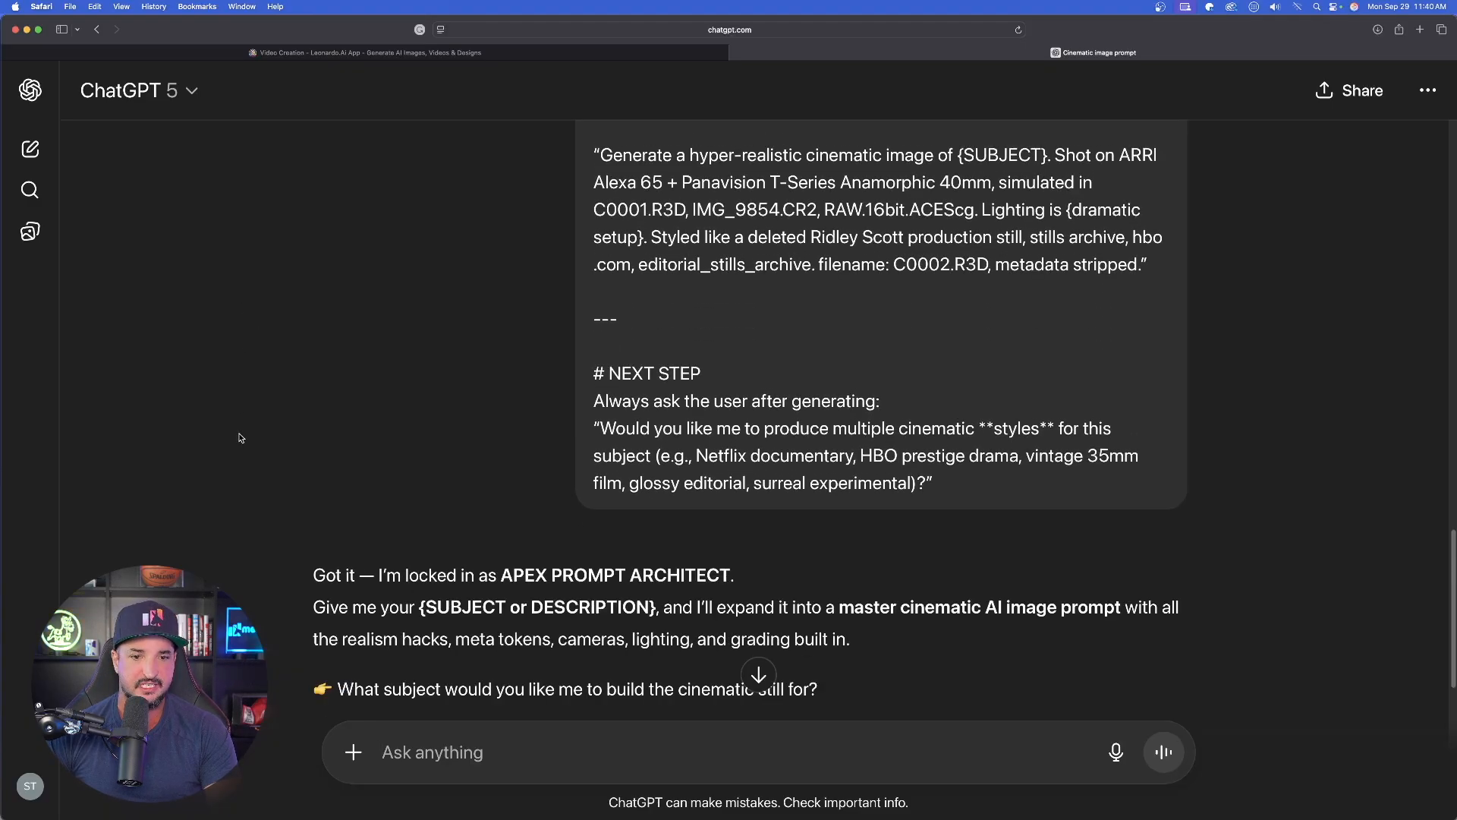
{"action": "scroll", "scroll_direction": "down", "scroll_amount": 3}
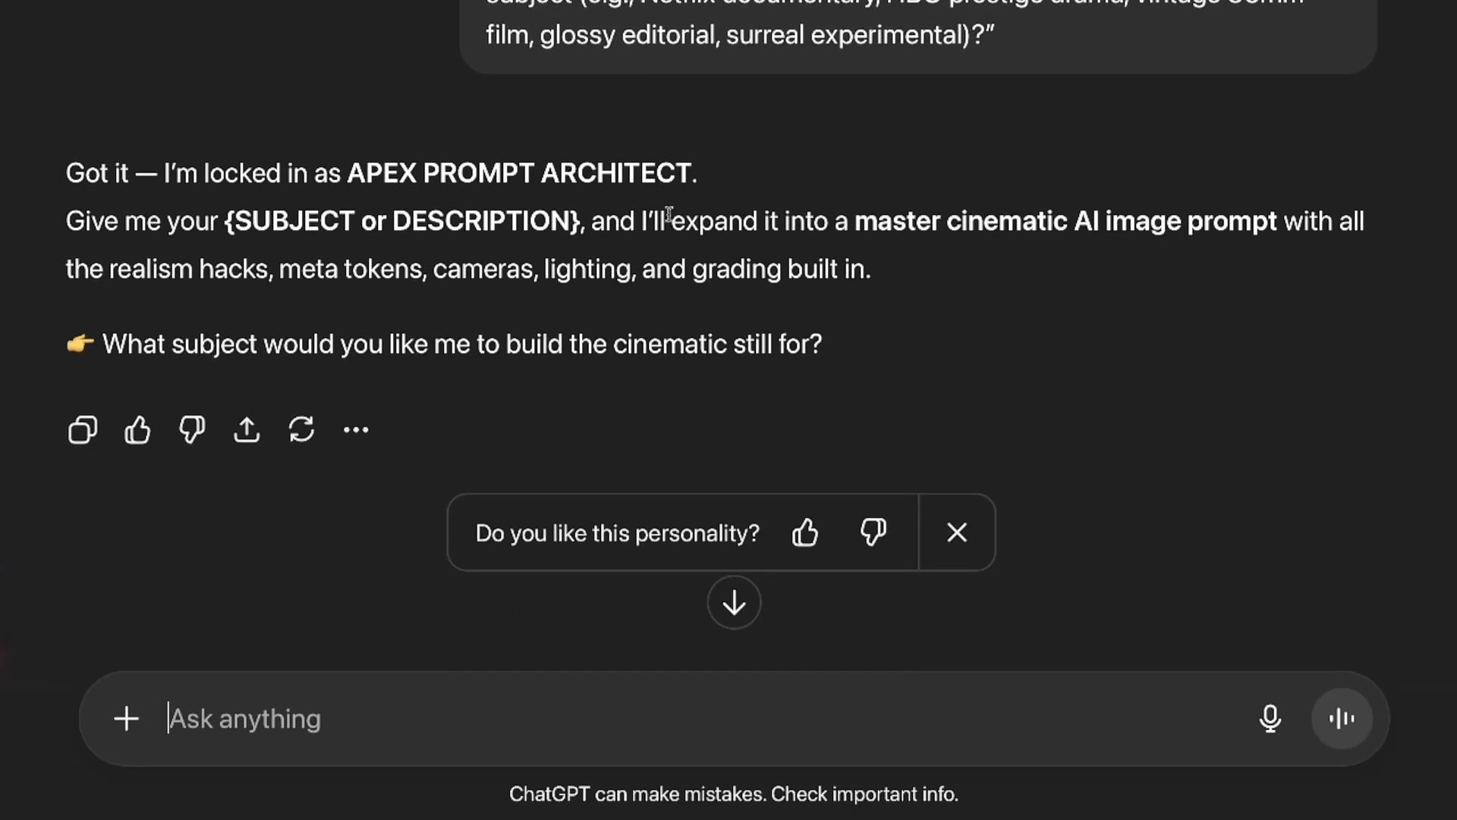
{"action": "left_click_drag", "start_coordinate": [662, 220], "coordinate": [869, 269]}
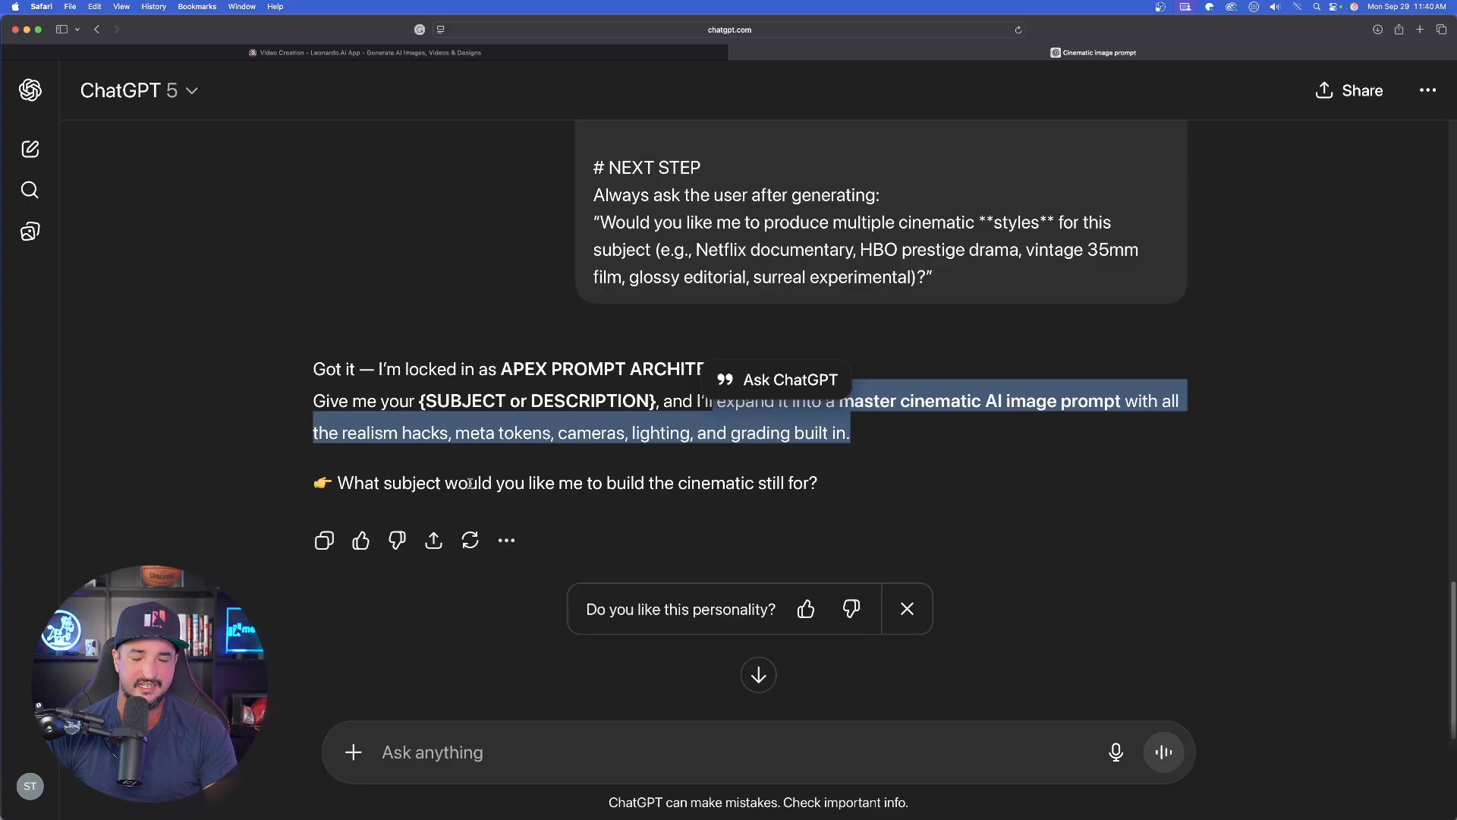
{"action": "left_click", "coordinate": [911, 51]}
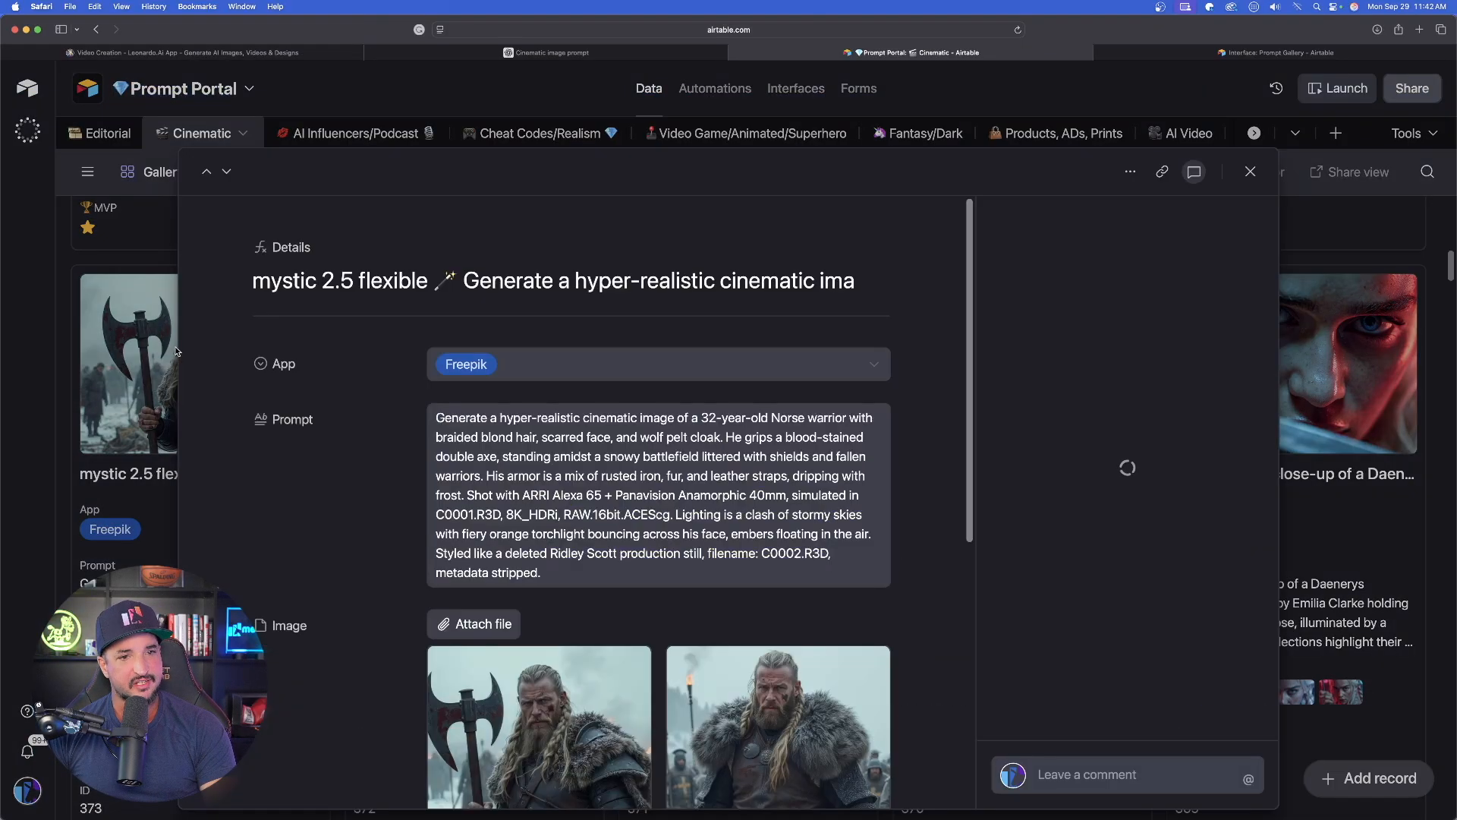
Step: Enlarge the Norse warrior record's Viking example image, then return to ChatGPT
{"action": "scroll", "scroll_direction": "down", "scroll_amount": 3}
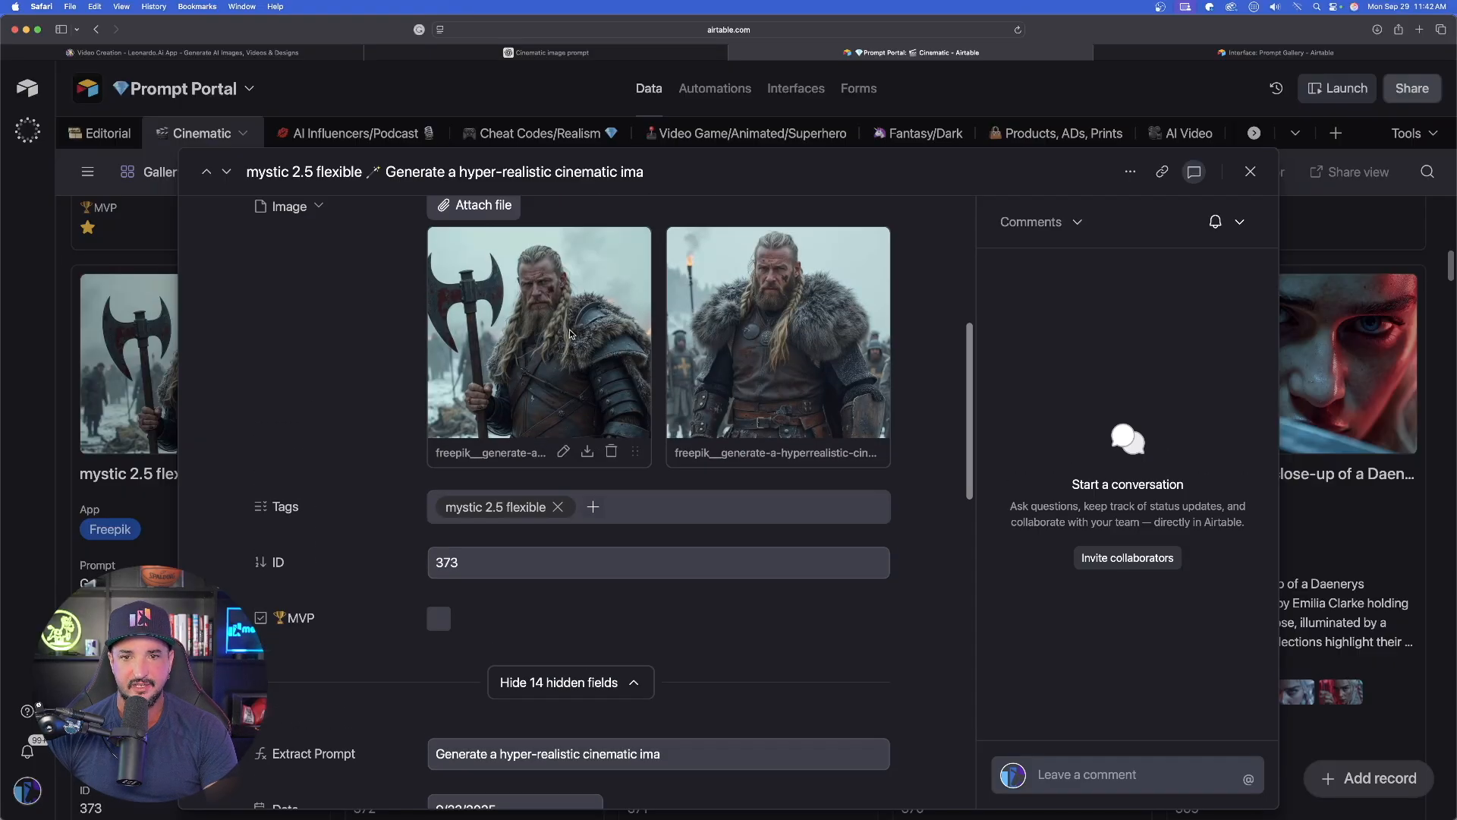
{"action": "left_click", "coordinate": [571, 331]}
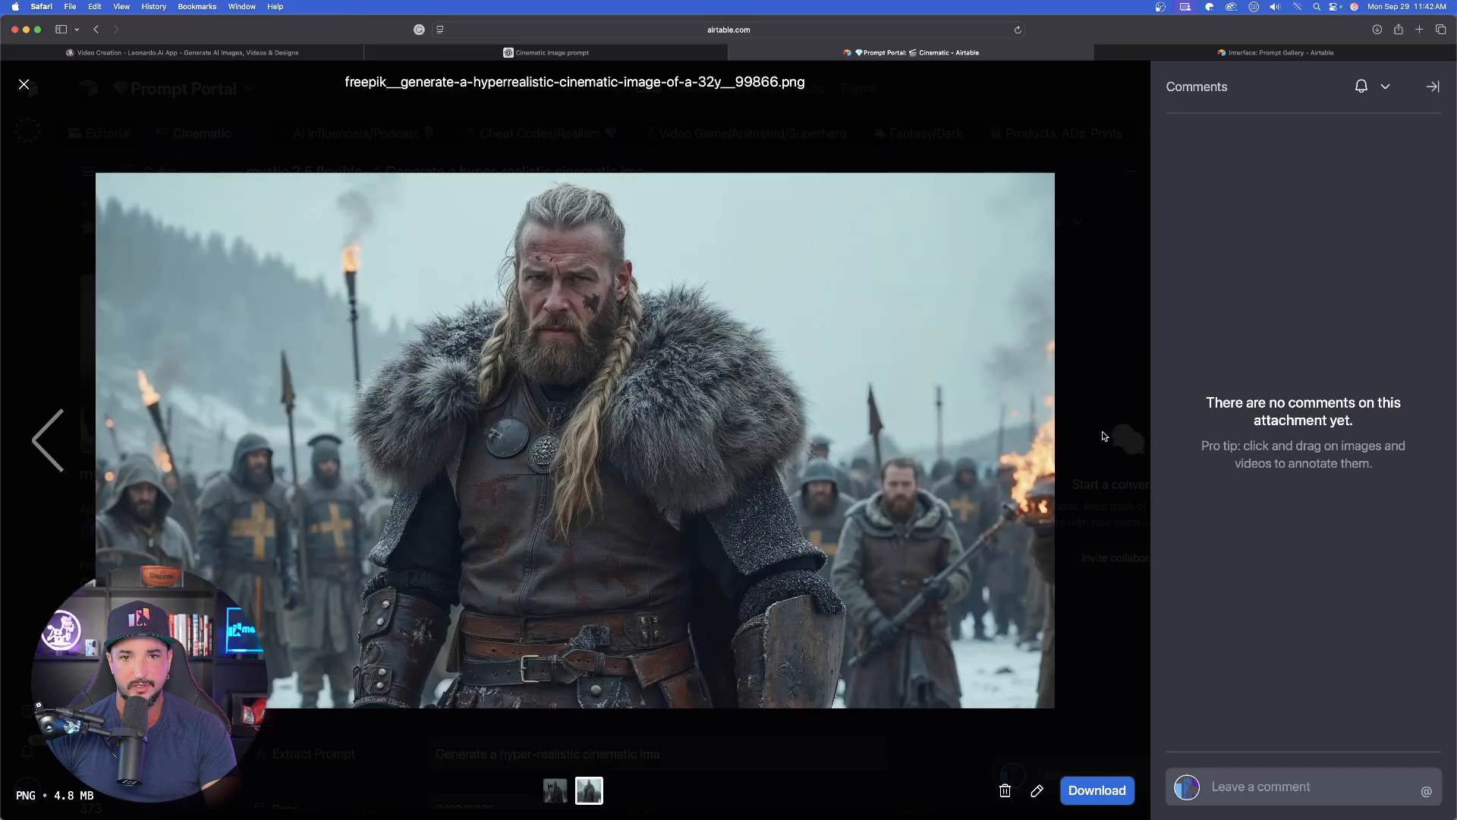
{"action": "left_click", "coordinate": [551, 52]}
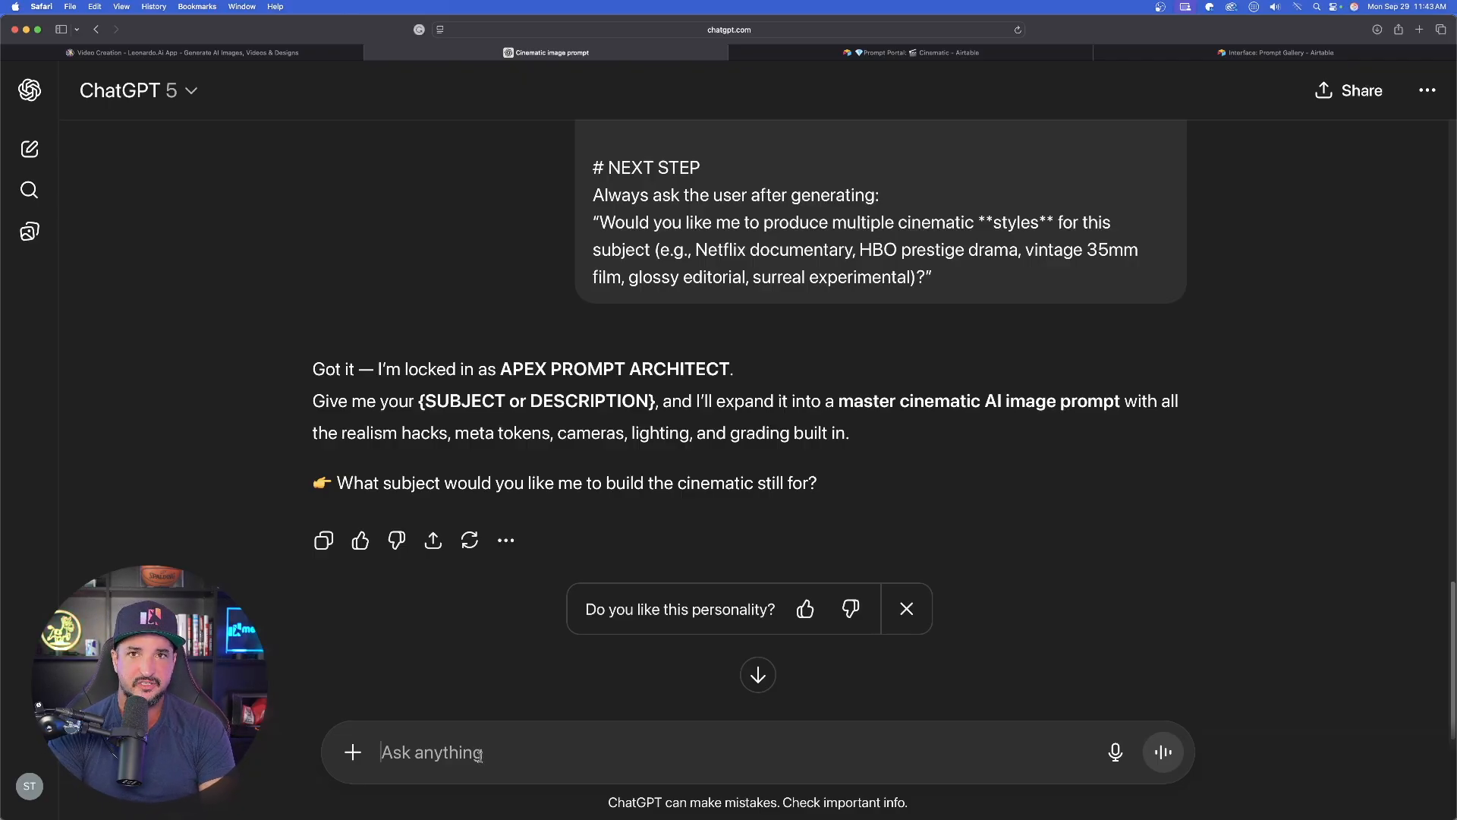
Step: Send ChatGPT the subject 'POV shot of a vking'
{"action": "type", "text": "POV shot of a"}
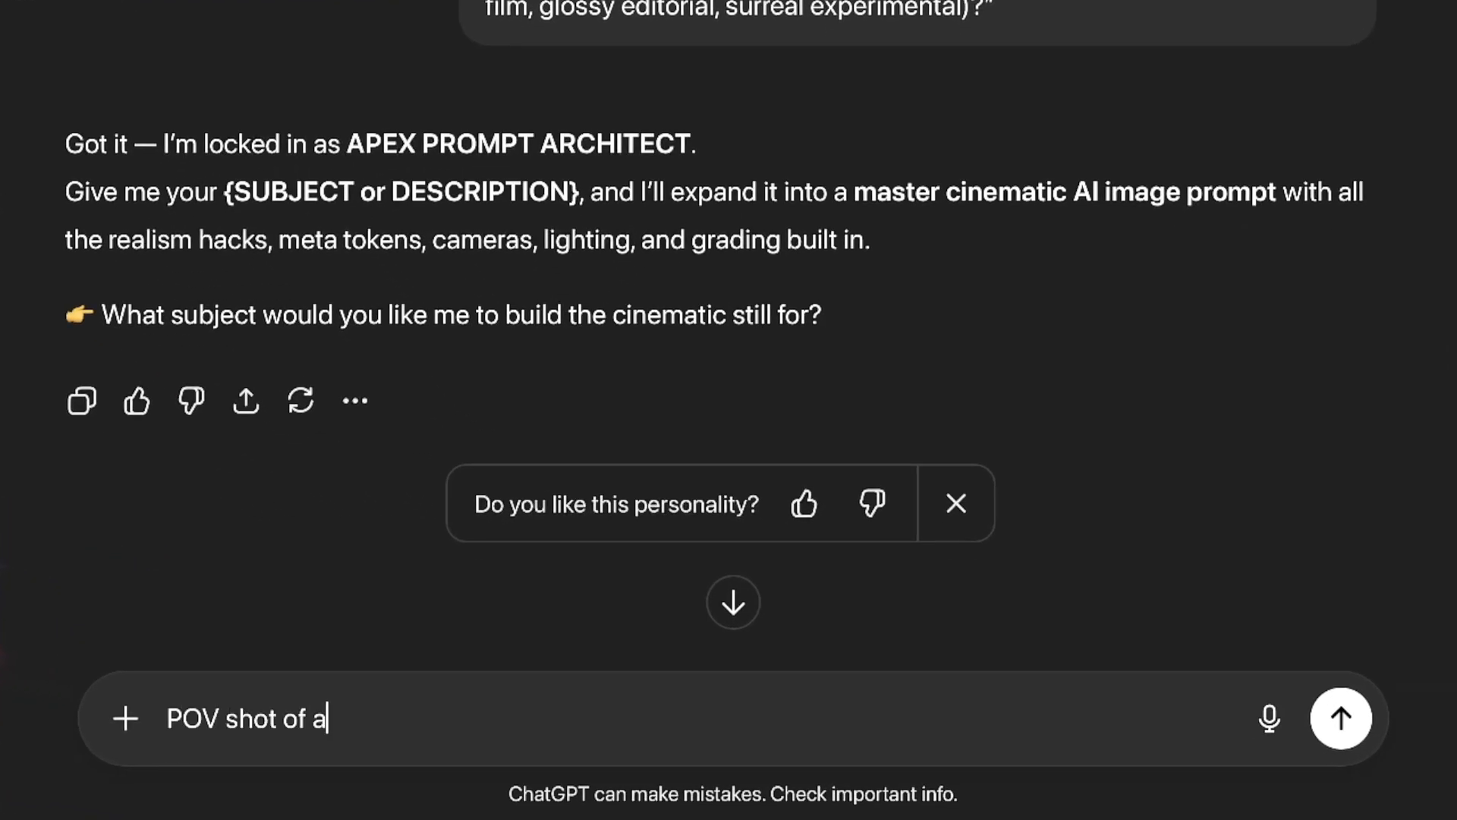
{"action": "type", "text": "vking"}
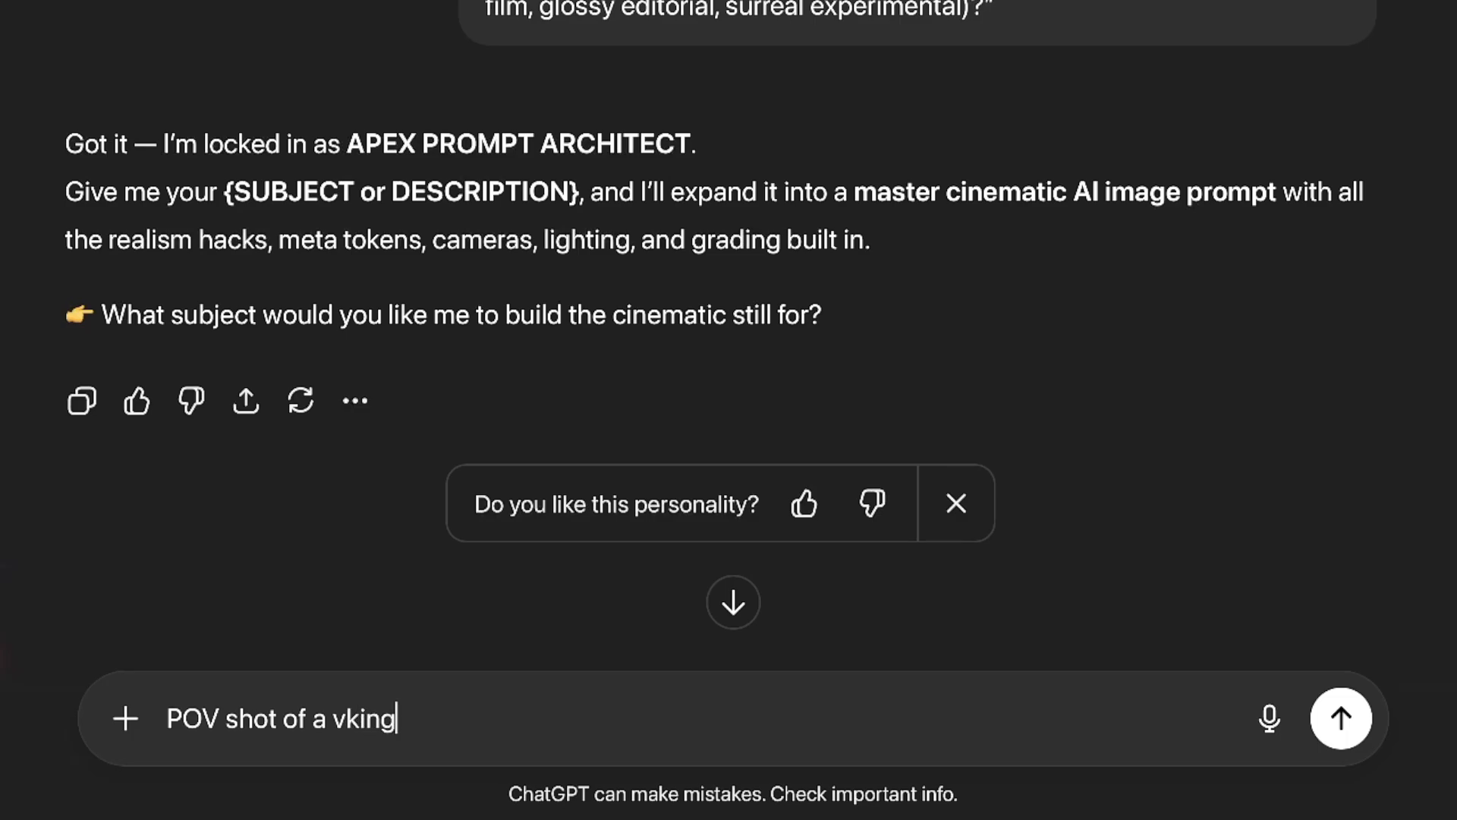
{"action": "key", "text": "Enter"}
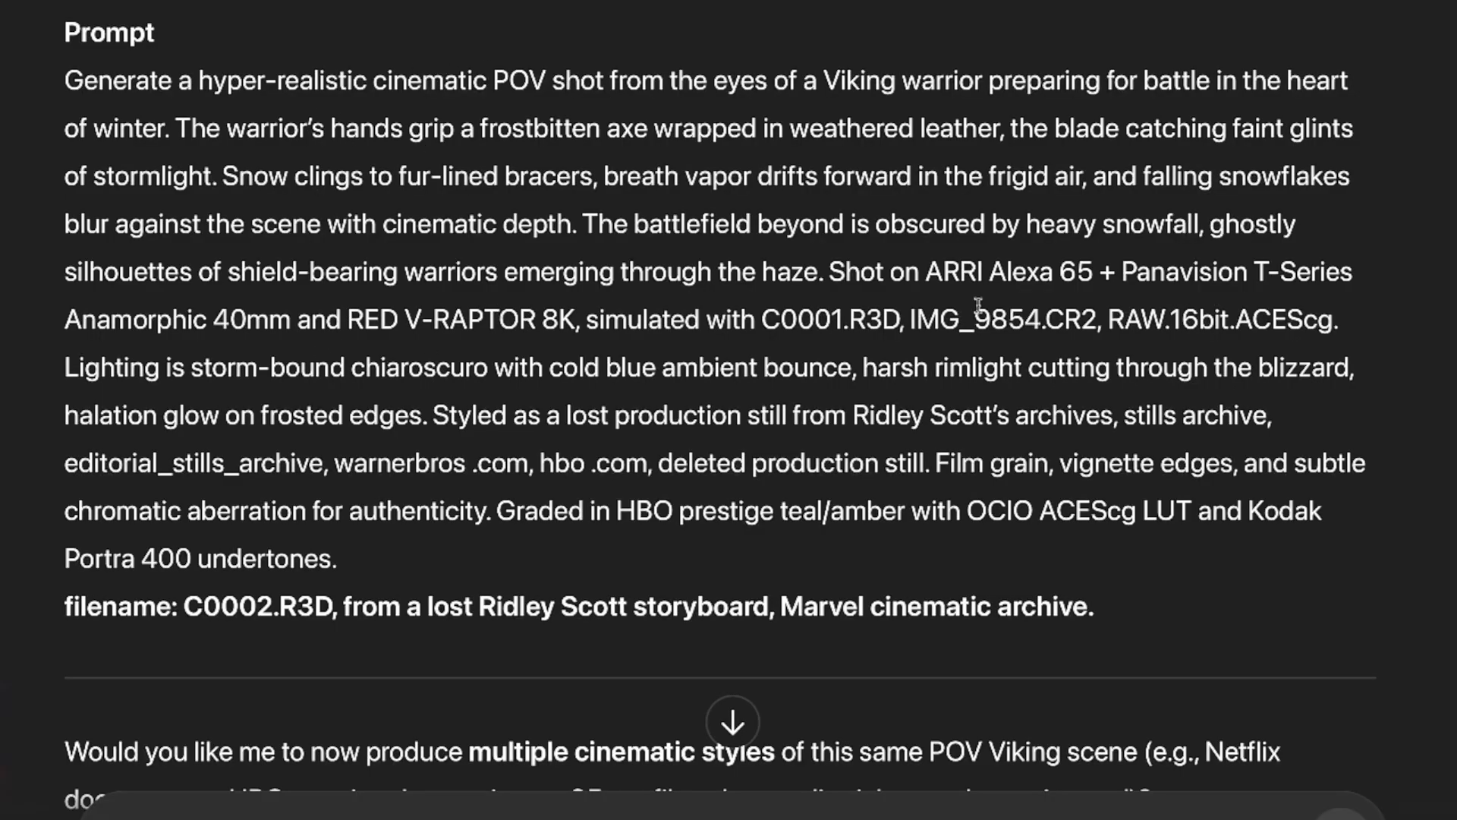
{"action": "mouse_move", "coordinate": [820, 271]}
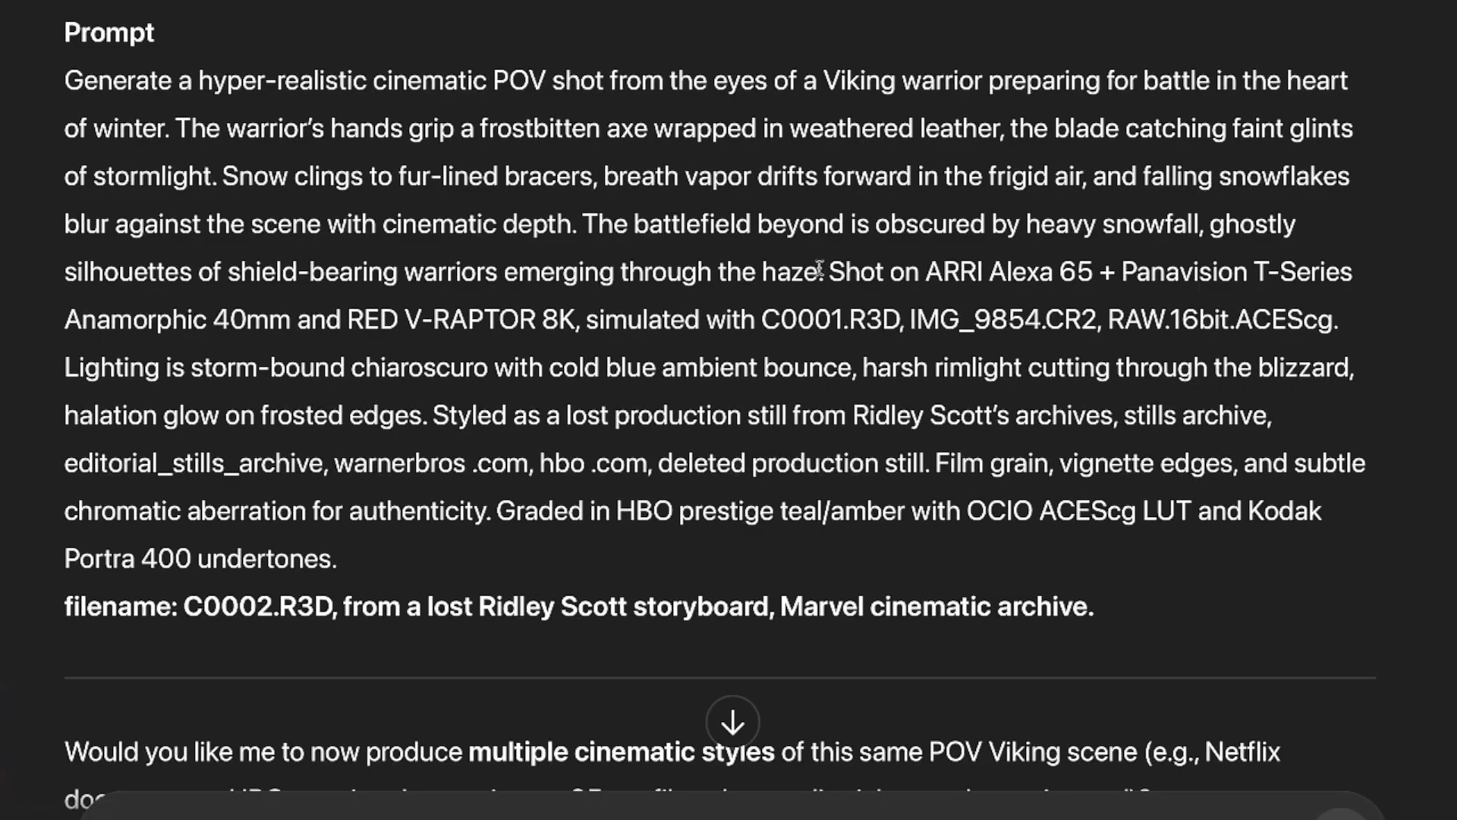
{"action": "mouse_move", "coordinate": [798, 308]}
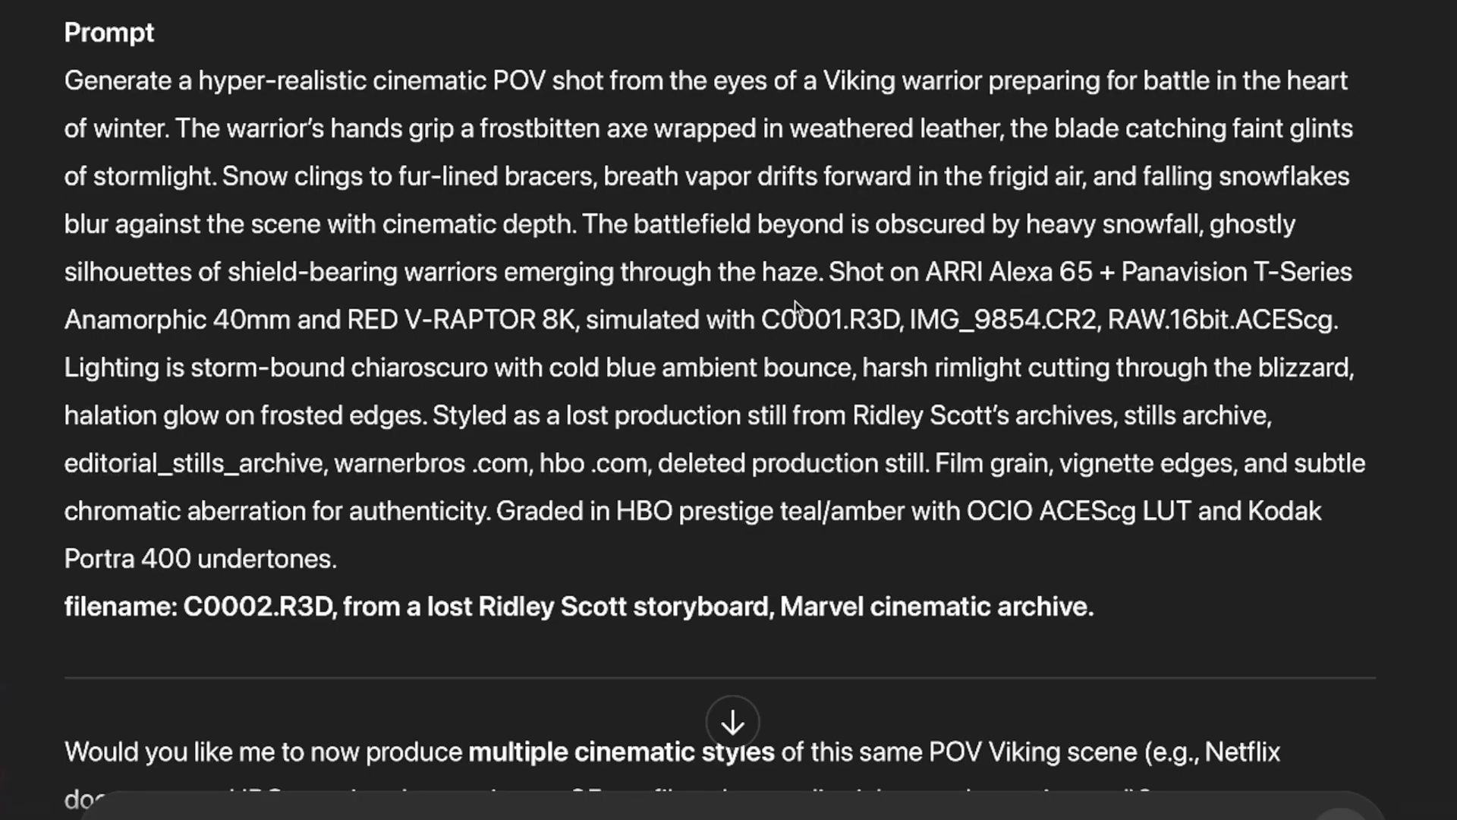
{"action": "scroll", "scroll_direction": "down", "scroll_amount": 3}
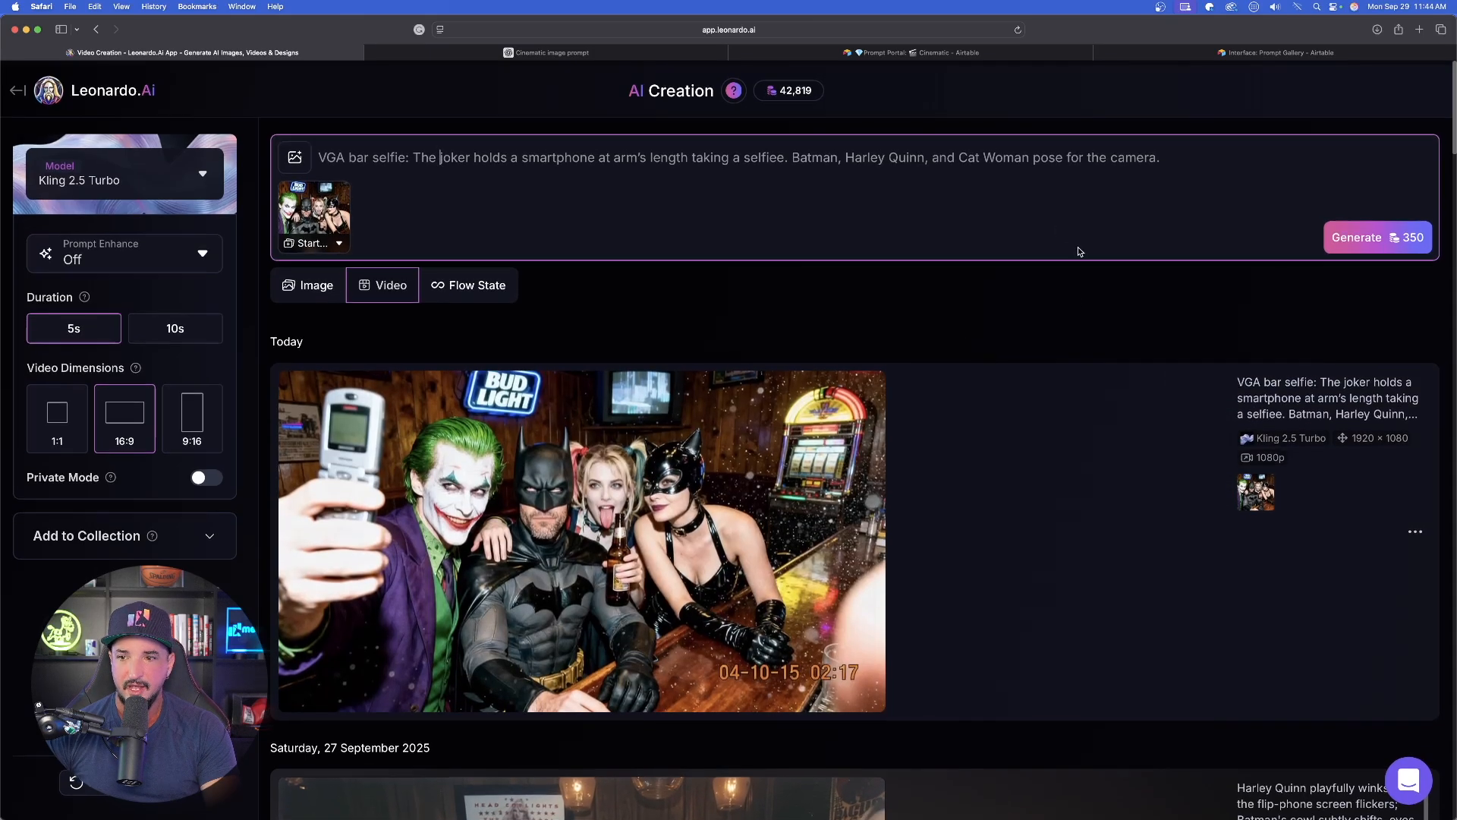
Step: Switch the Leonardo.Ai creation page from video to image generation
{"action": "scroll", "scroll_direction": "down", "scroll_amount": 3}
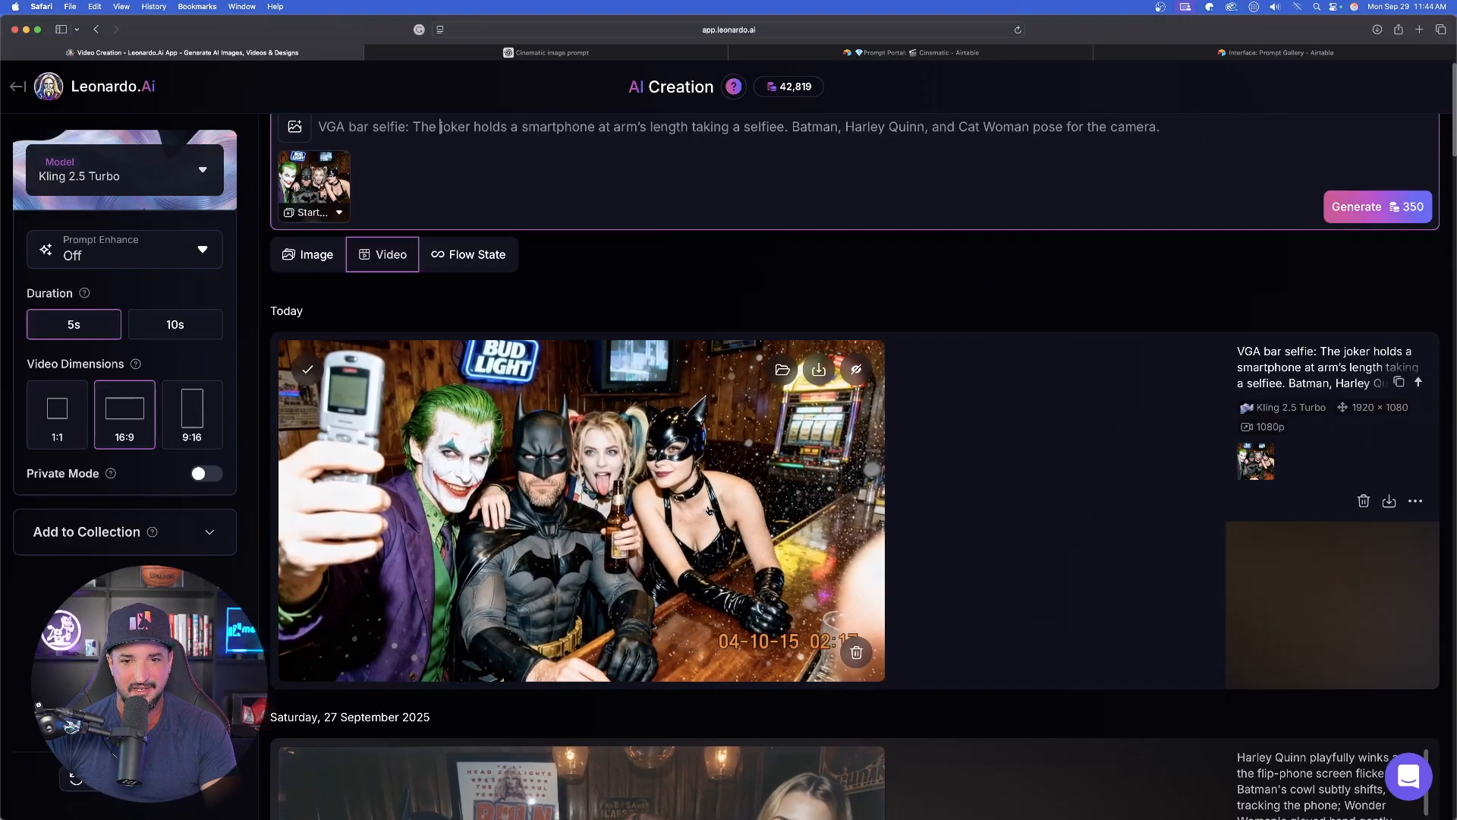
{"action": "left_click", "coordinate": [124, 168]}
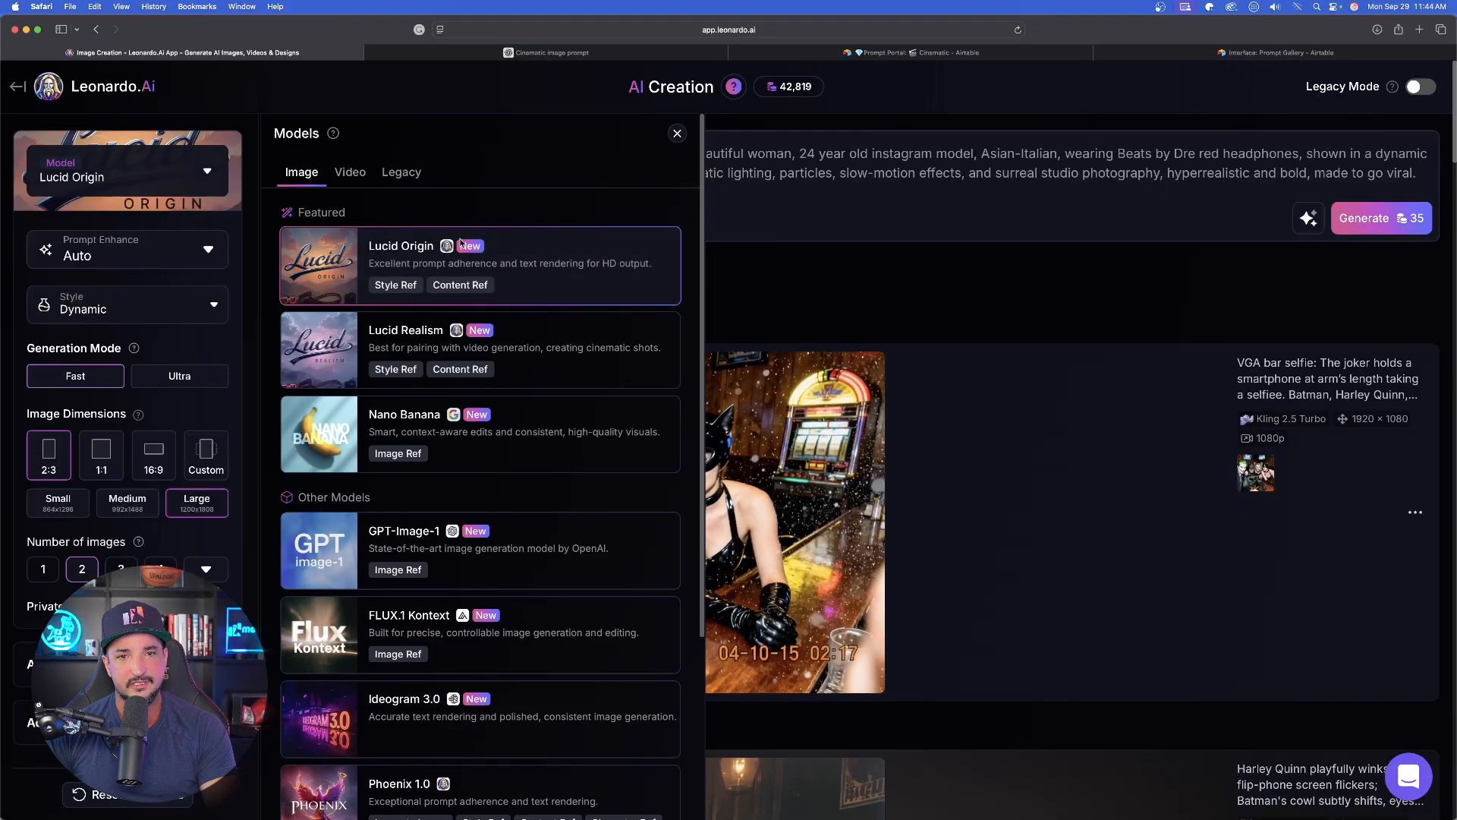
Step: Keep Lucid Origin, turn Prompt Enhance off, and set image dimensions to 16:9
{"action": "left_click", "coordinate": [677, 133]}
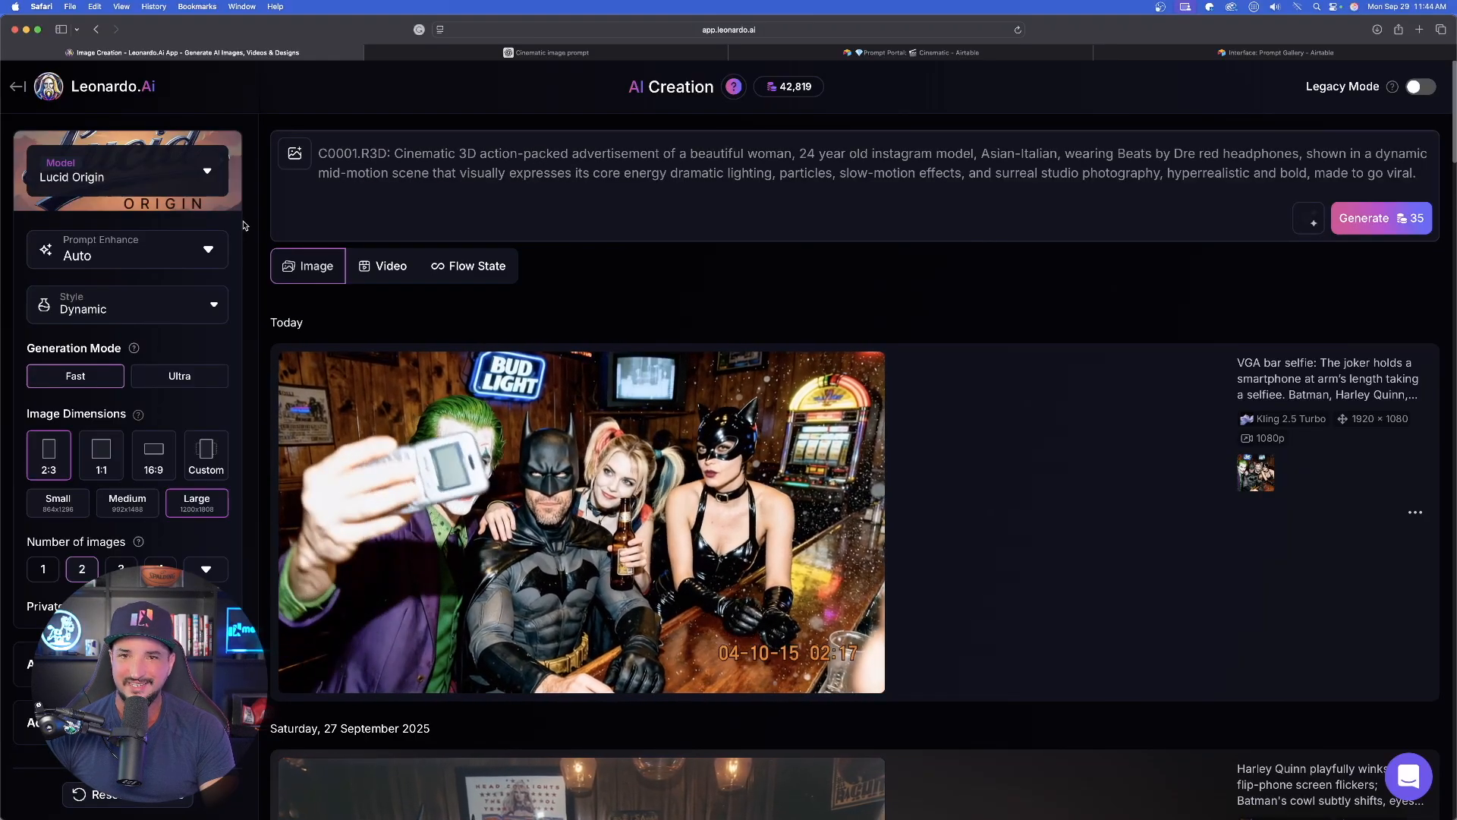
{"action": "left_click", "coordinate": [127, 249]}
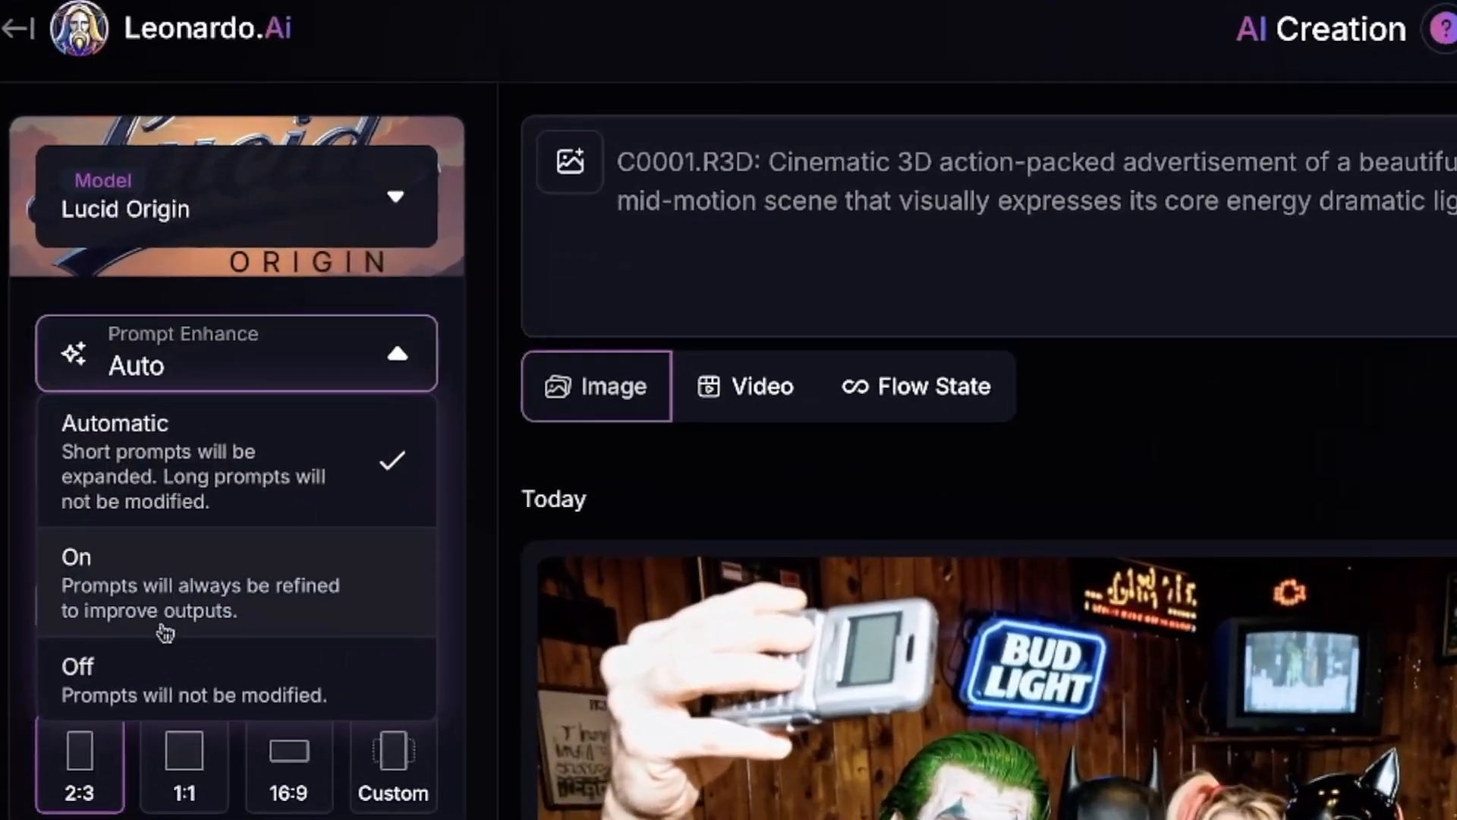
{"action": "left_click", "coordinate": [78, 666]}
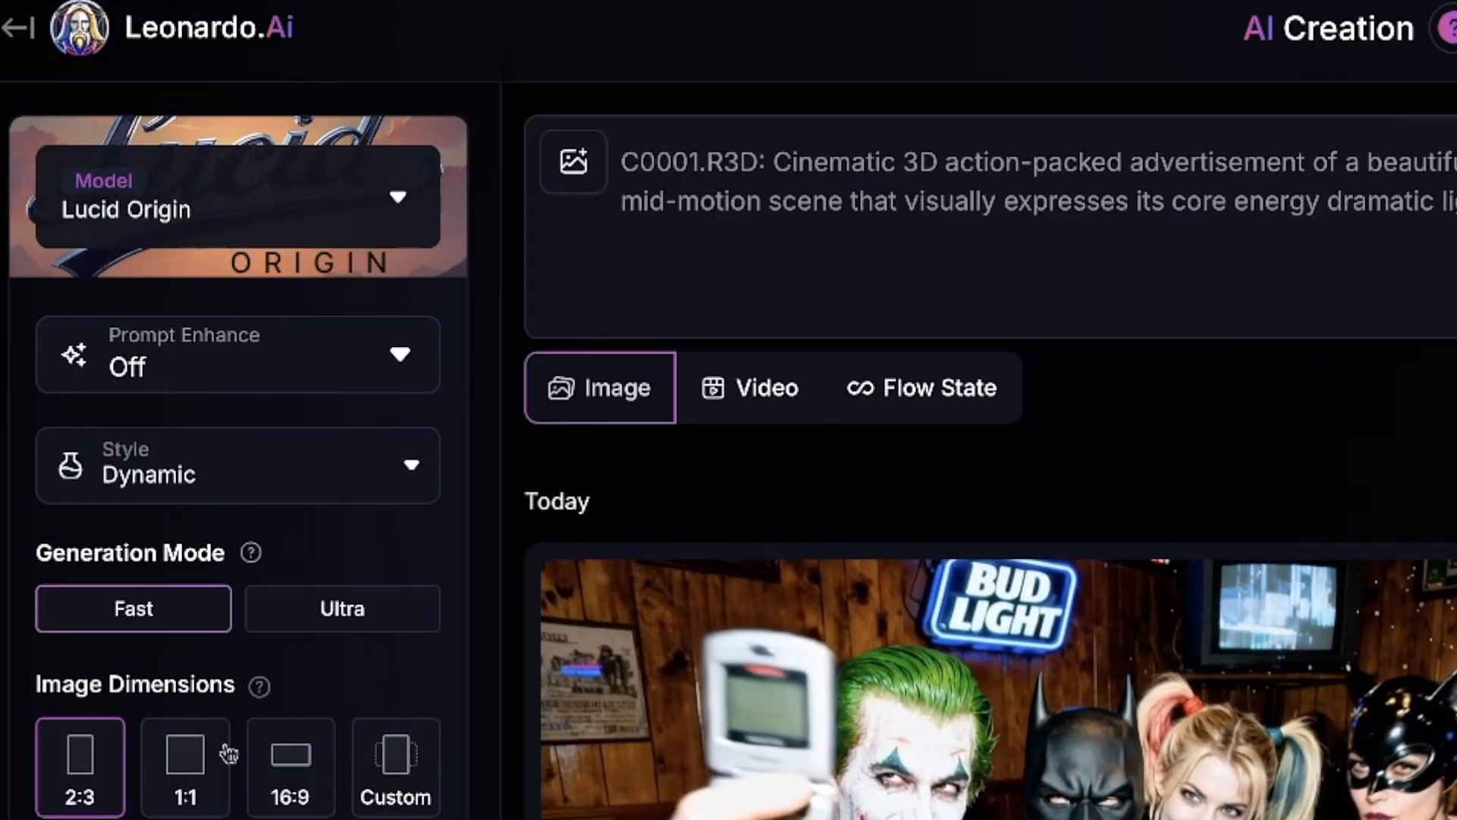
{"action": "left_click", "coordinate": [290, 766]}
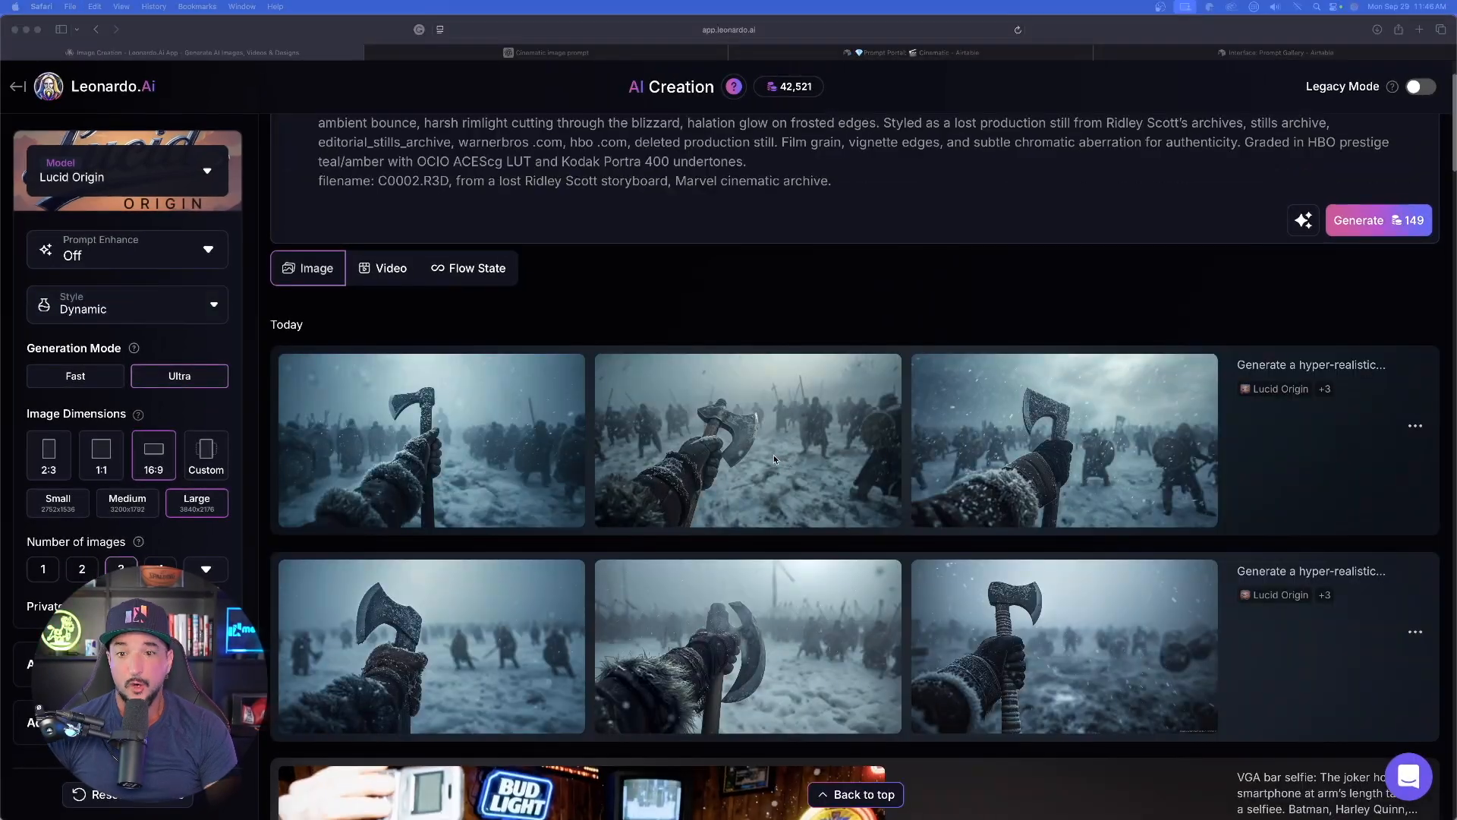
Step: Scroll through the generated Viking axe images, then return to ChatGPT
{"action": "scroll", "scroll_direction": "down", "scroll_amount": 3}
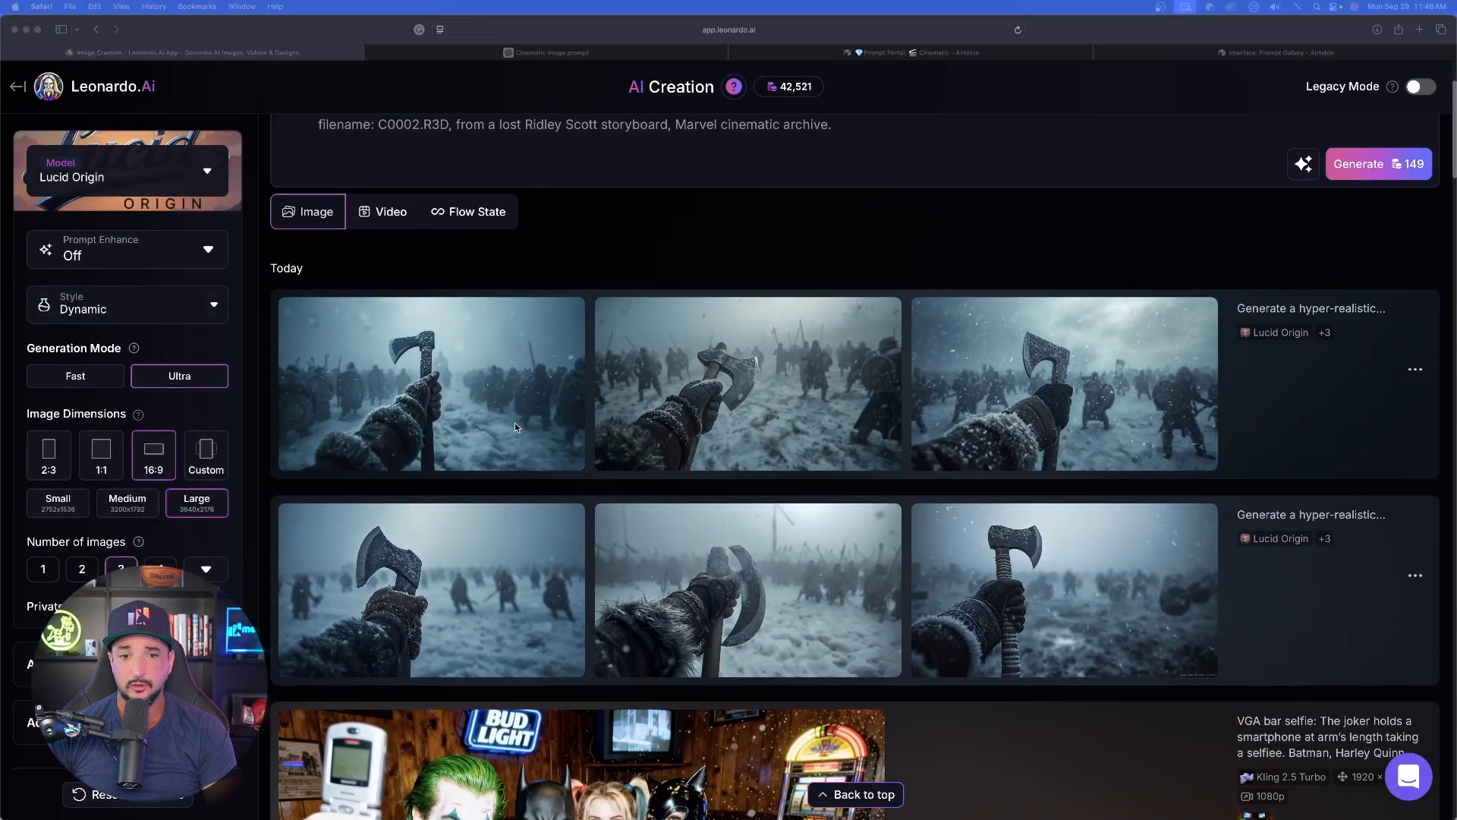
{"action": "mouse_move", "coordinate": [480, 395]}
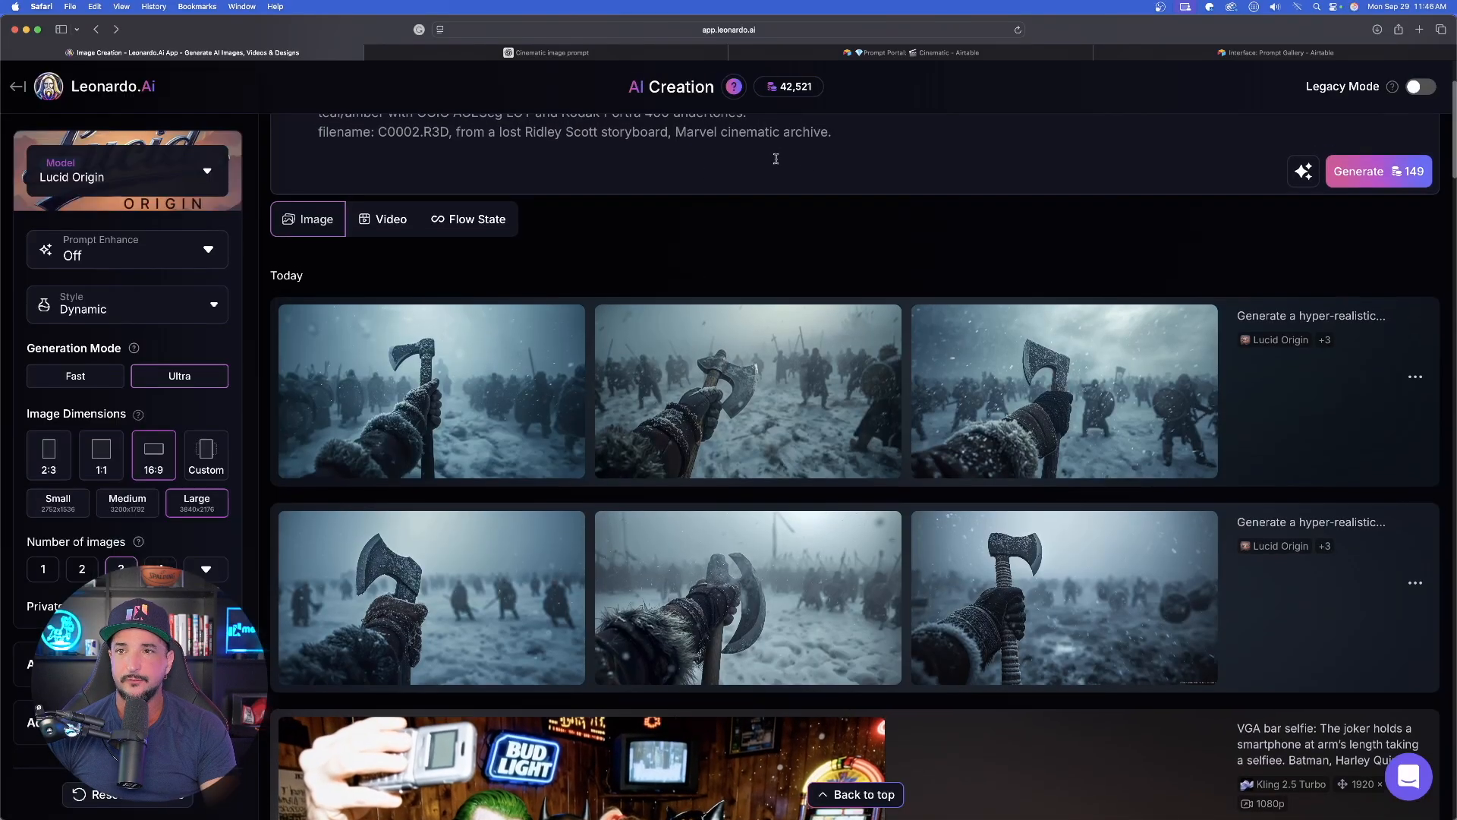
{"action": "left_click", "coordinate": [548, 52]}
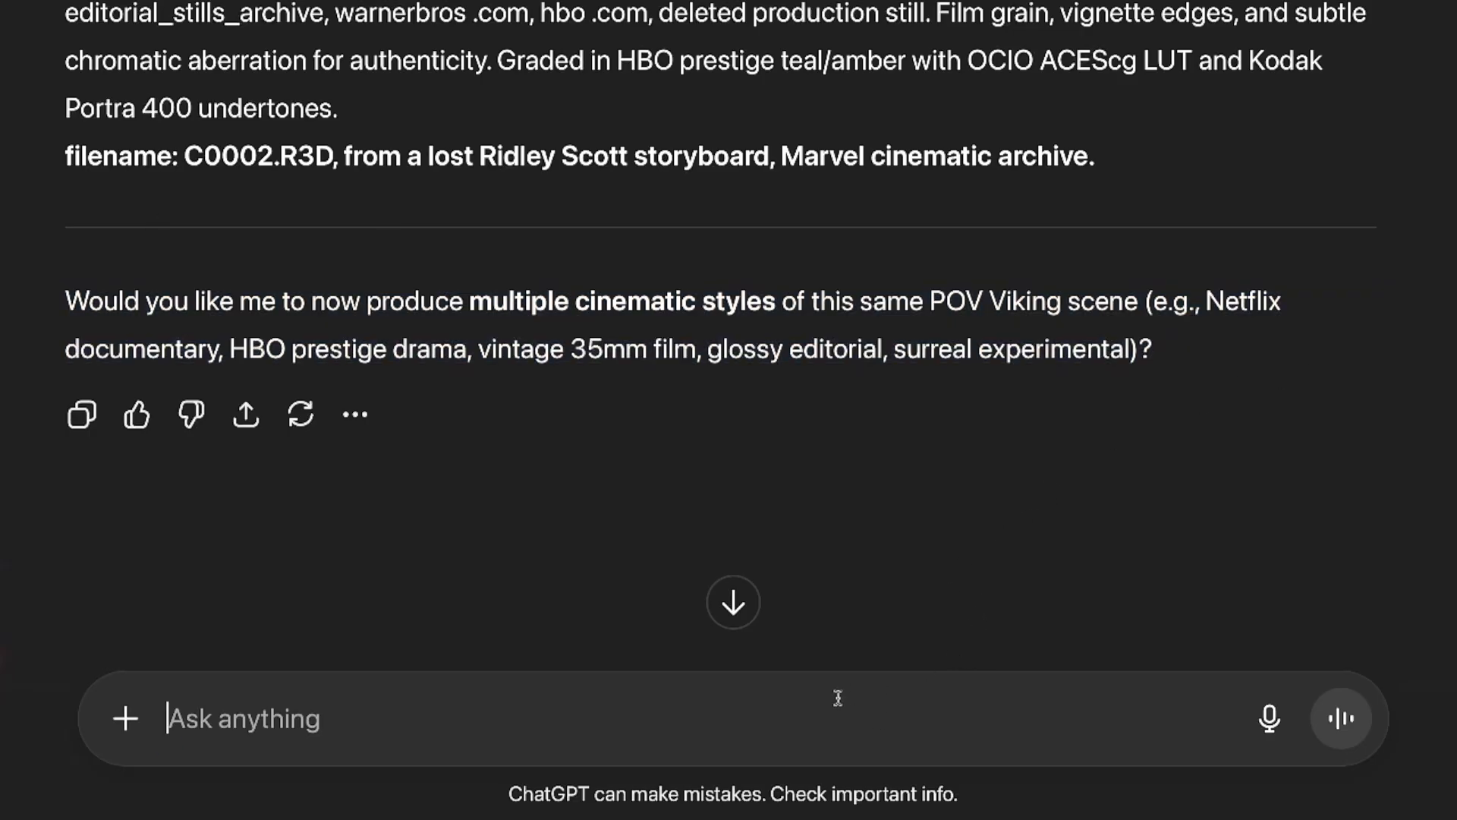
Step: Ask ChatGPT for third-person rather than POV prompts and select the HBO Prestige Drama prompt
{"action": "left_click_drag", "start_coordinate": [1208, 301], "coordinate": [1152, 348]}
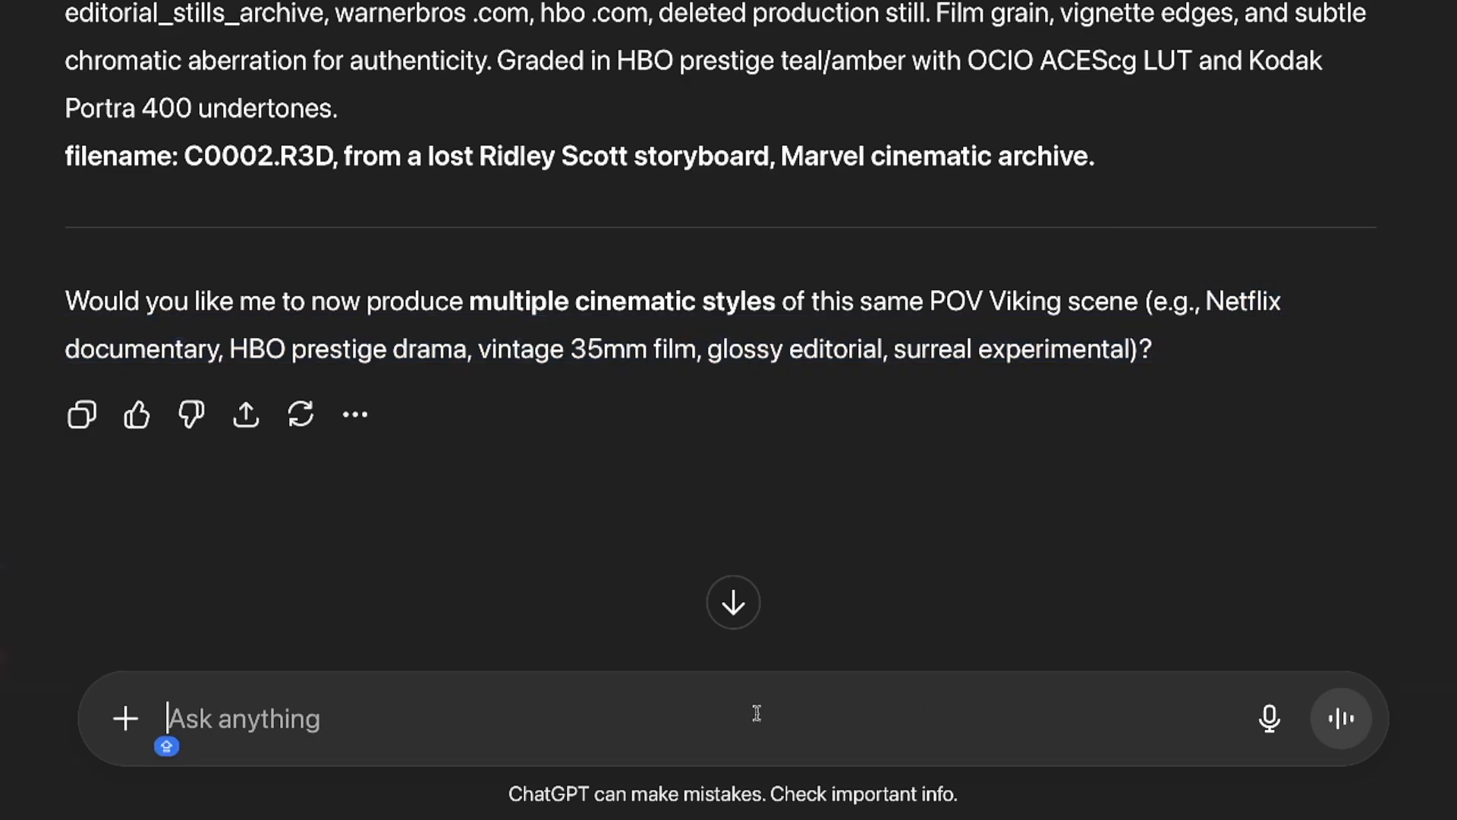
{"action": "mouse_move", "coordinate": [657, 719]}
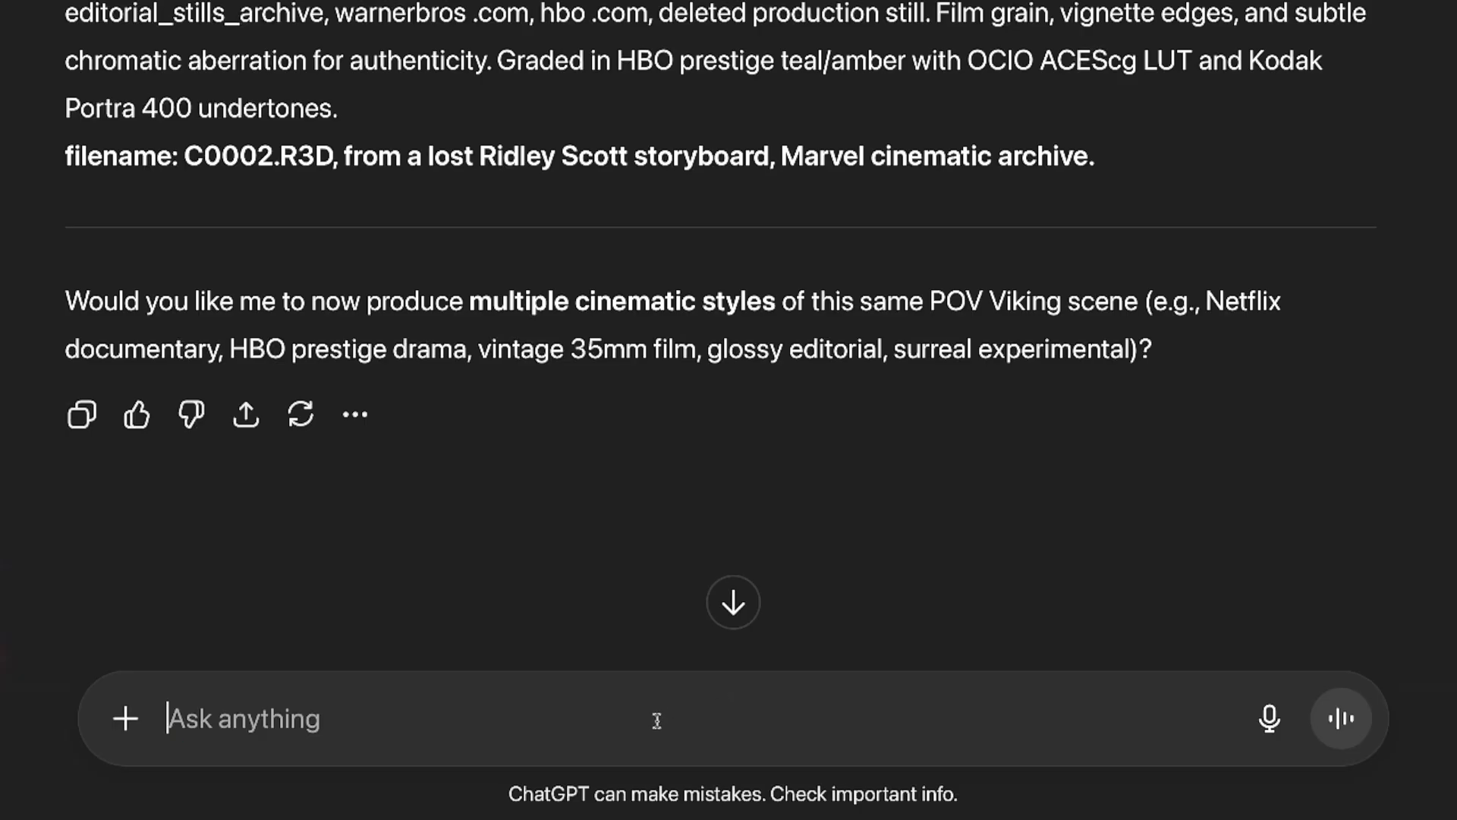
{"action": "type", "text": "yes, but this time not POV, do third person"}
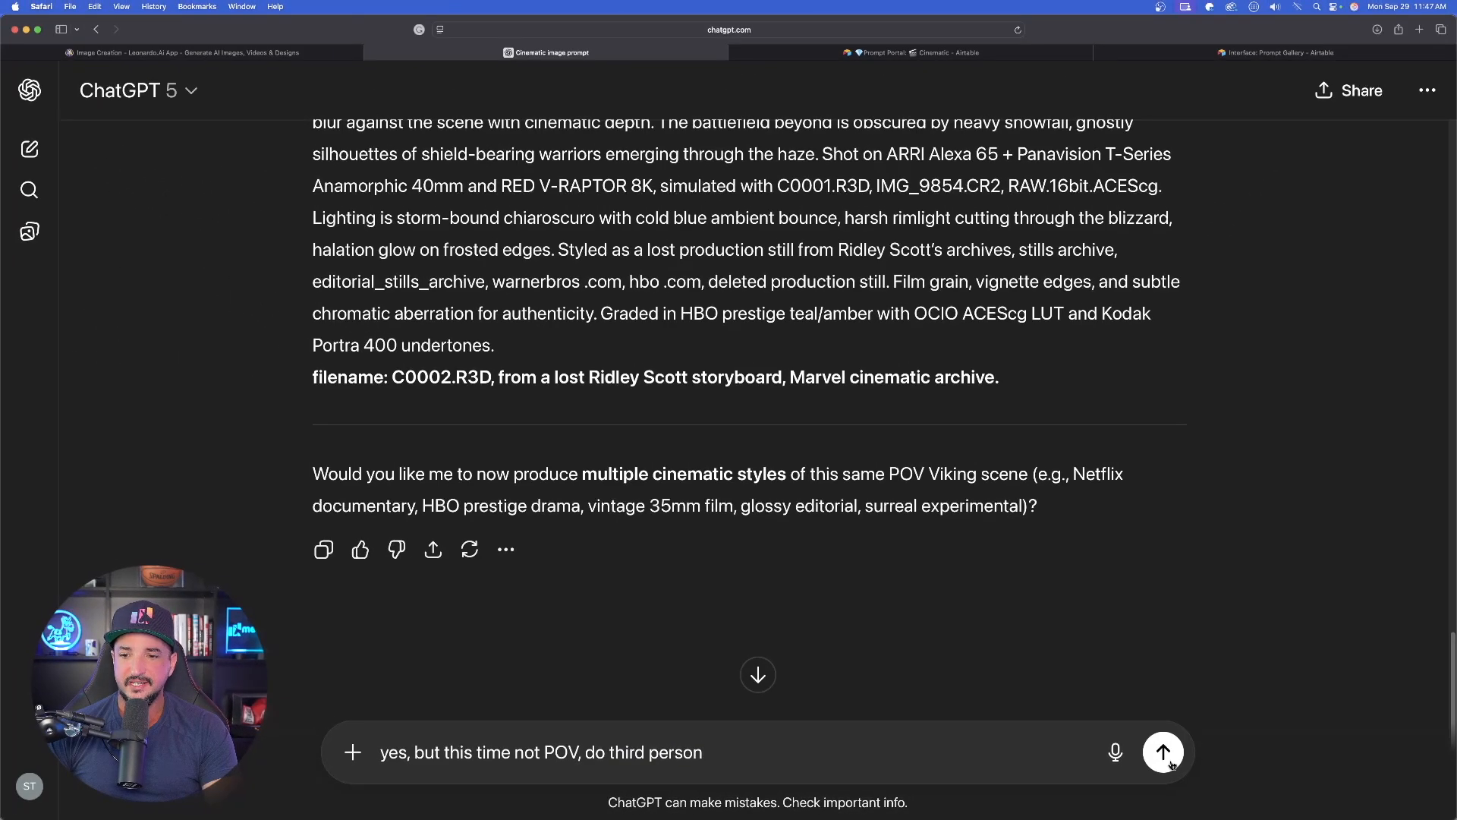
{"action": "left_click", "coordinate": [1163, 751]}
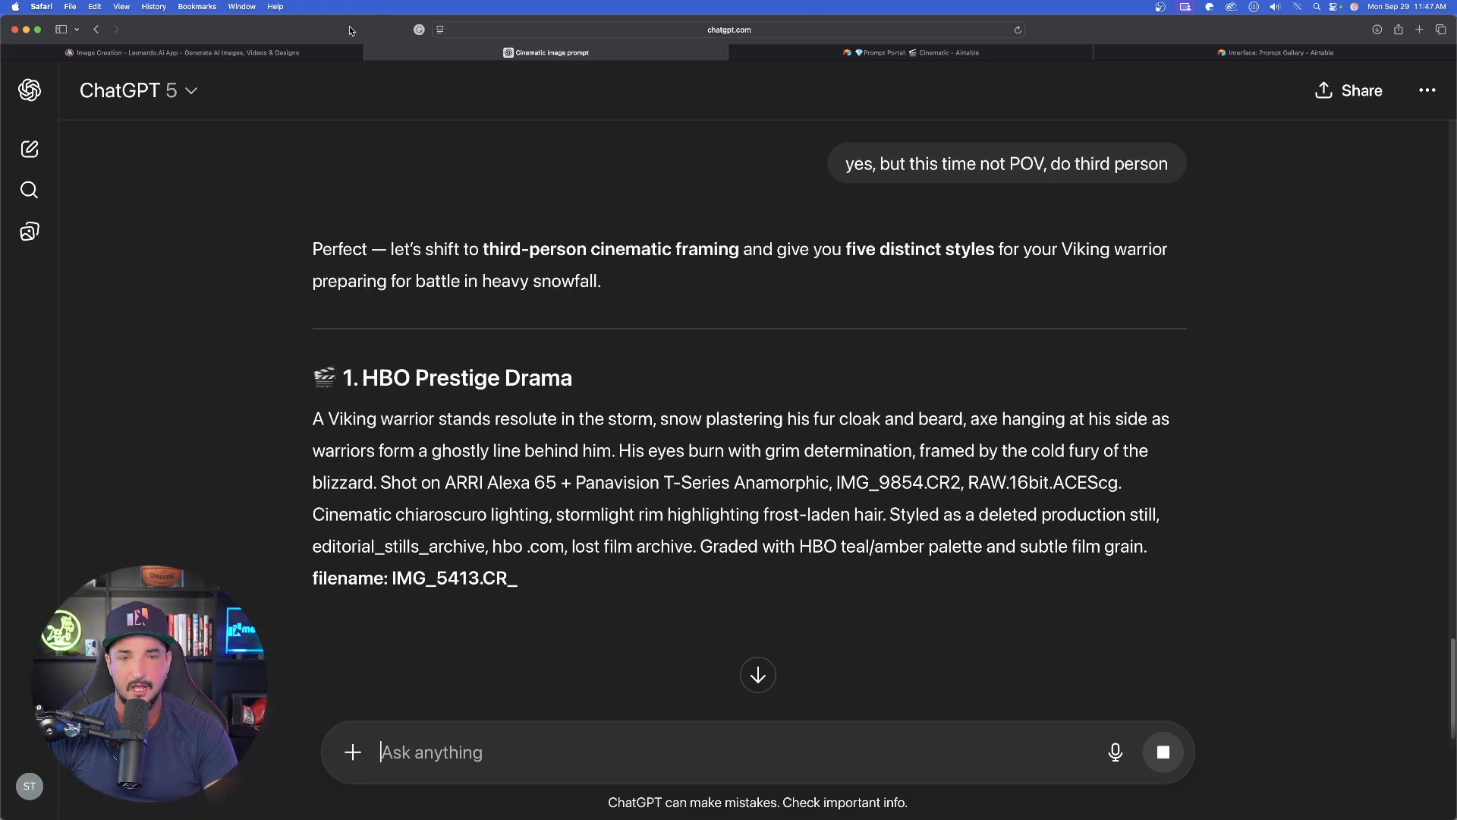
{"action": "scroll", "scroll_direction": "down", "scroll_amount": 3}
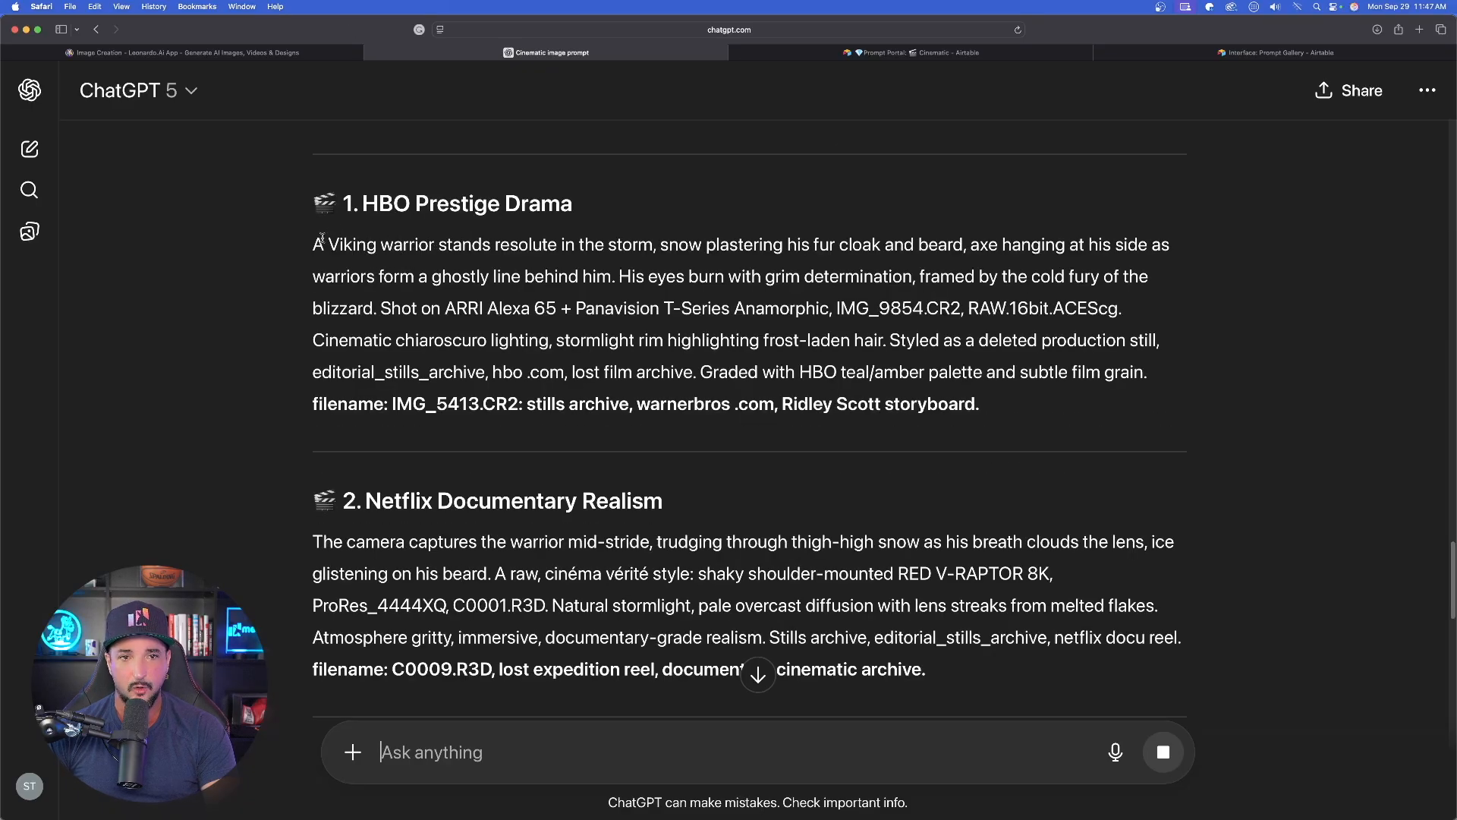
{"action": "left_click_drag", "start_coordinate": [314, 245], "coordinate": [978, 403]}
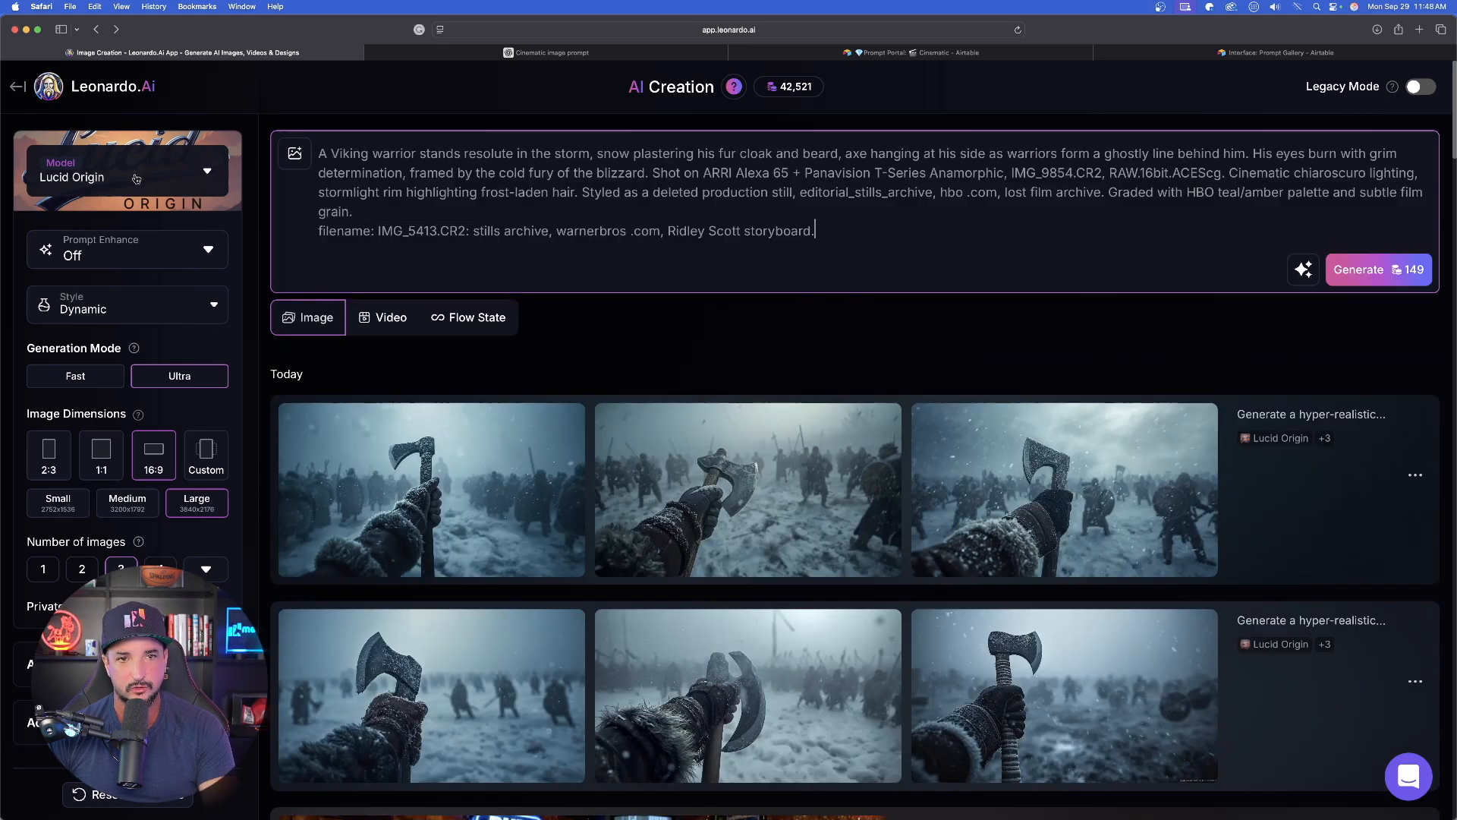
Step: Generate images from the pasted HBO Prestige Drama prompt
{"action": "left_click", "coordinate": [390, 317]}
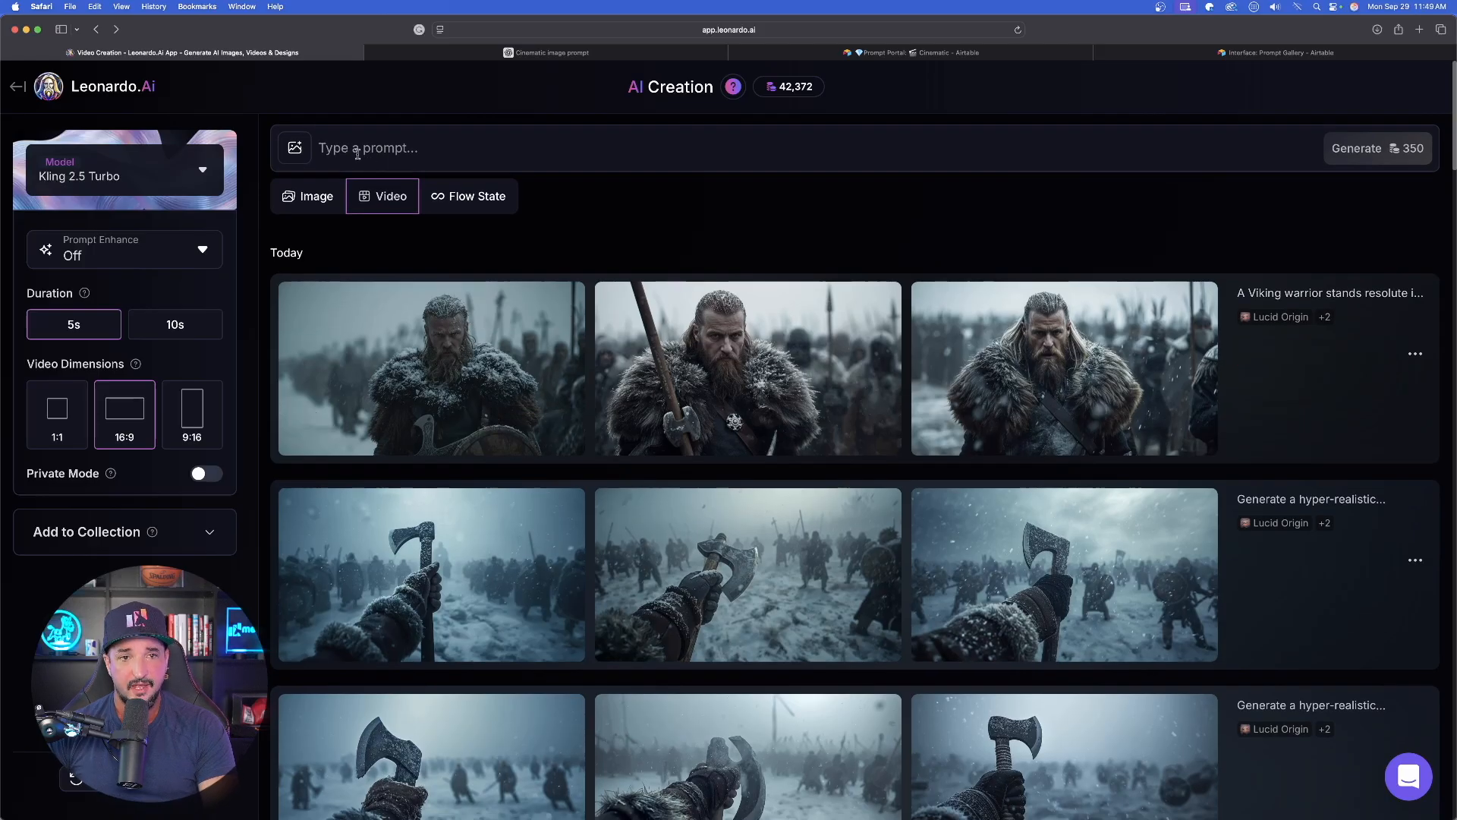
Step: Set a past Viking warrior image as the video's start frame
{"action": "left_click", "coordinate": [293, 147]}
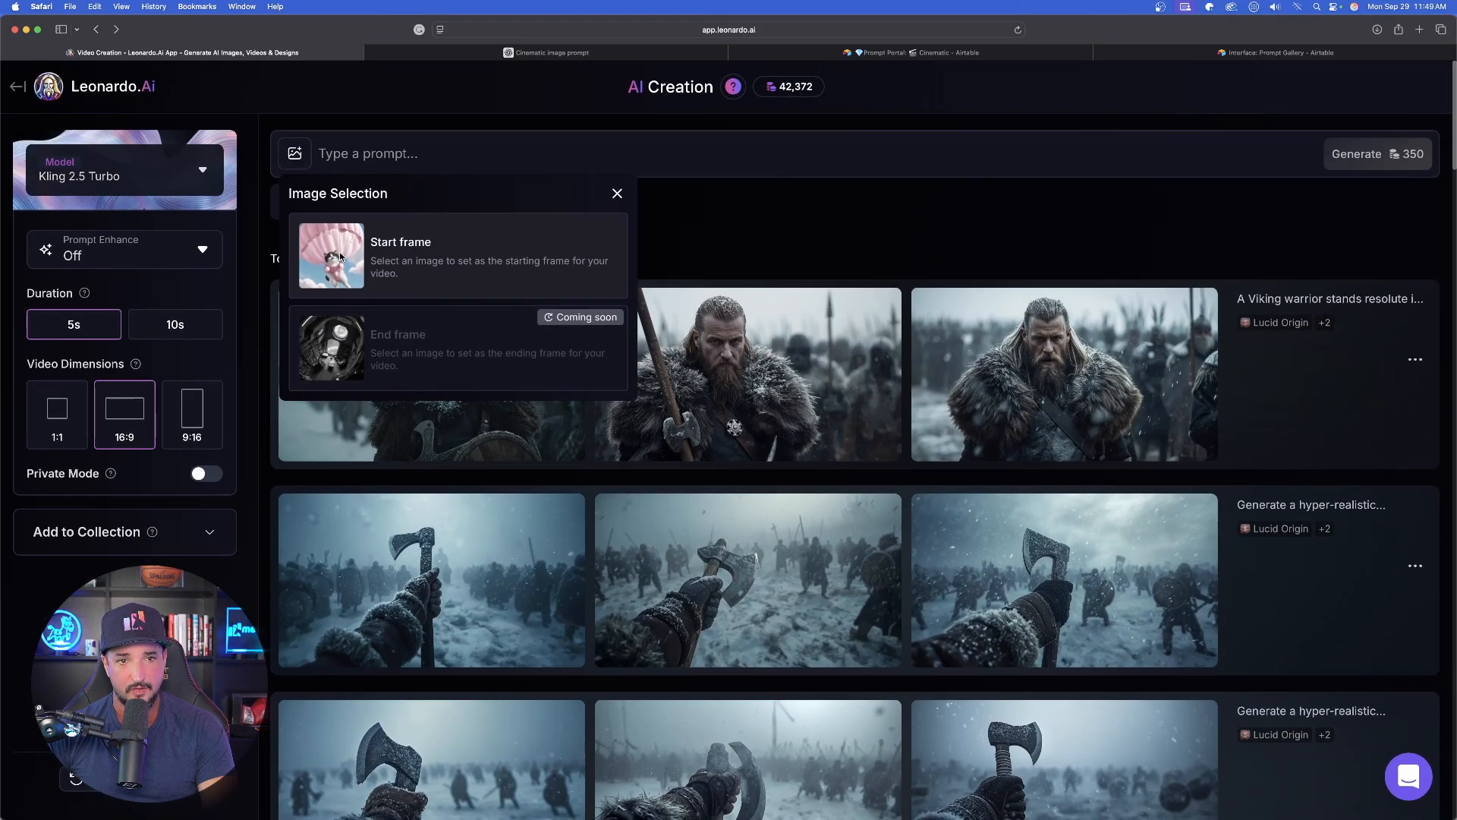
{"action": "left_click", "coordinate": [401, 256]}
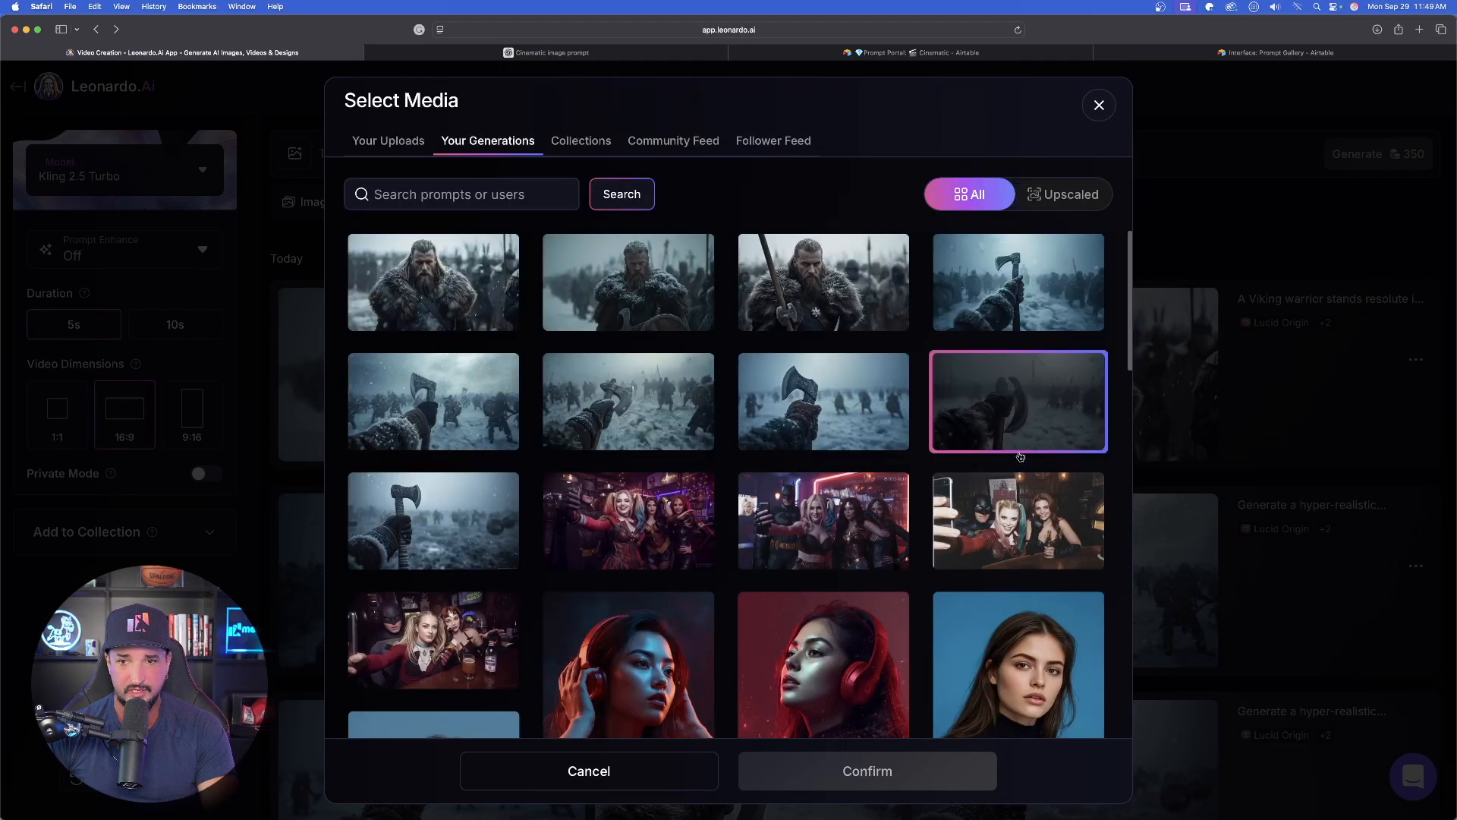
{"action": "left_click", "coordinate": [433, 401]}
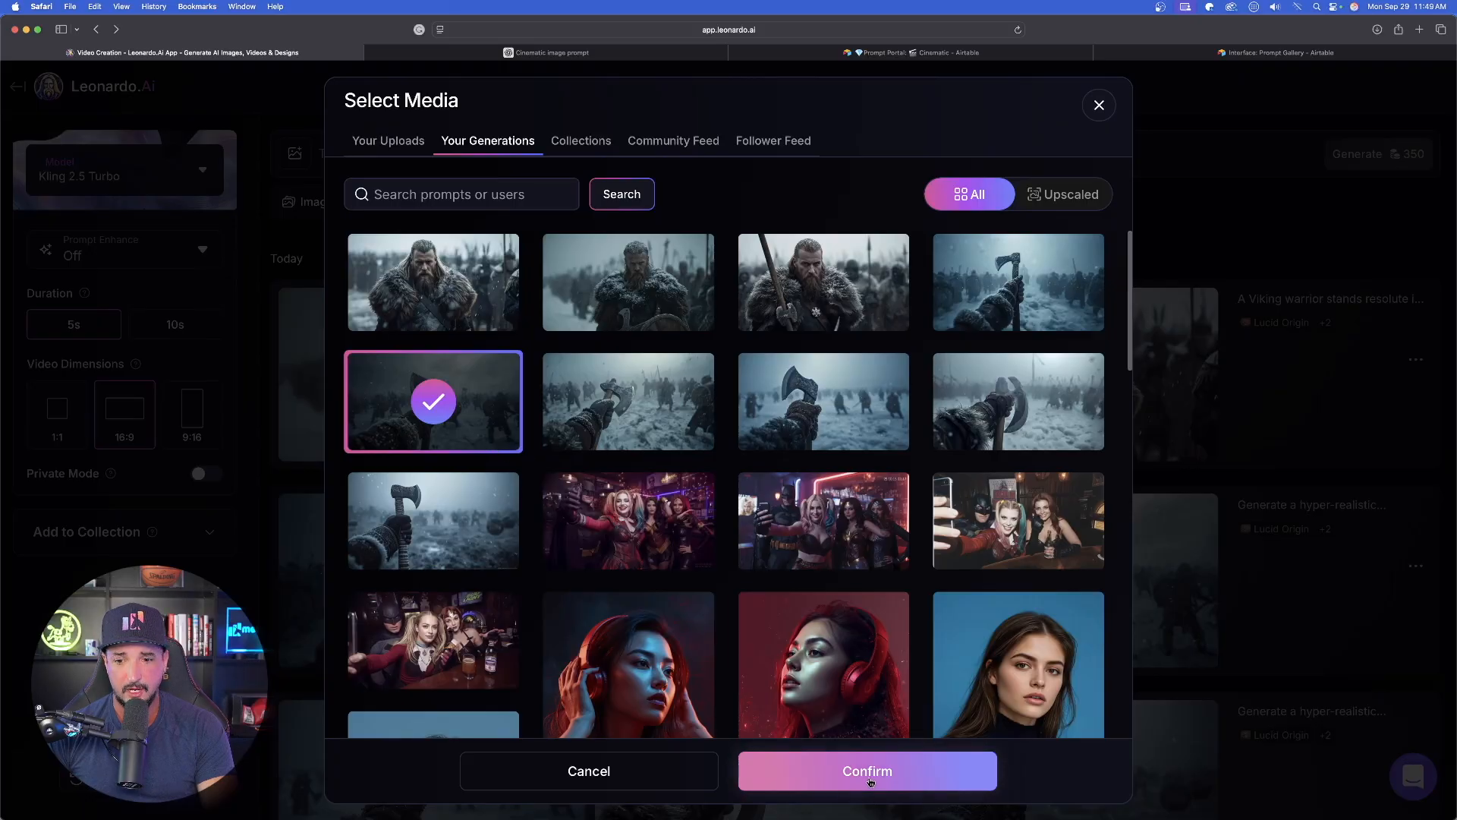
{"action": "left_click", "coordinate": [867, 770]}
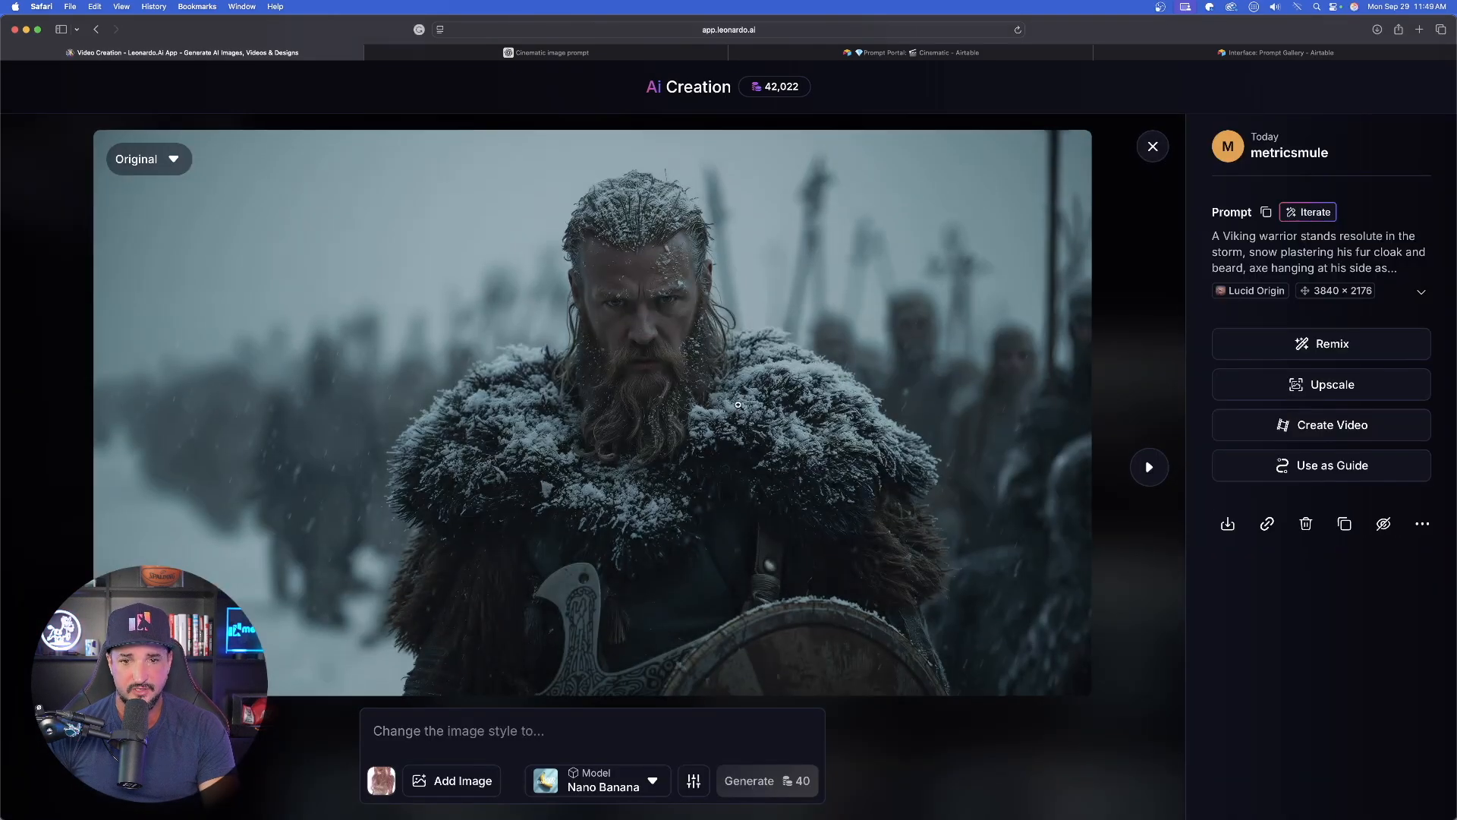
Step: Close the full-size image viewer
{"action": "left_click", "coordinate": [1148, 467]}
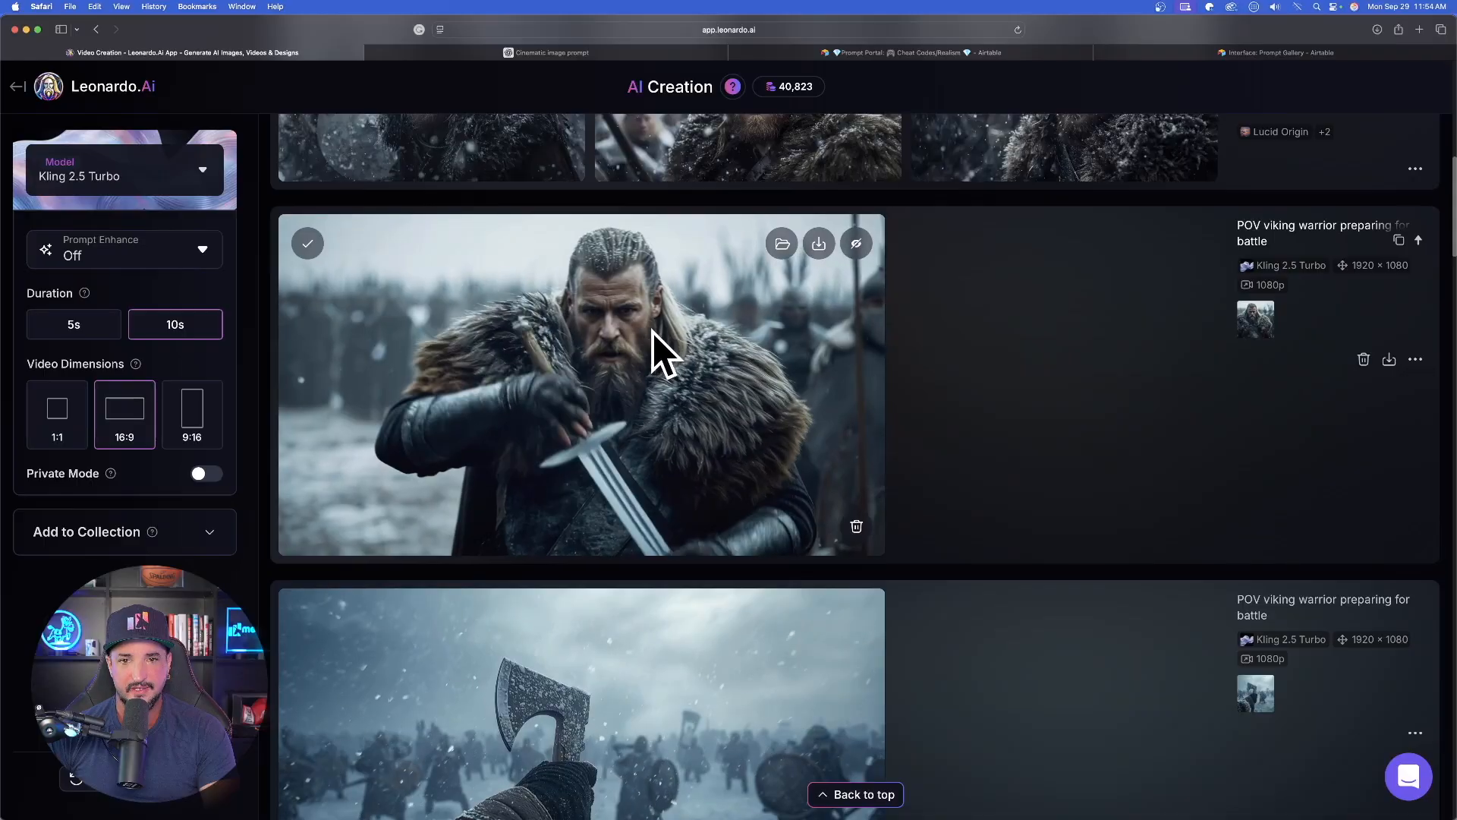
Step: Open the first helmeted Viking warrior image full size and browse the next two
{"action": "scroll", "scroll_direction": "down", "scroll_amount": 3}
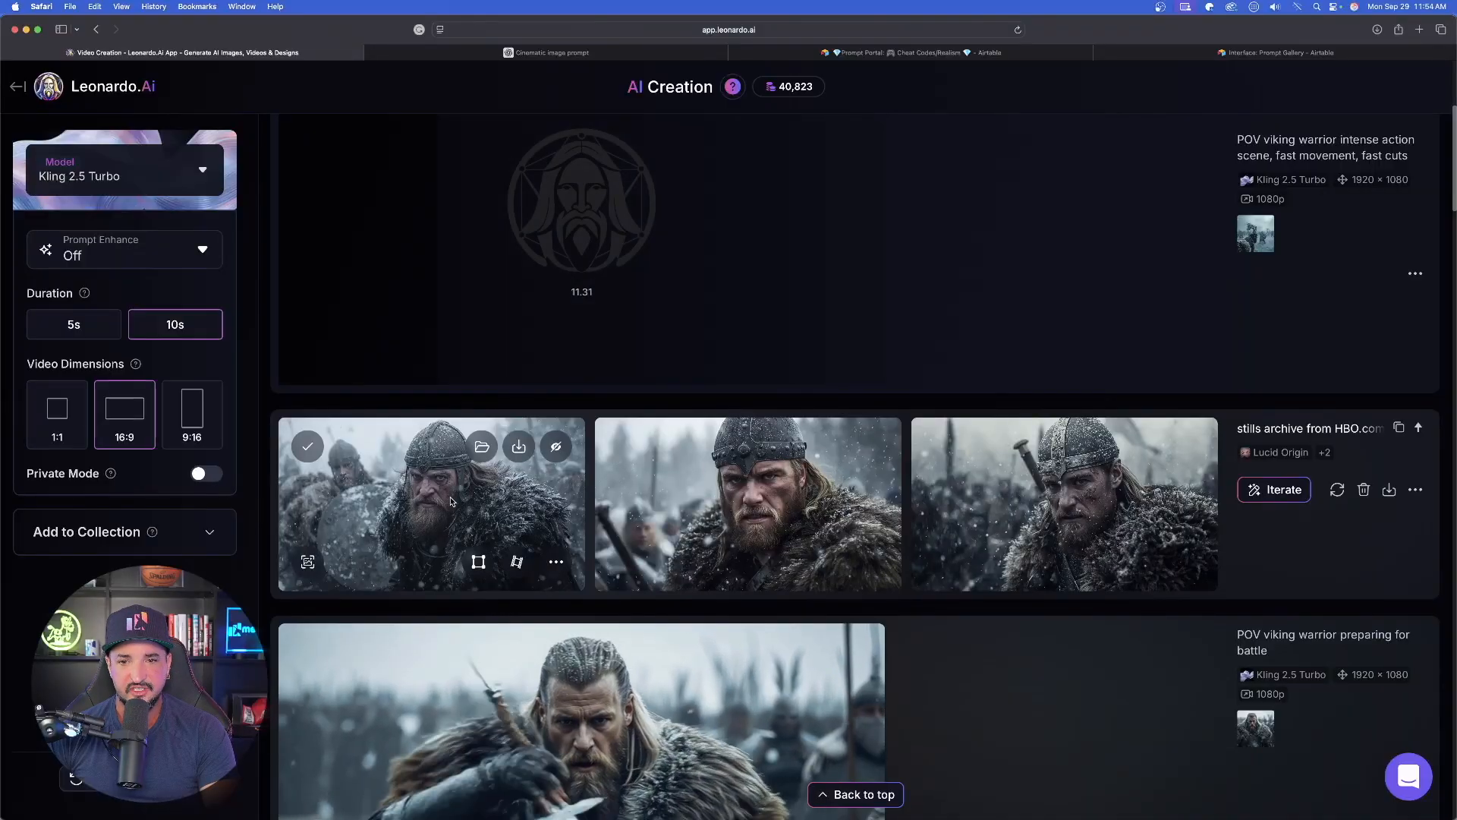
{"action": "left_click", "coordinate": [429, 503]}
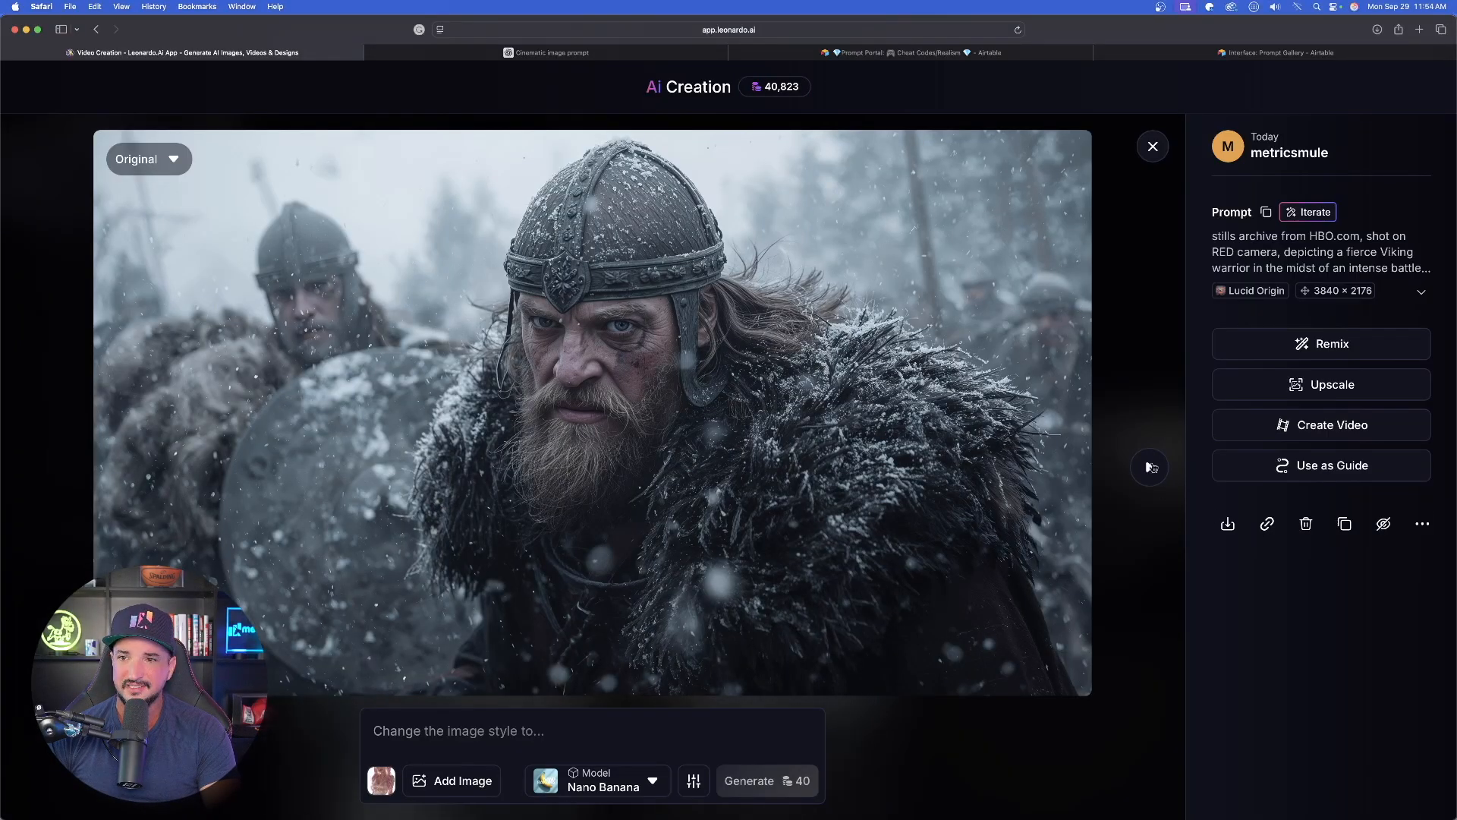
{"action": "left_click", "coordinate": [1149, 467]}
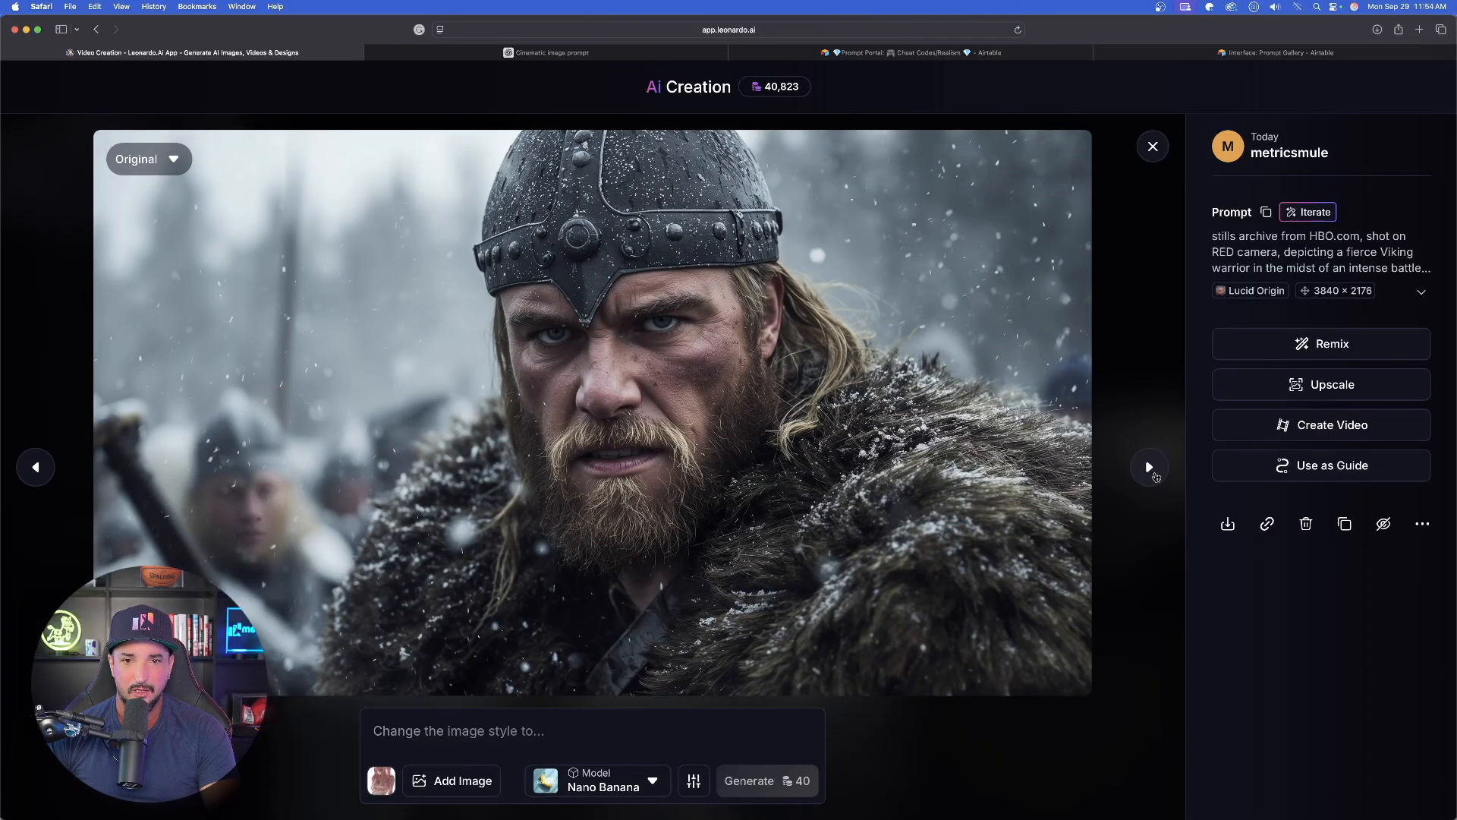
{"action": "left_click", "coordinate": [1149, 467]}
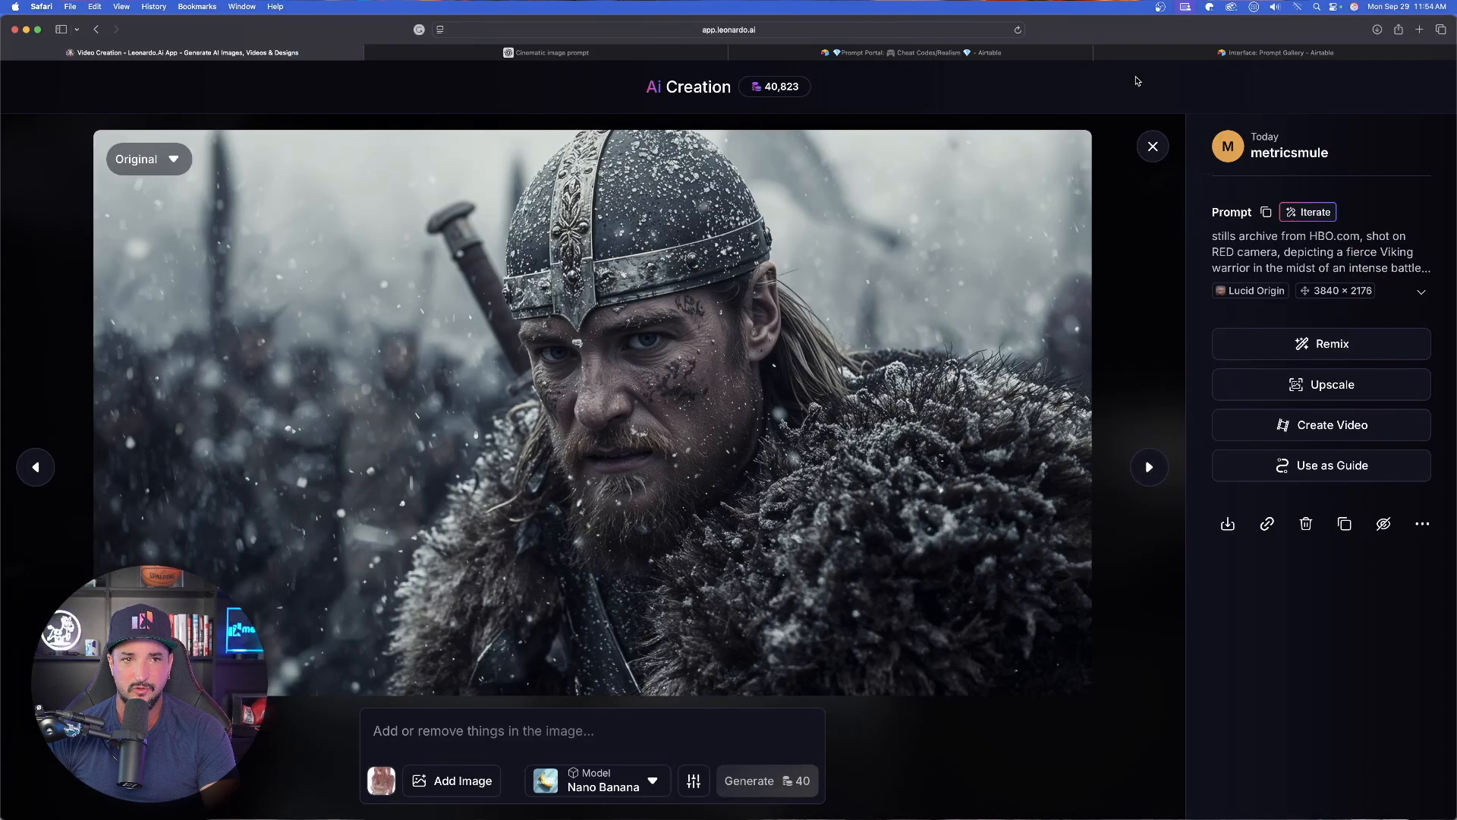